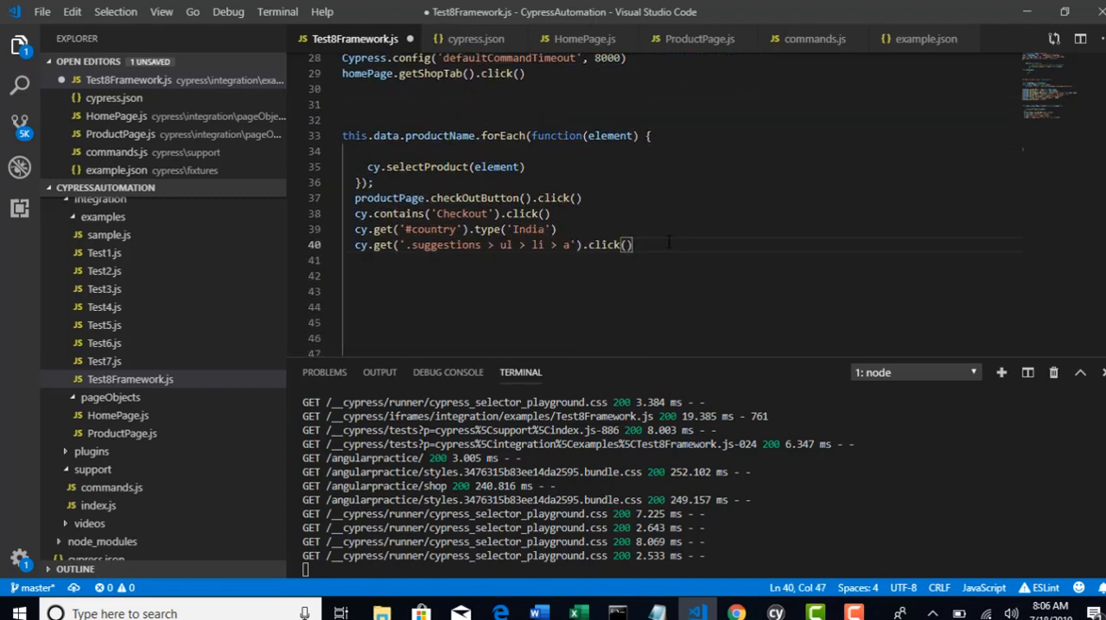
Switch to Chrome's ProtoCommerce checkout page and inspect the 'I agree' checkbox, revealing id checkbox2.
key(enter)
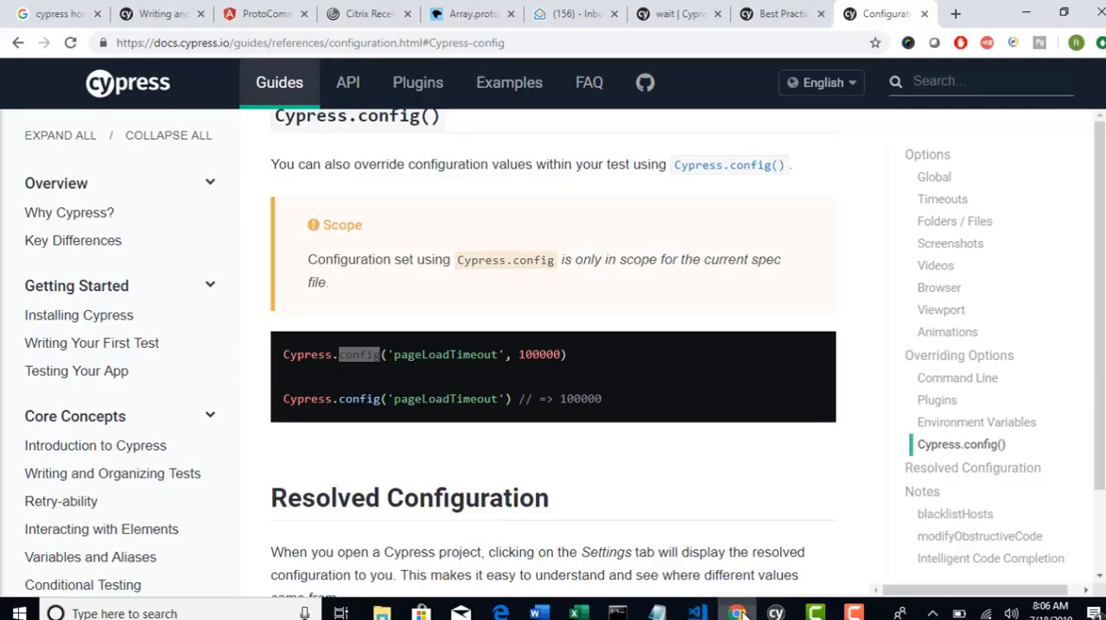
double_click(358, 354)
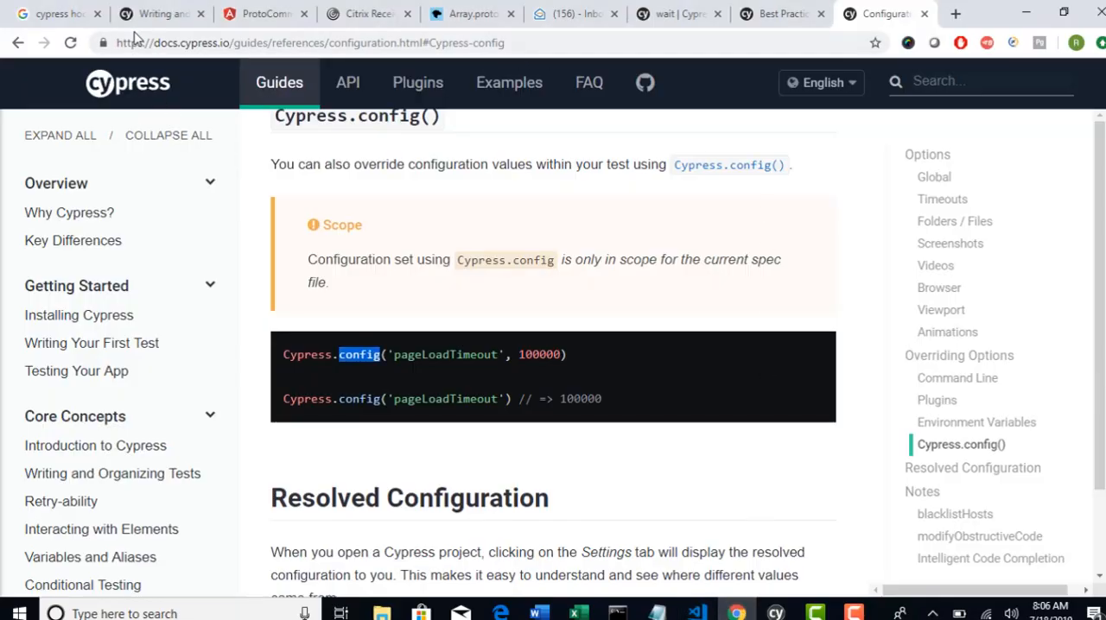
click(263, 14)
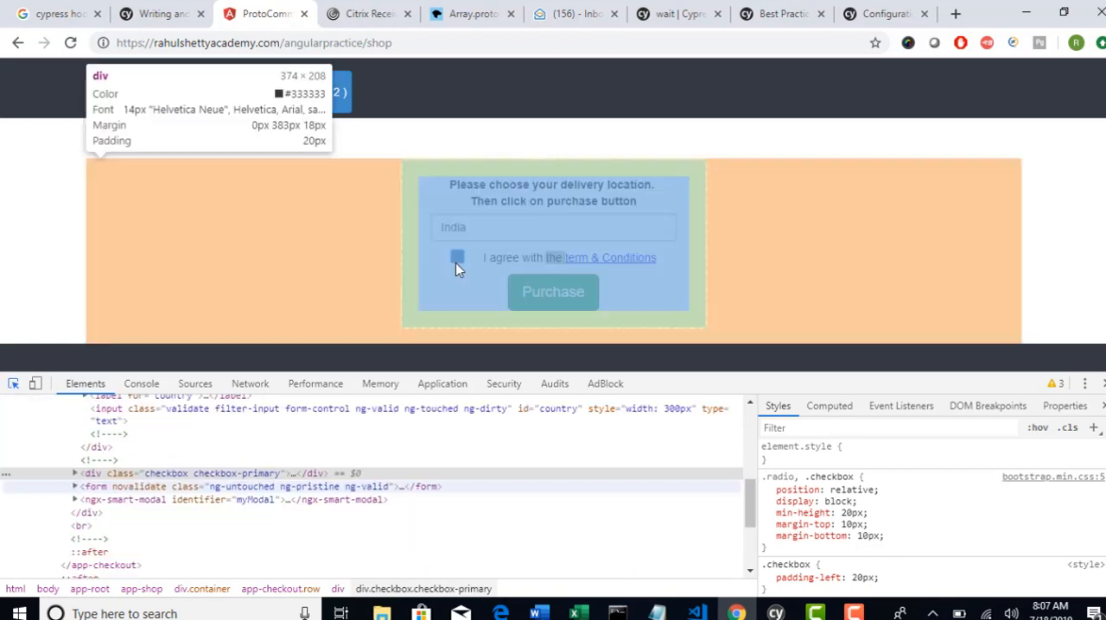
click(456, 257)
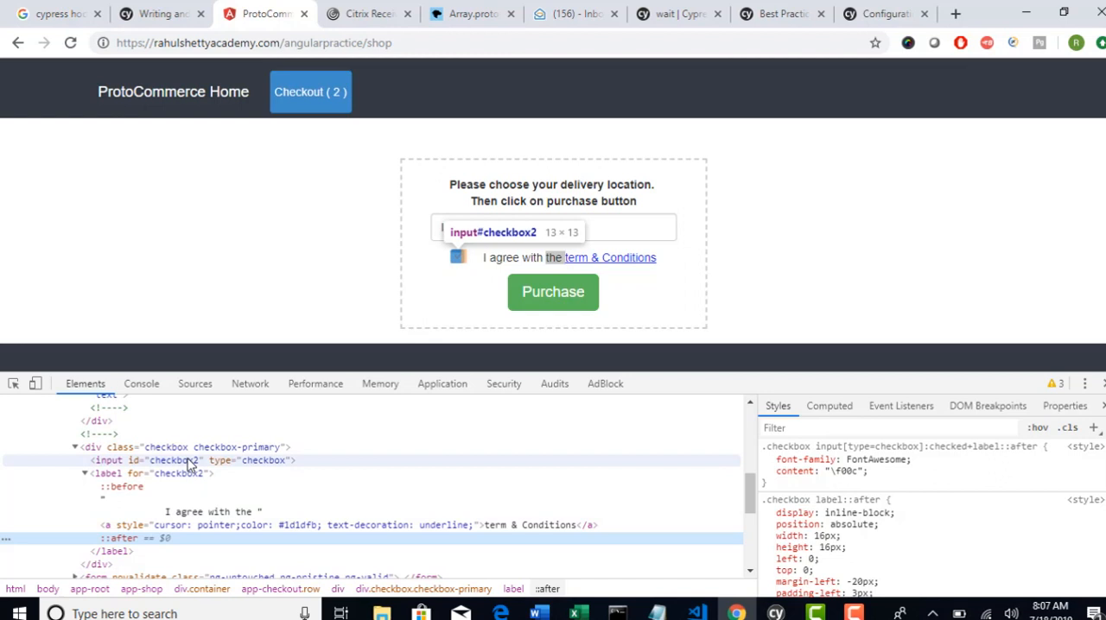
mouse_move(206, 477)
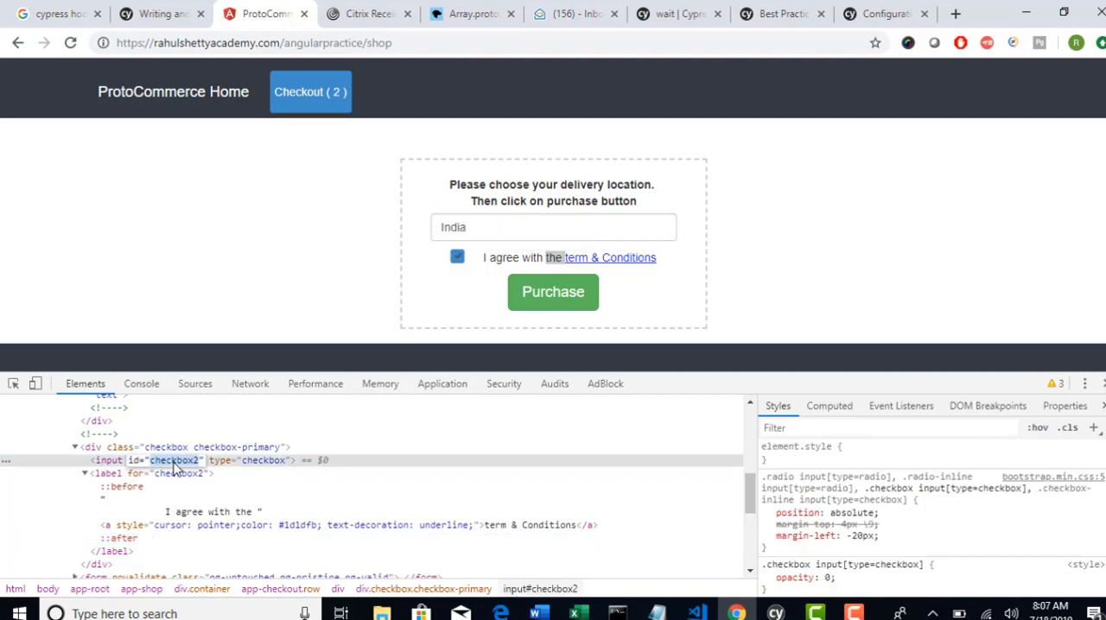
Add cy.get('#checkbox2').click() after the suggestions click in Test8Framework.js.
click(694, 613)
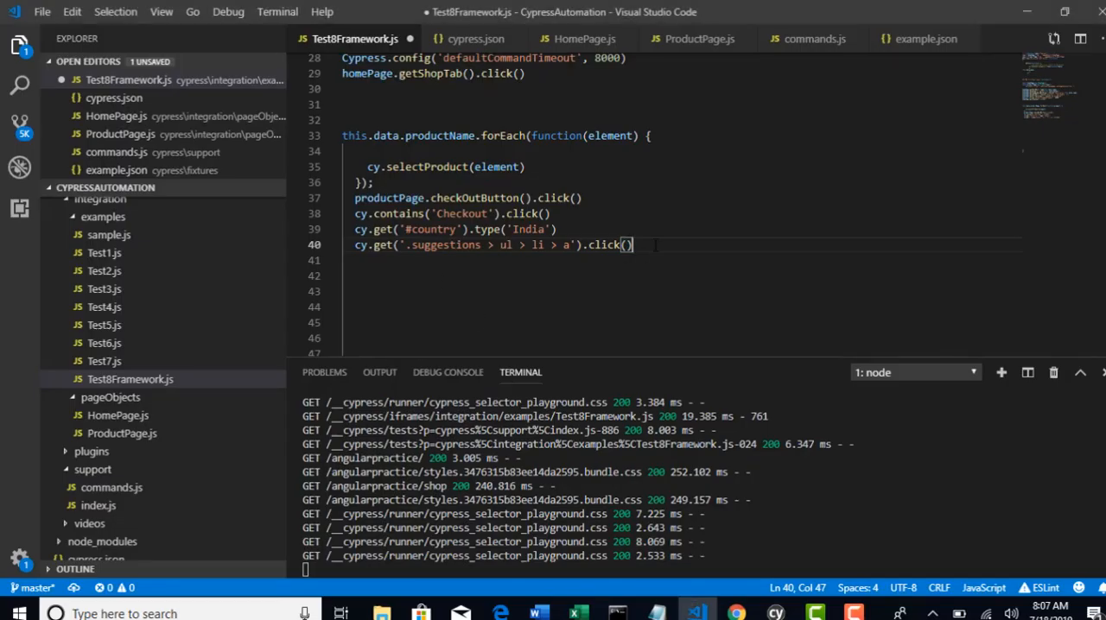
text(cy.get('#checkbox2)
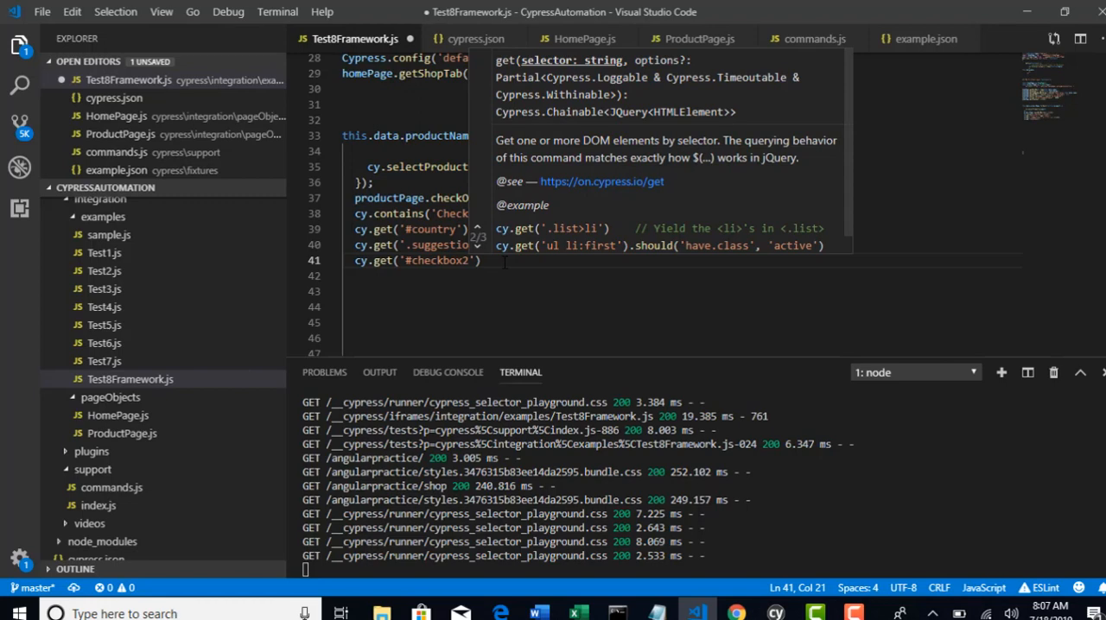
text(.click)
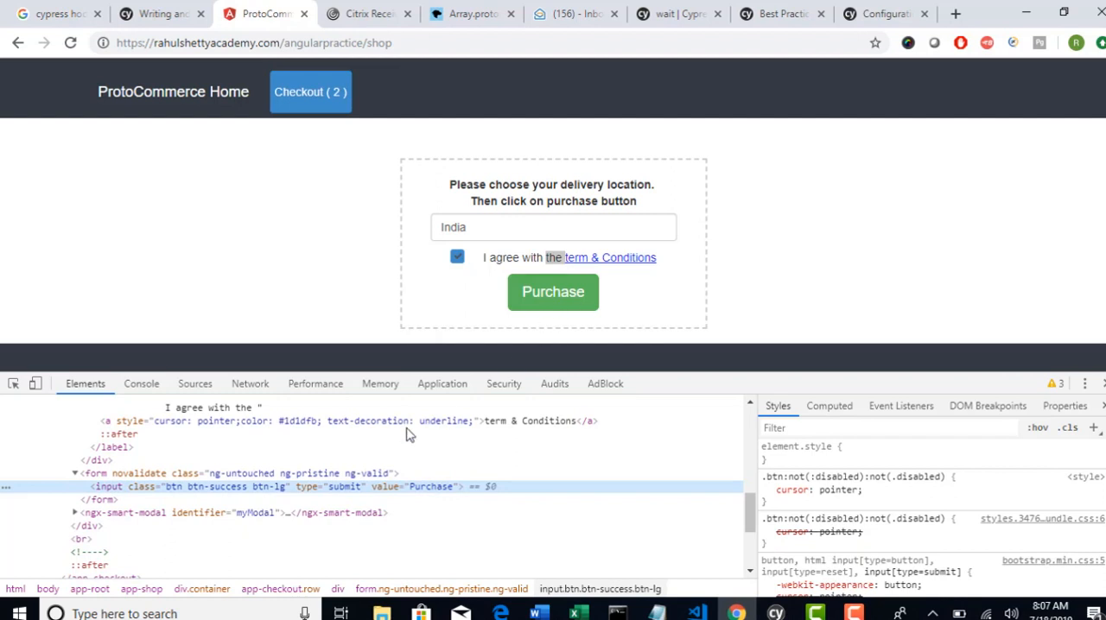
mouse_move(338, 494)
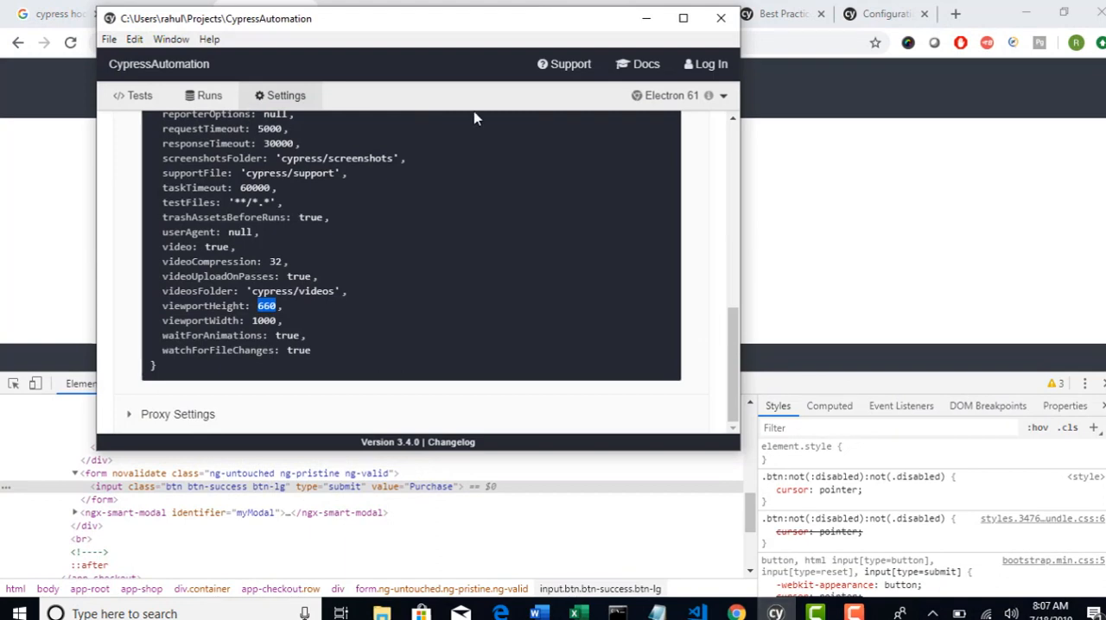
mouse_move(200, 114)
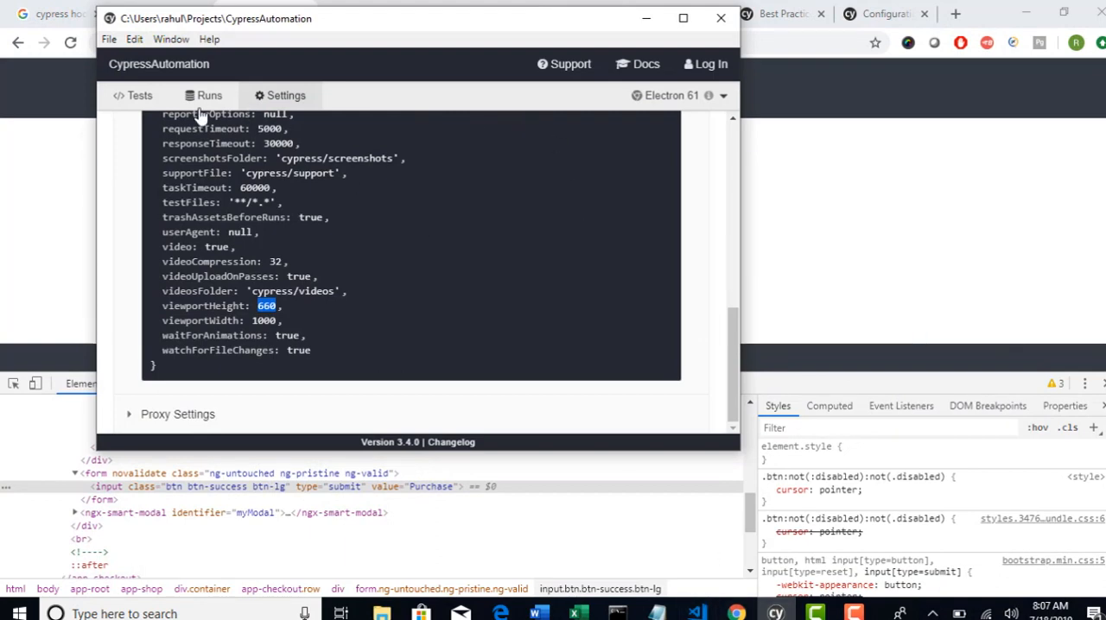
Show the integration test spec list in the Cypress app to launch Test8Framework.js.
click(133, 95)
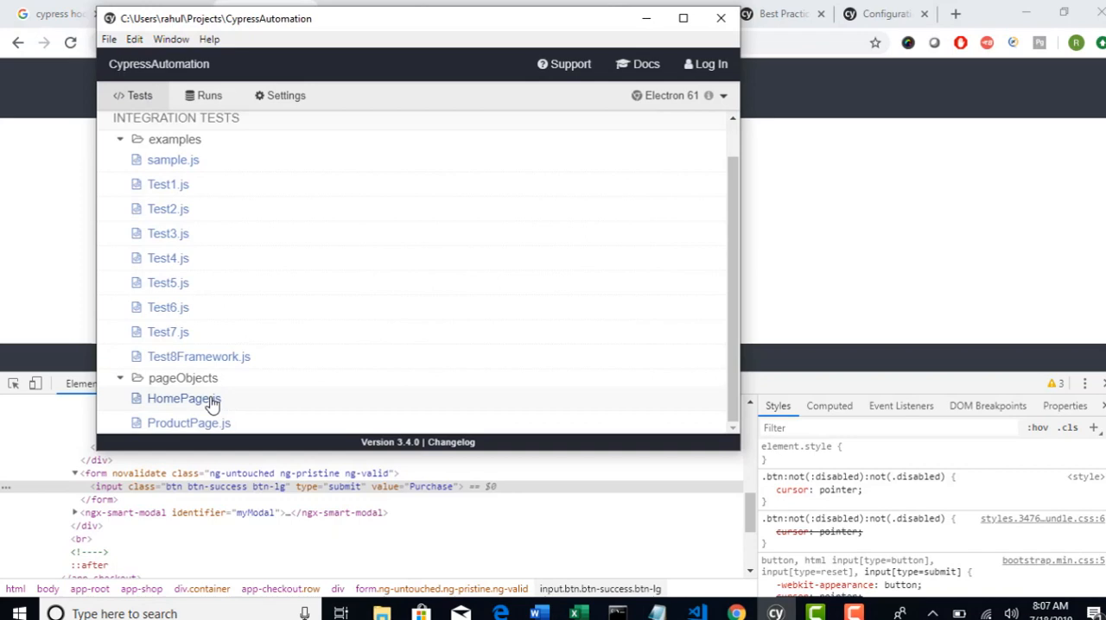
mouse_move(228, 356)
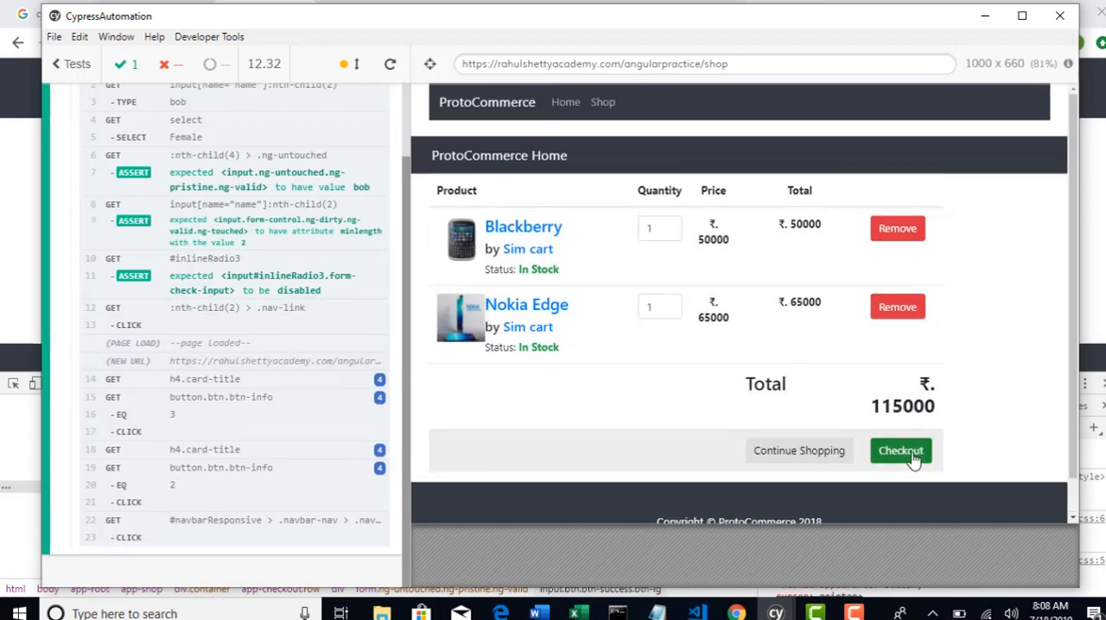
Use the Selector Playground on the Purchase button, confirming input[type='submit'] matches one element.
click(901, 450)
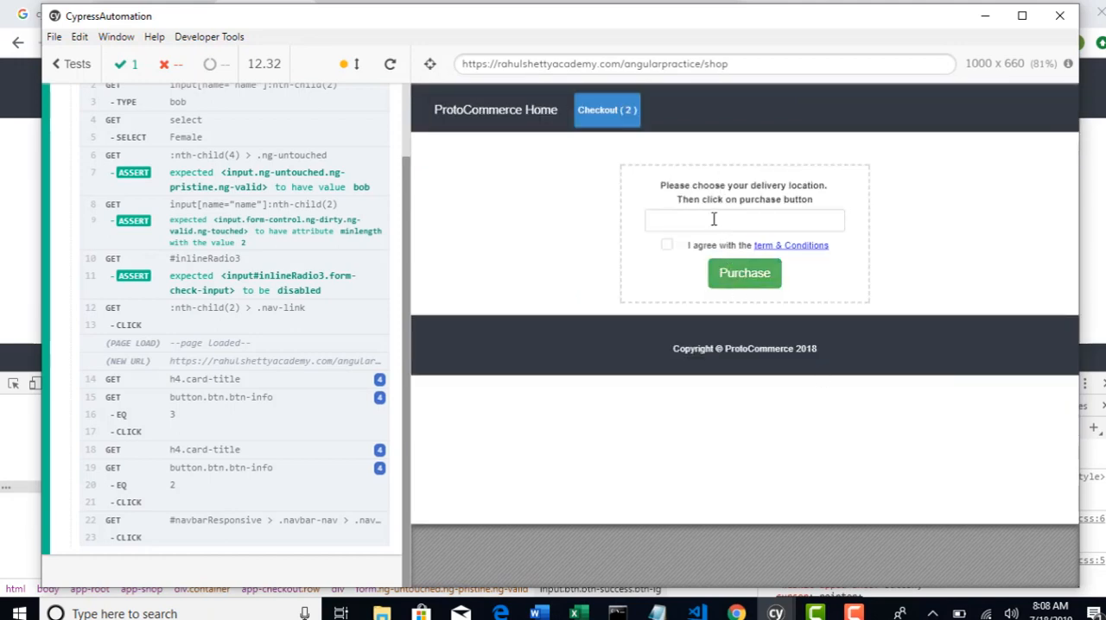
mouse_move(428, 62)
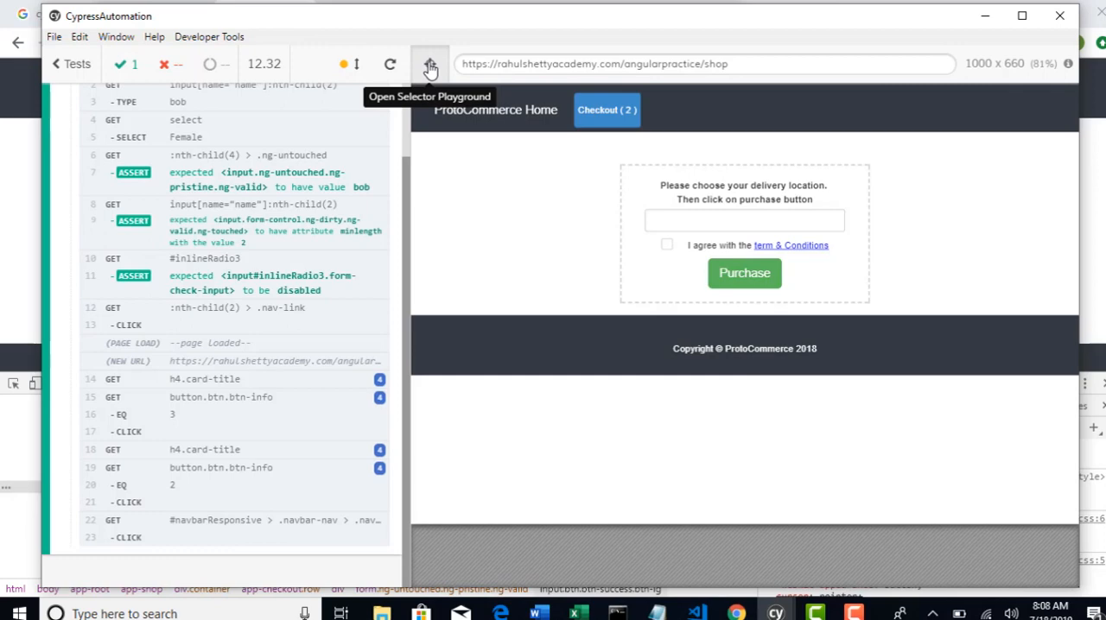
click(431, 64)
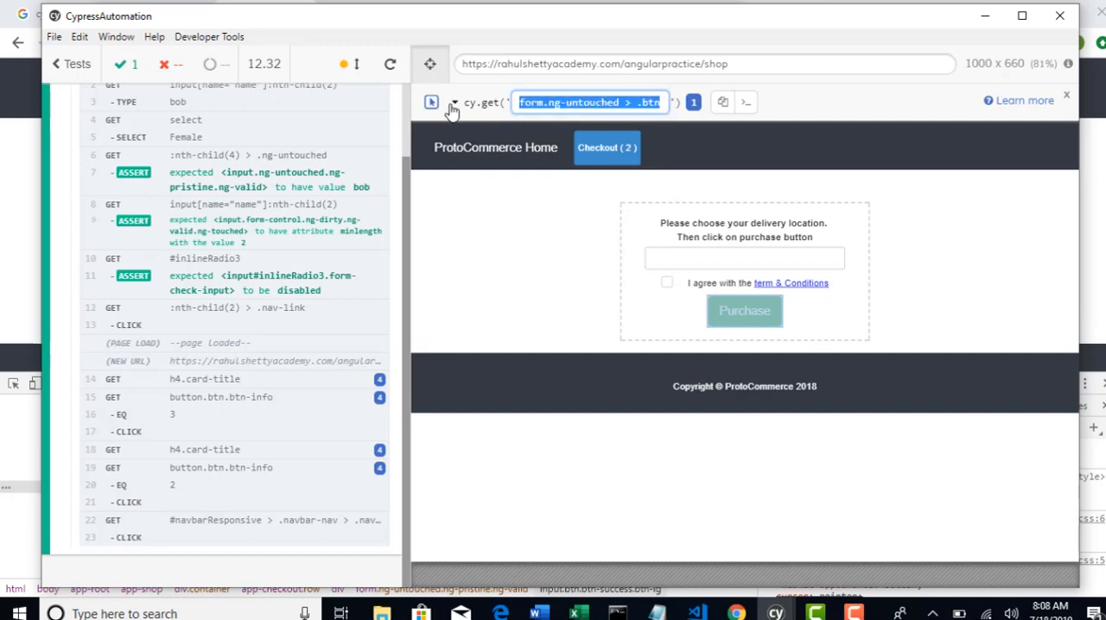
click(432, 102)
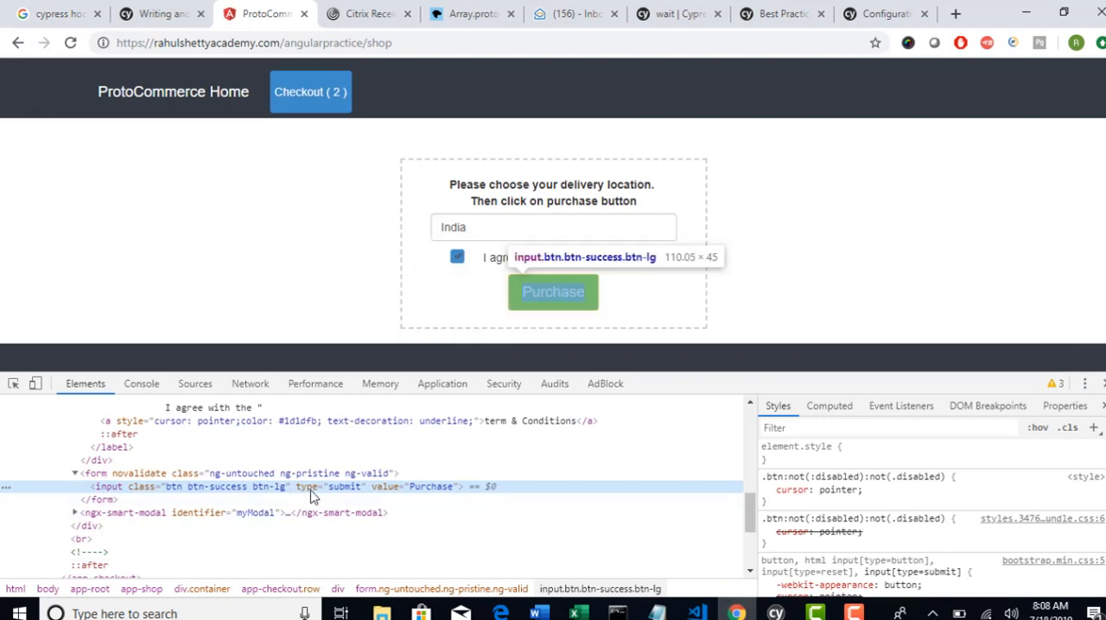
mouse_move(305, 439)
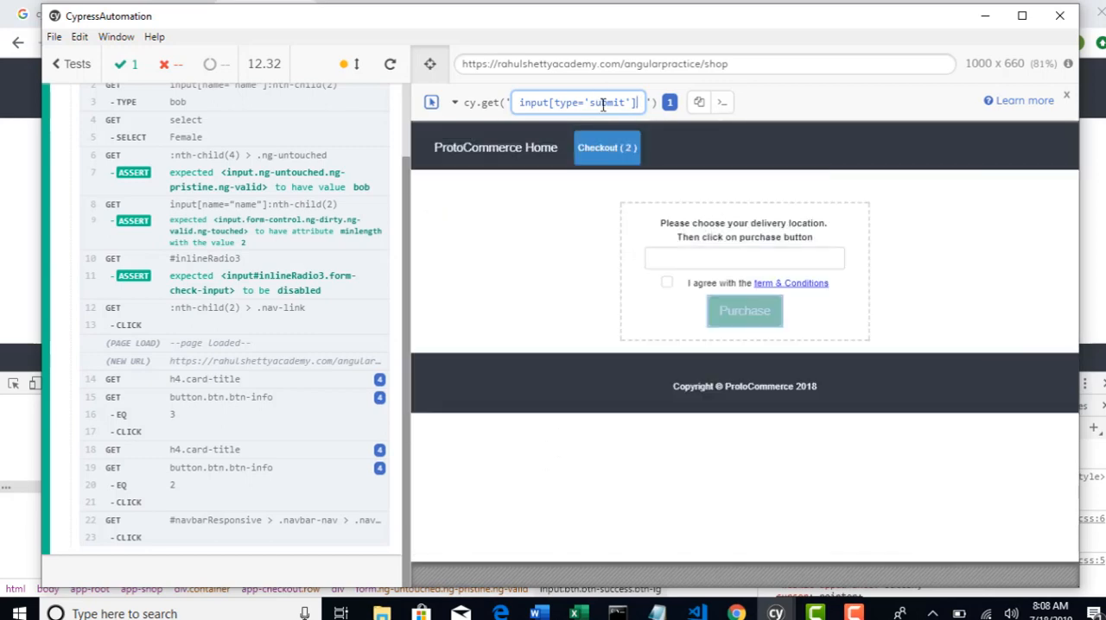
mouse_move(699, 102)
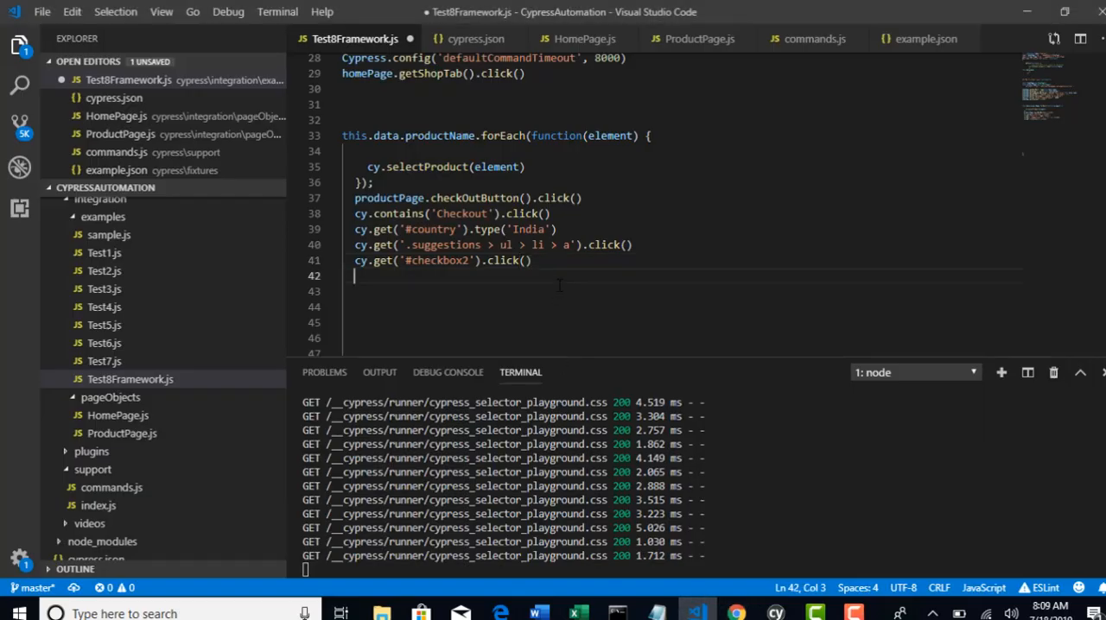
Add cy.get('input[type="submit"]') for the Purchase button, fixing inner quotes, and begin .click.
text(cy.get('input[type='submit']'))
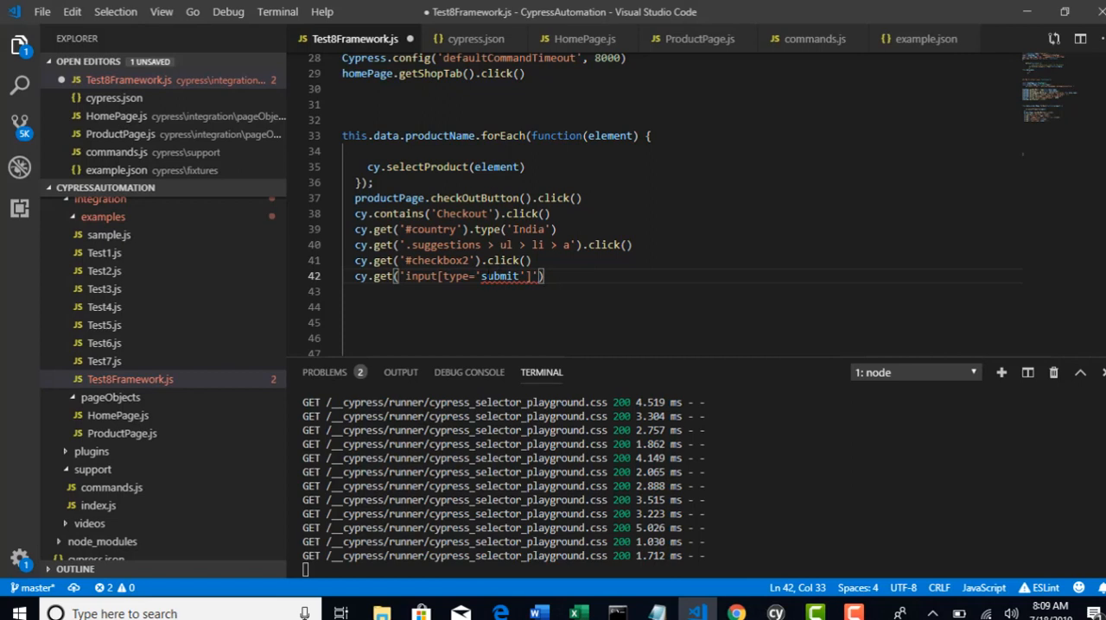
text("submit")
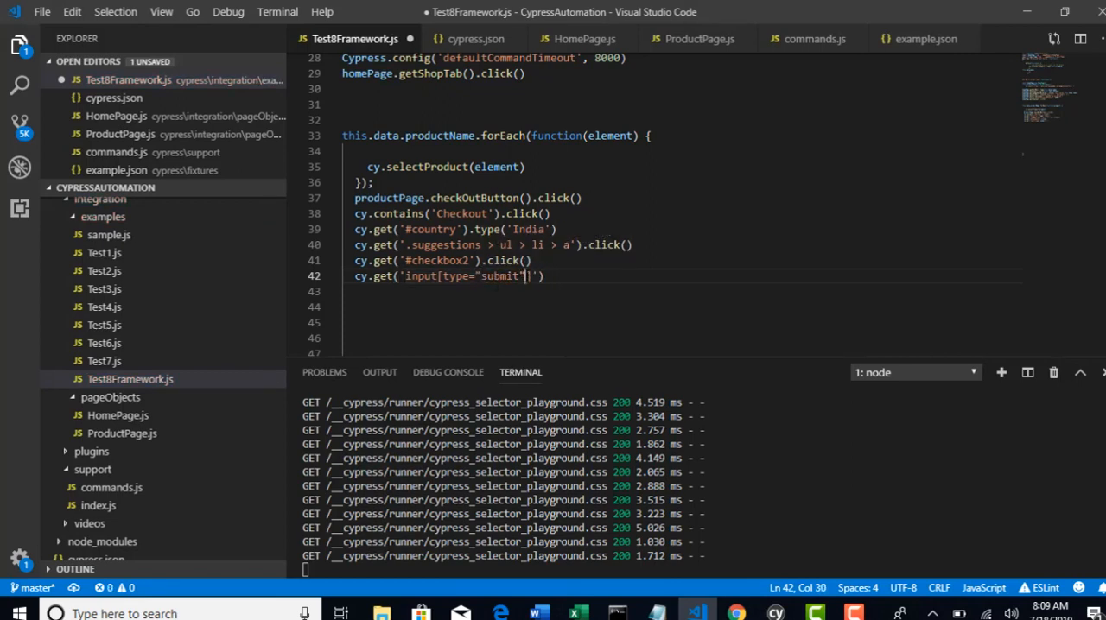
text().c)
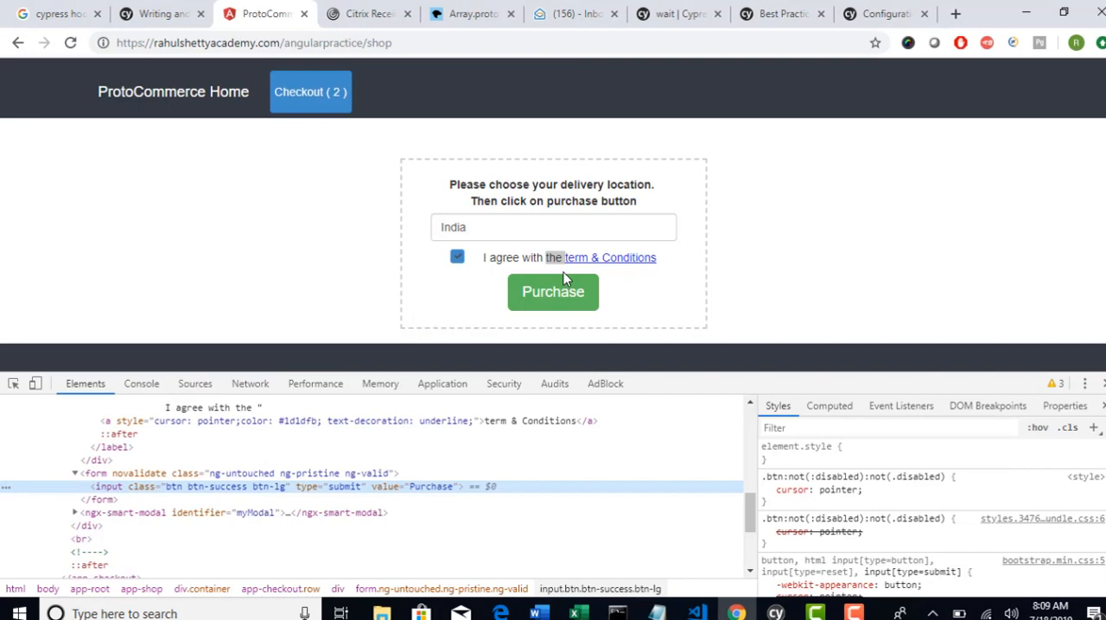
Rerun the test to the order success message and start the Selector Playground to locate the alert.
click(554, 291)
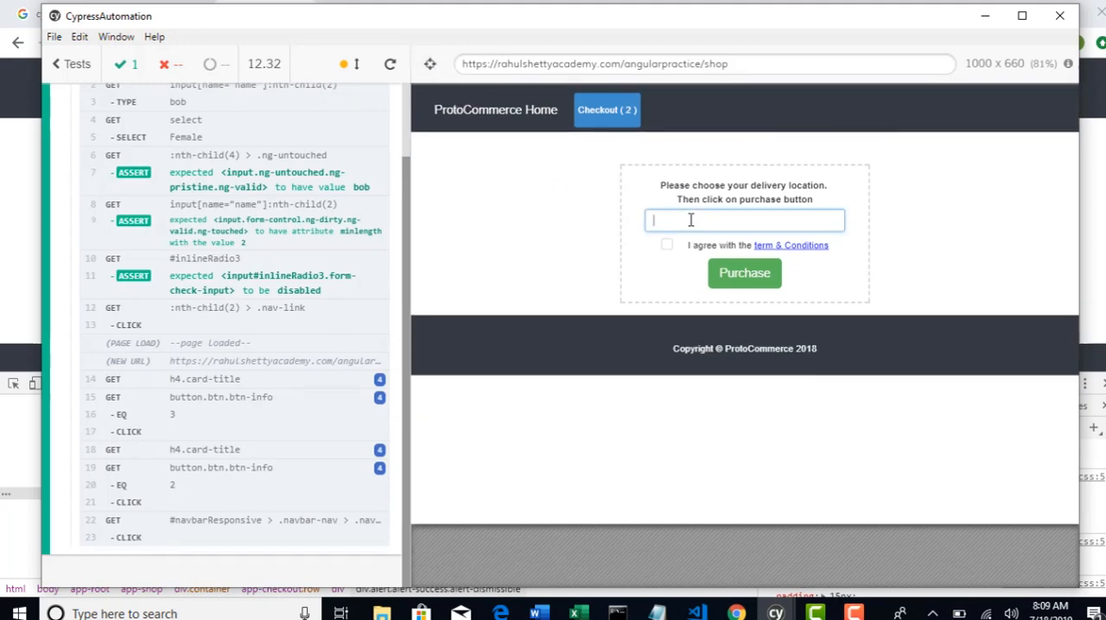
text(india)
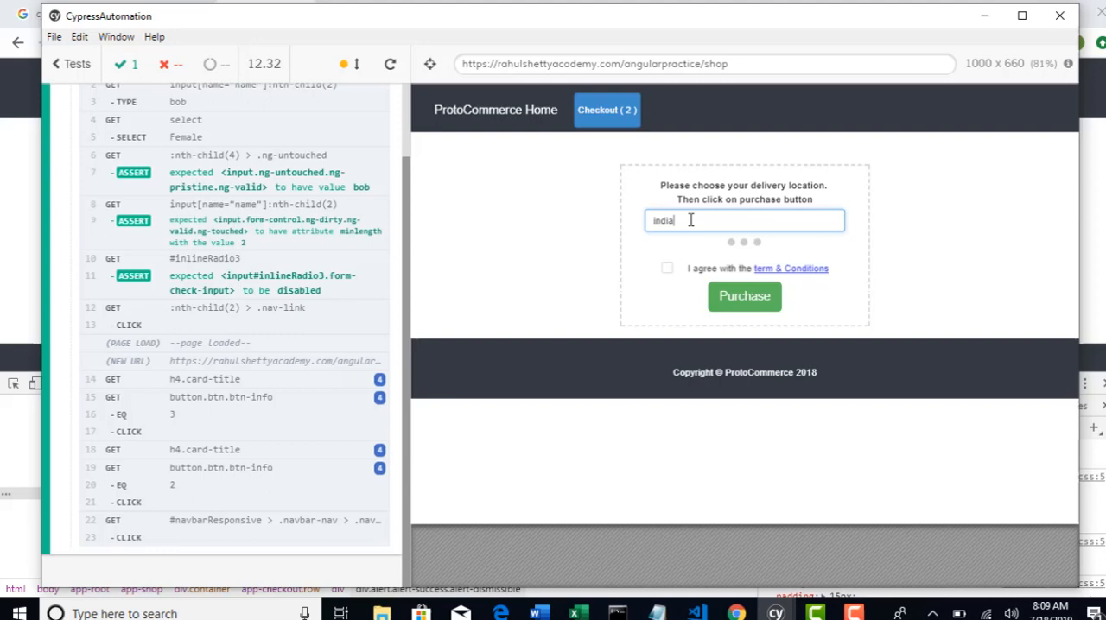
text(india)
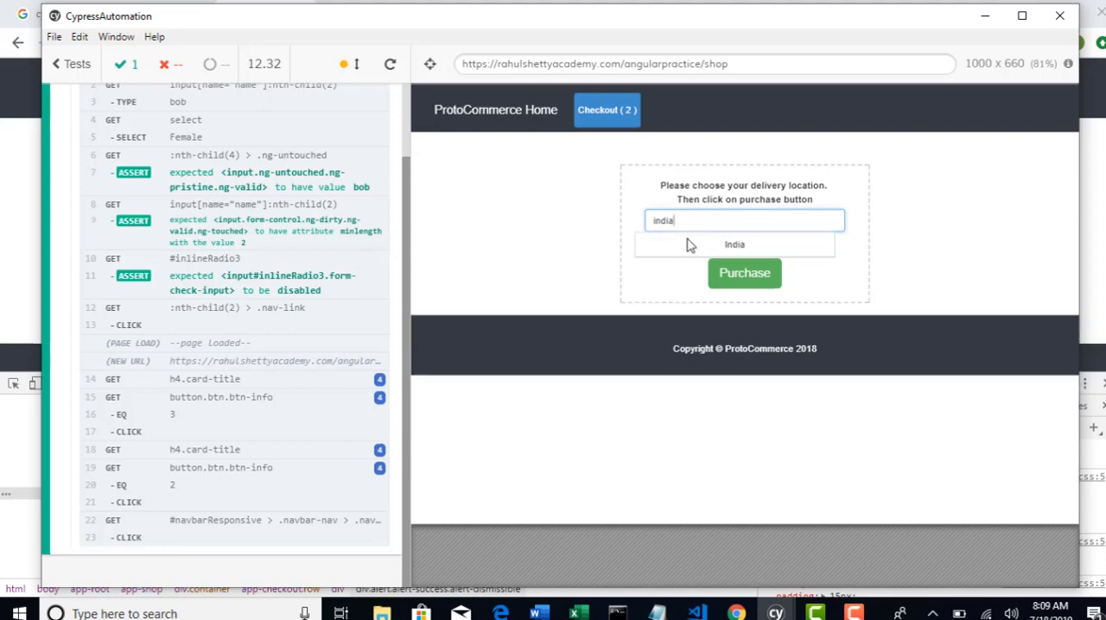
click(743, 273)
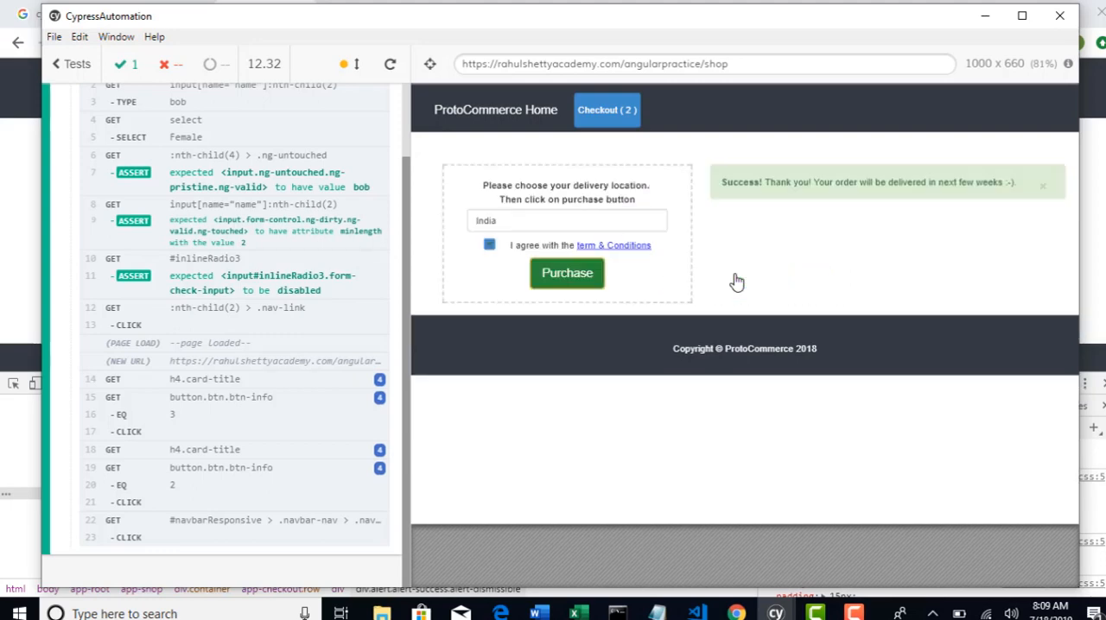
mouse_move(431, 62)
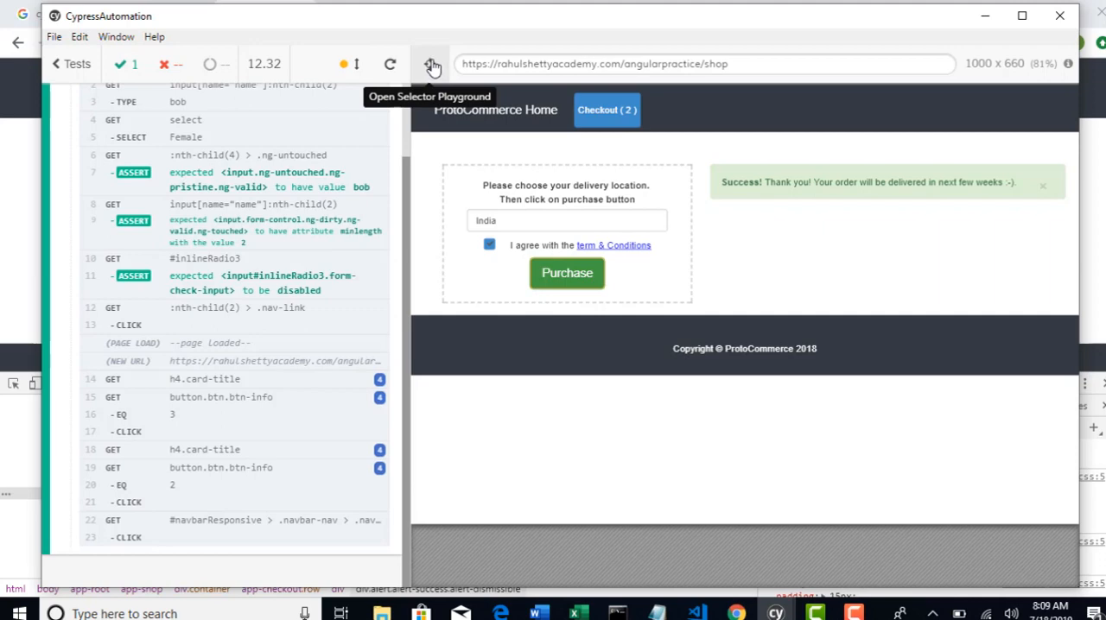
click(432, 64)
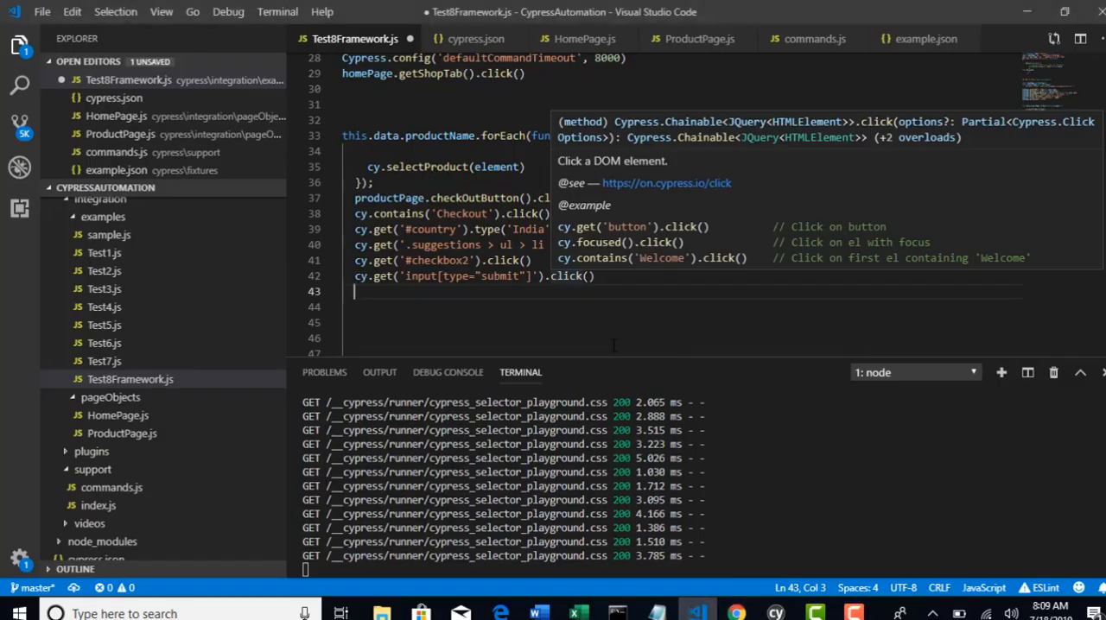
Assert cy.get('.alert').should('have.text', 'Success! Thank you! Your order will be delivered in next few weeks :-)').
text(cy.get('.alert'))
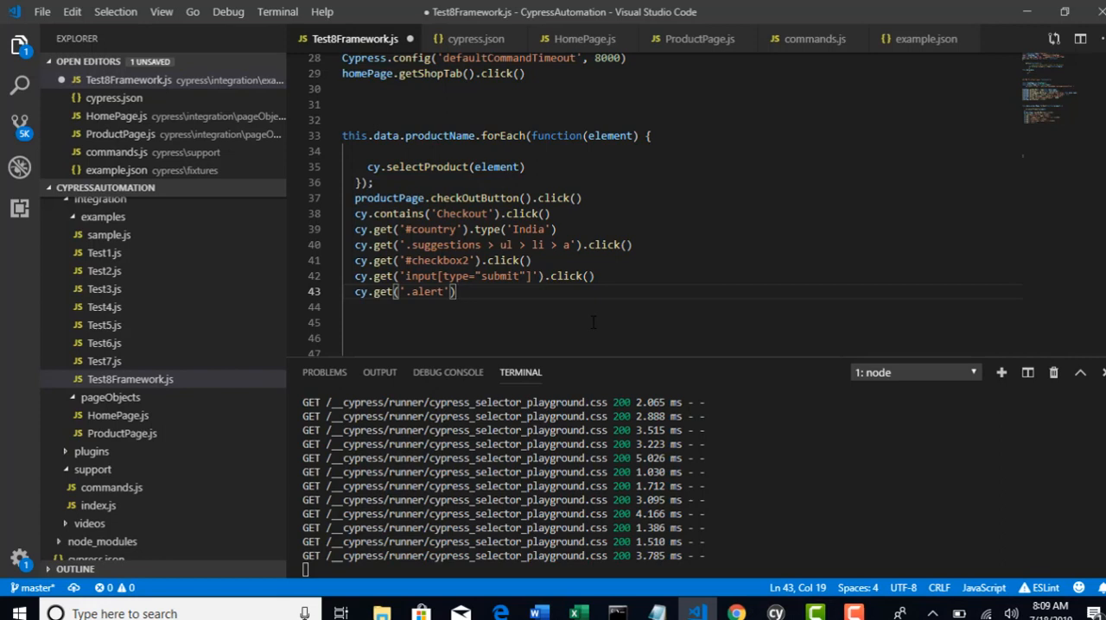
text(.should(')
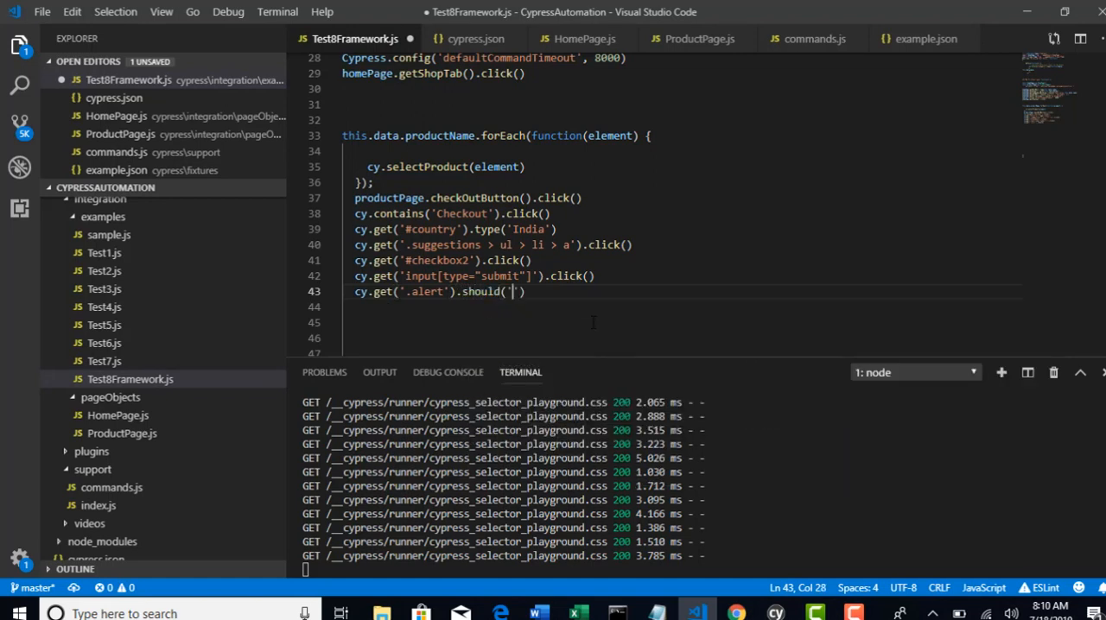
text(have.text)
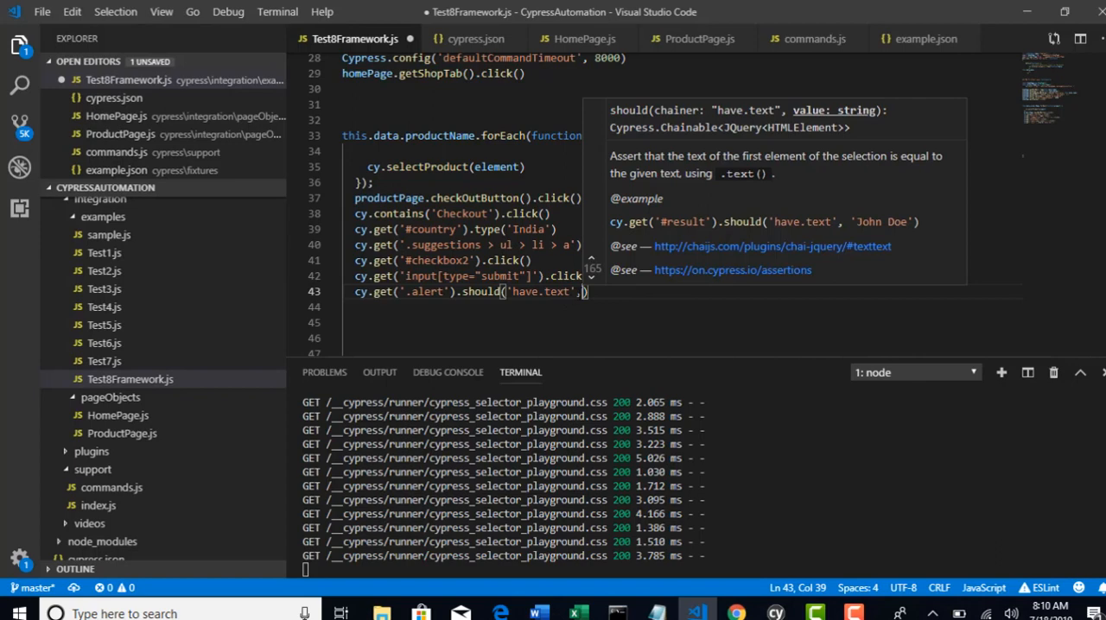
text('Success! Thank you! Your order will be delivered in next few weeks :-).')
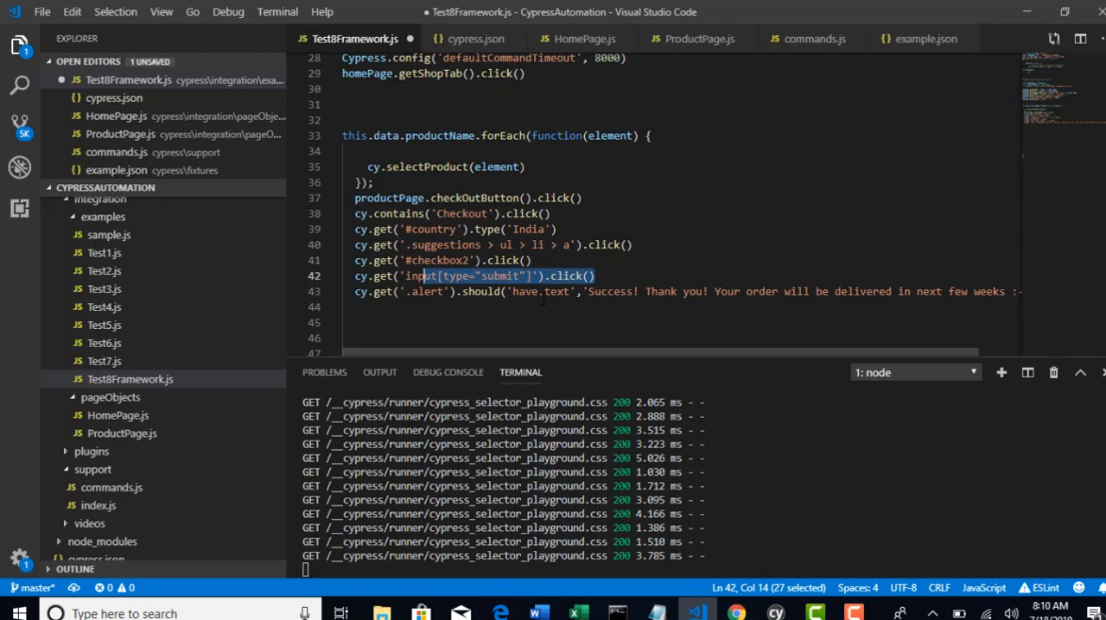
scroll(right, 3)
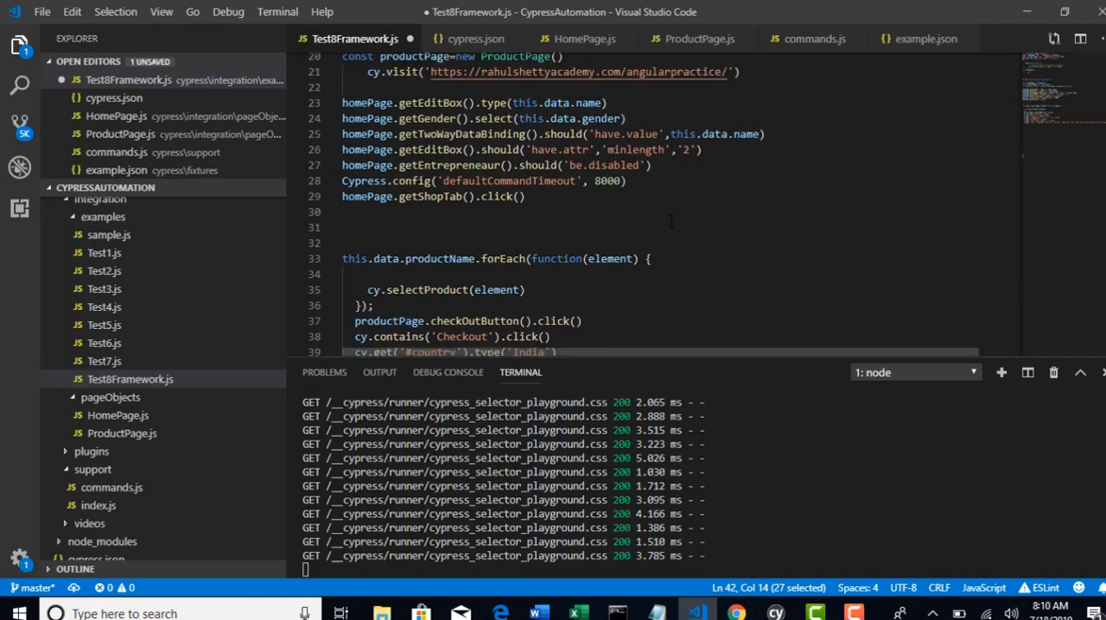
scroll(down, 3)
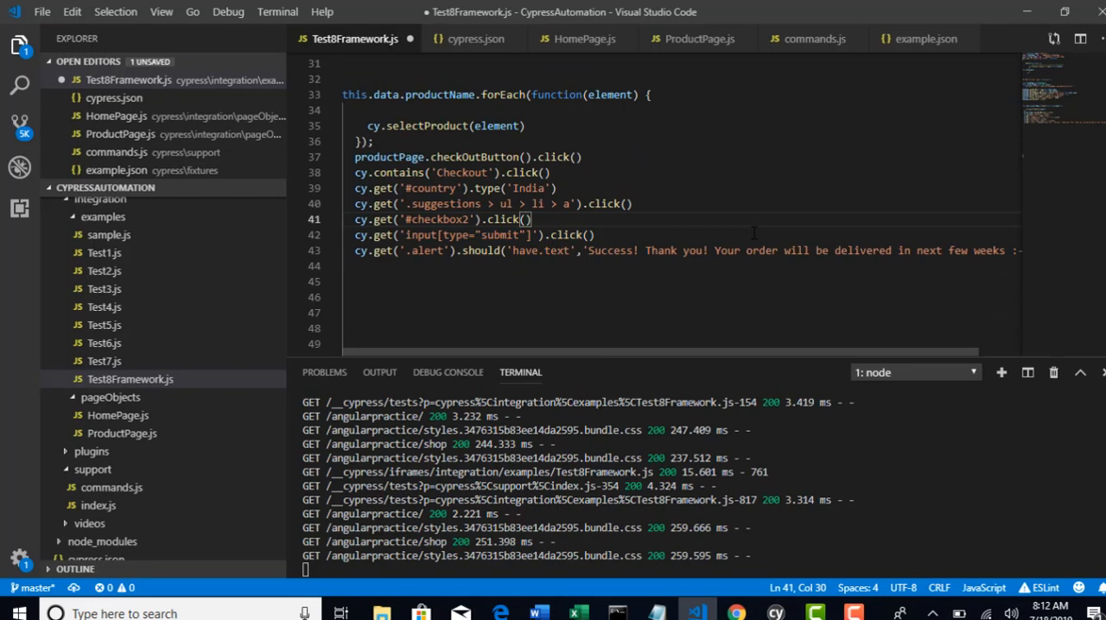
mouse_move(730, 212)
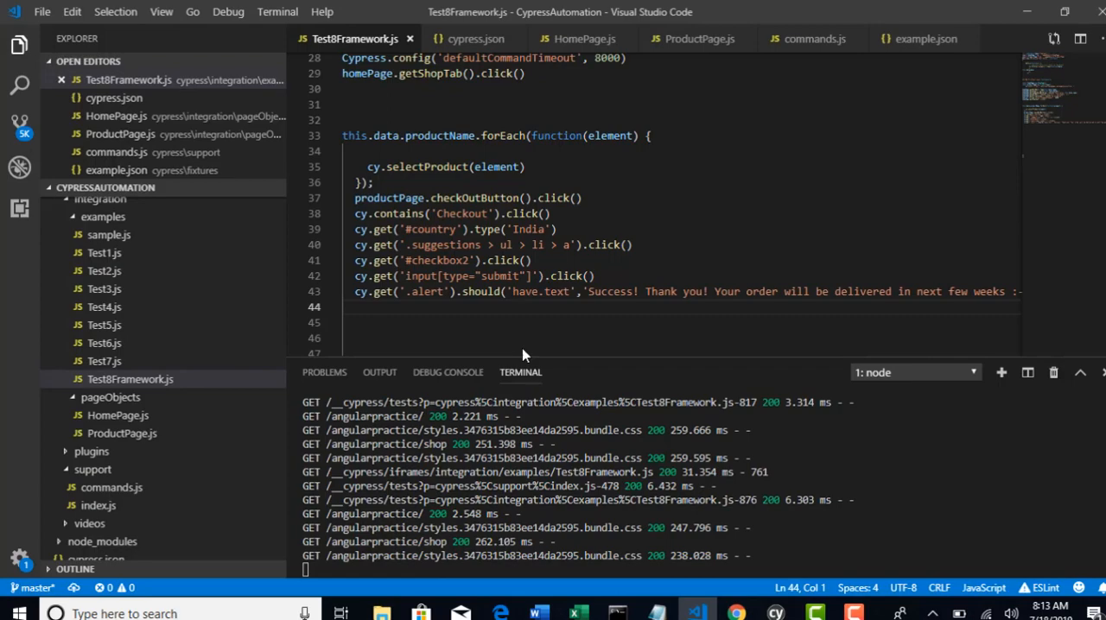
Bring up the CypressAutomation runner window with Test8Framework.js running in Electron.
double_click(436, 260)
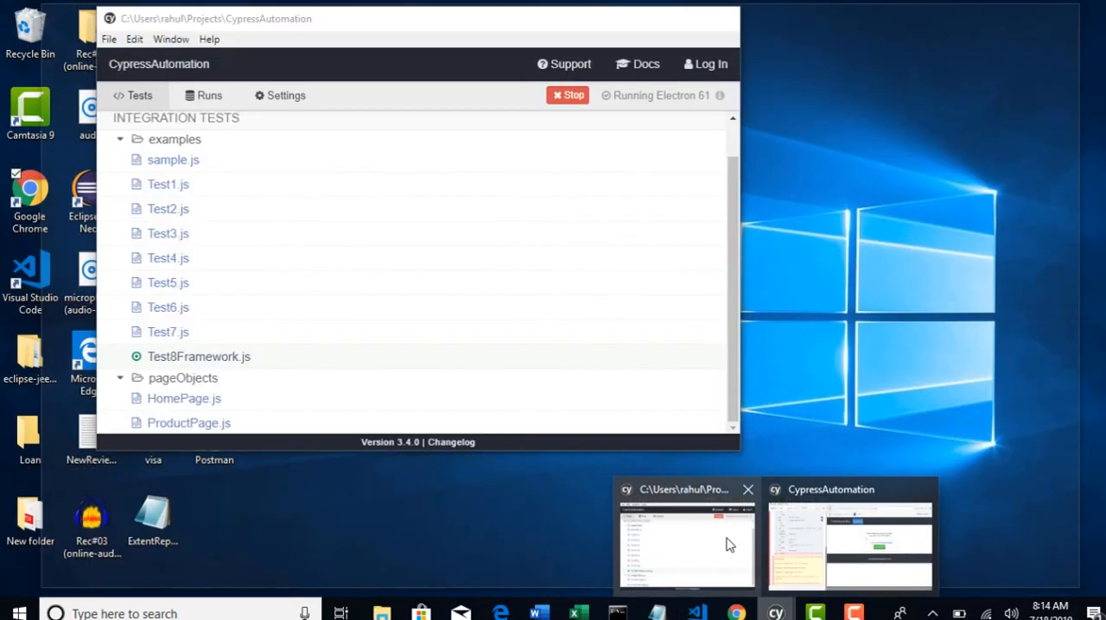
View the failed run's CypressError: #checkbox2 click blocked by a covering element.
click(851, 544)
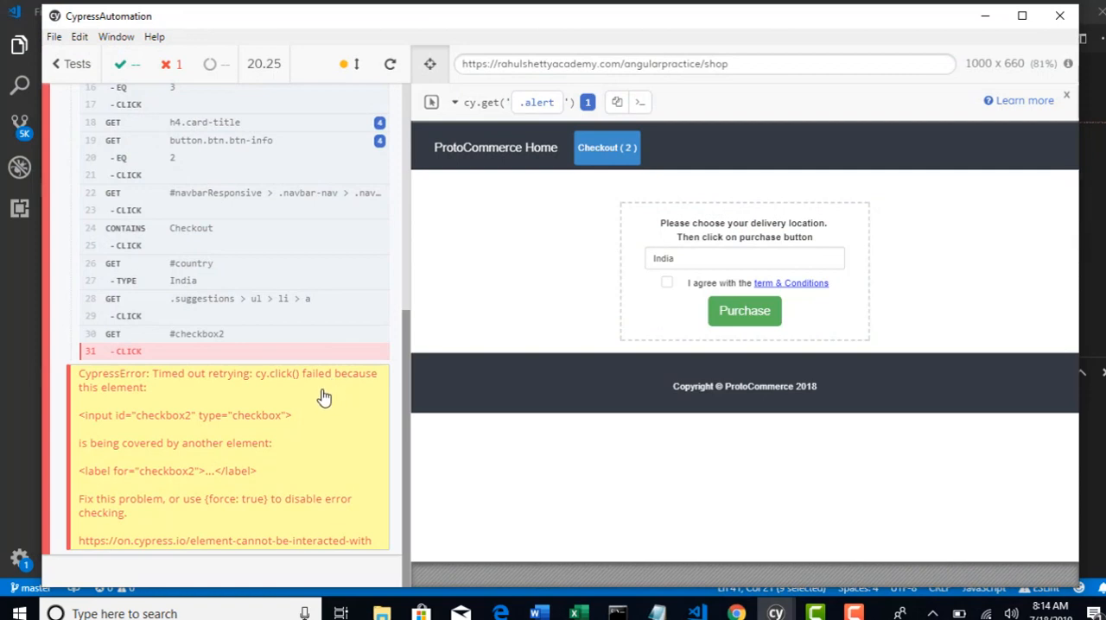
mouse_move(298, 387)
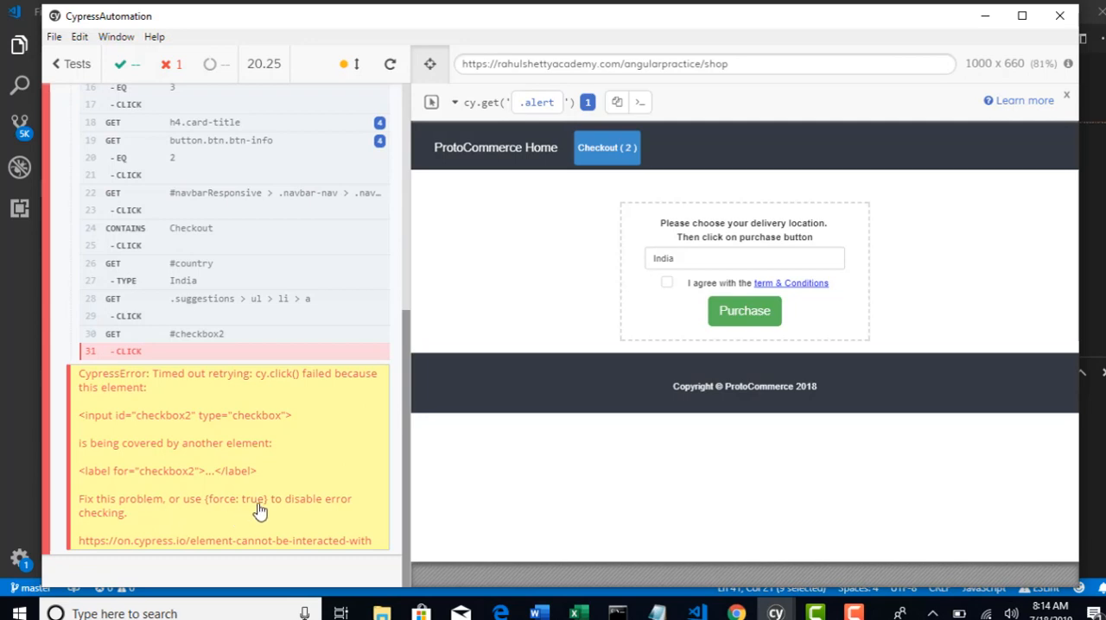
mouse_move(270, 515)
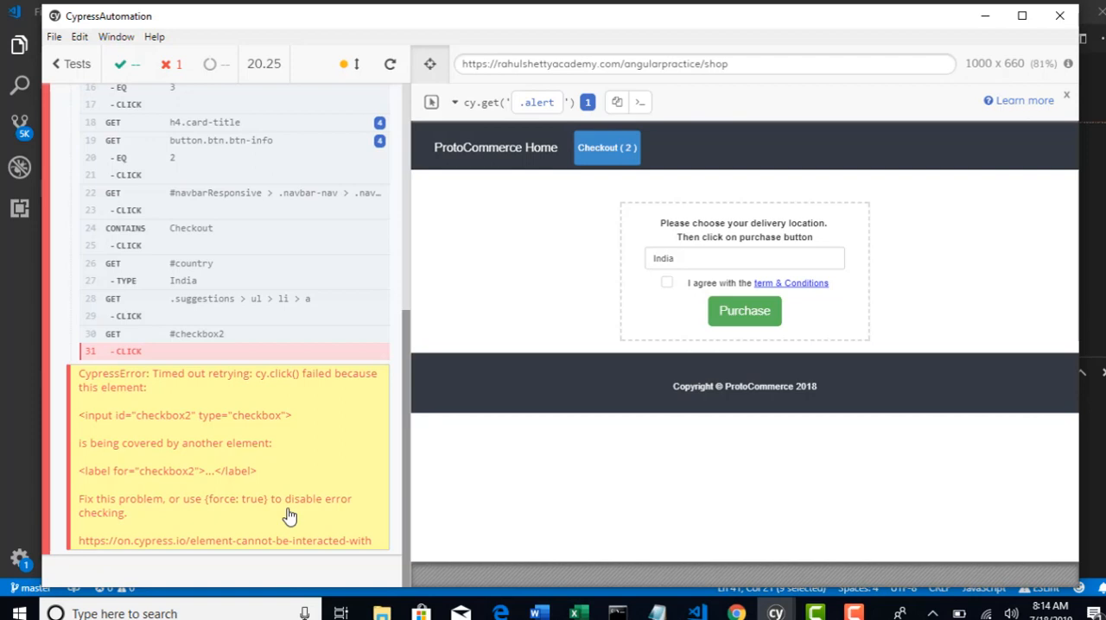
mouse_move(197, 459)
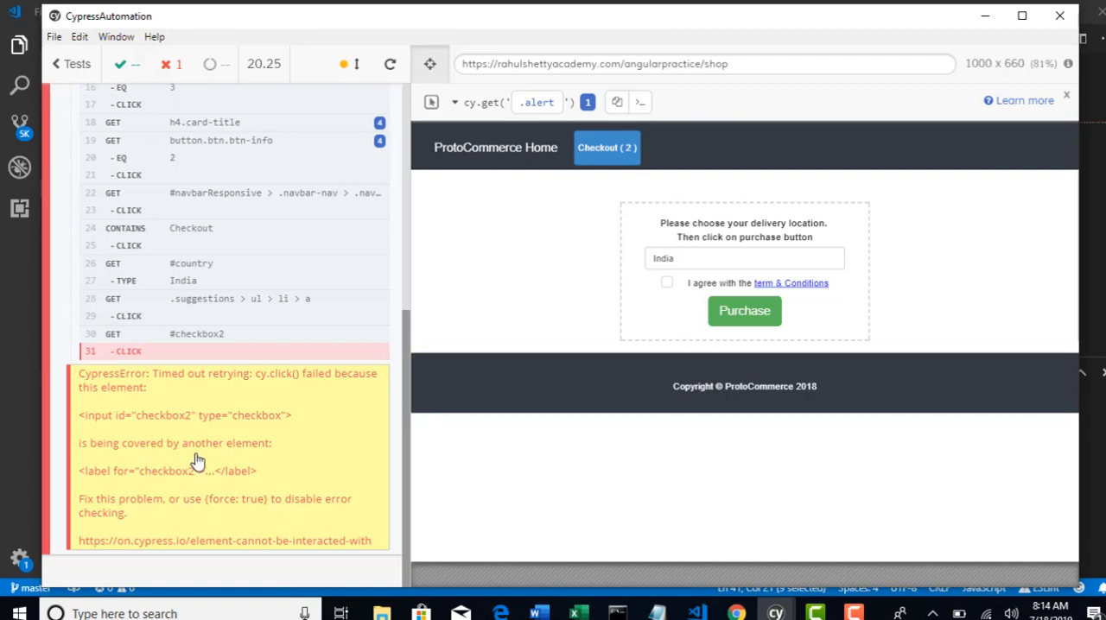
mouse_move(277, 522)
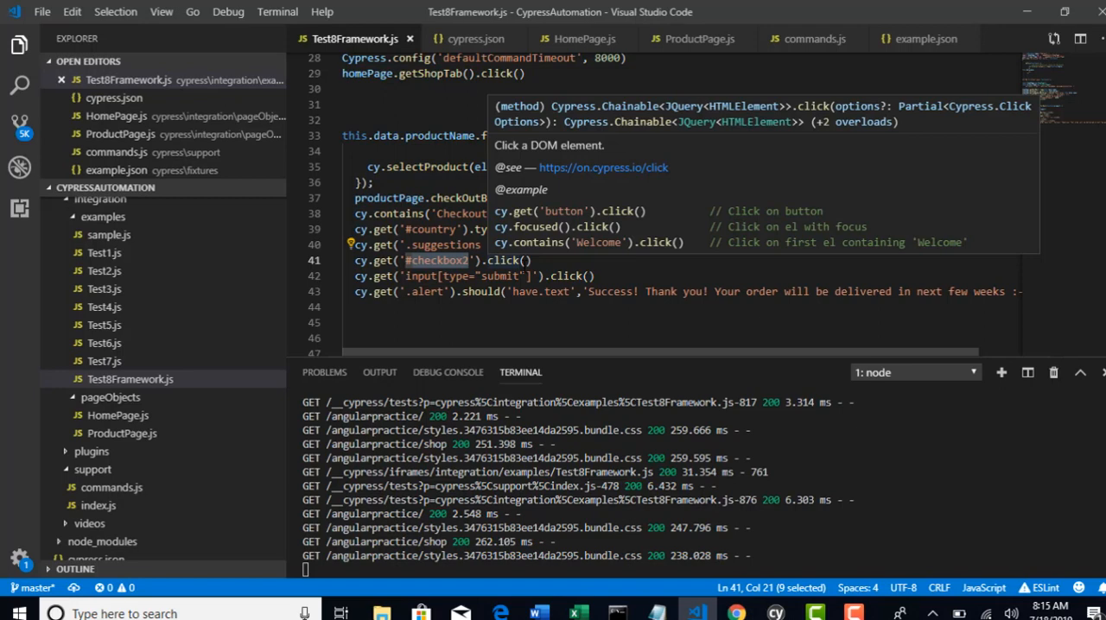
Change the '#checkbox2' click to .click({force: true}) to bypass the covering element.
text({force: true})
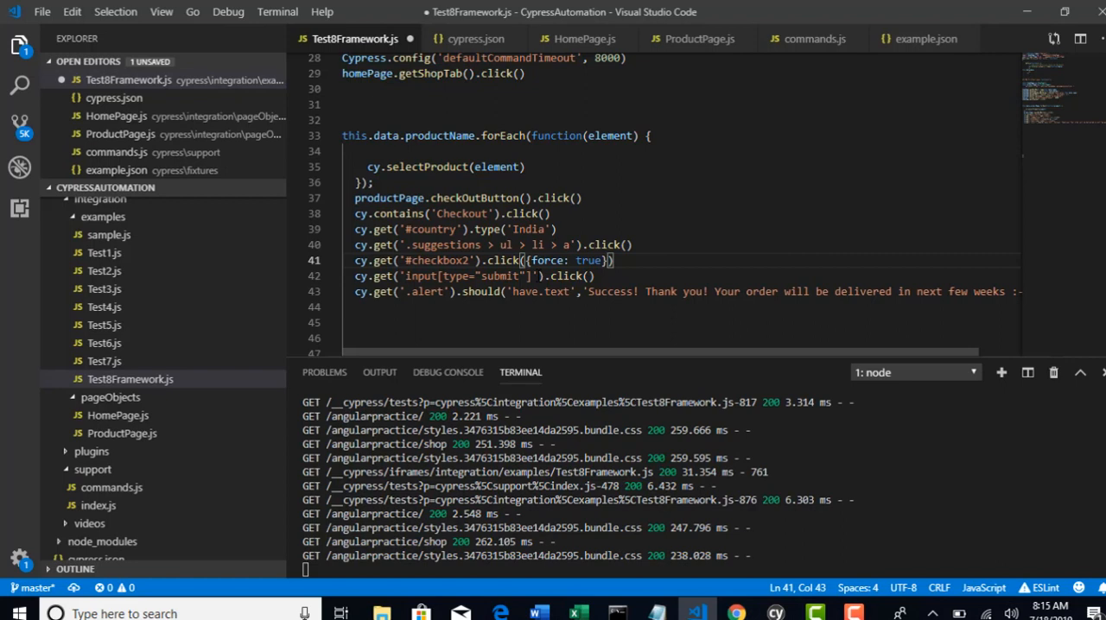
double_click(436, 259)
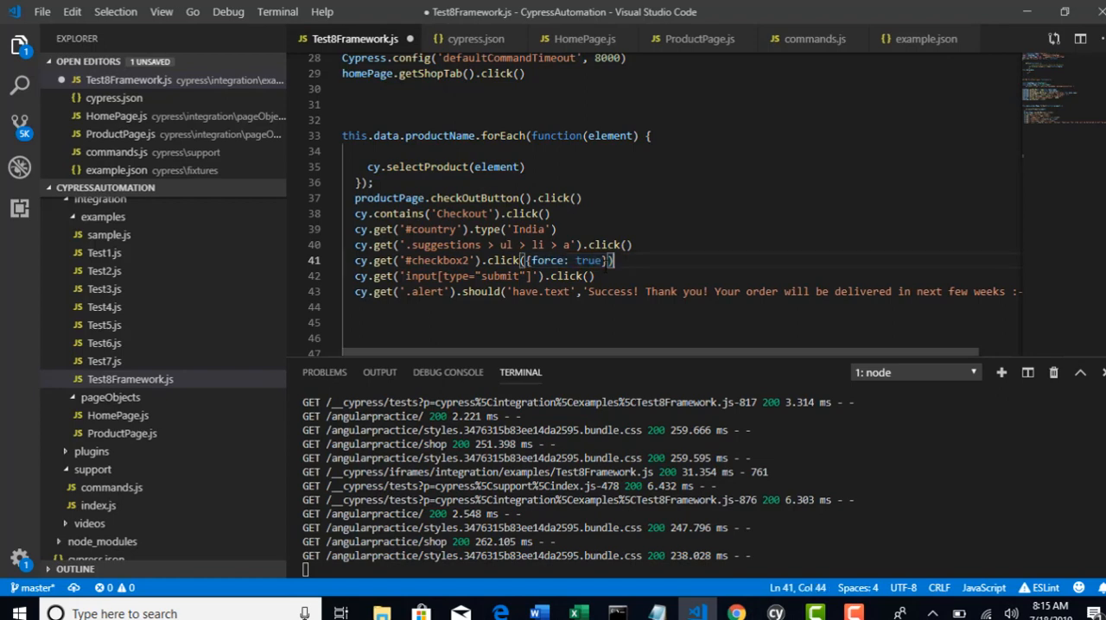
mouse_move(609, 259)
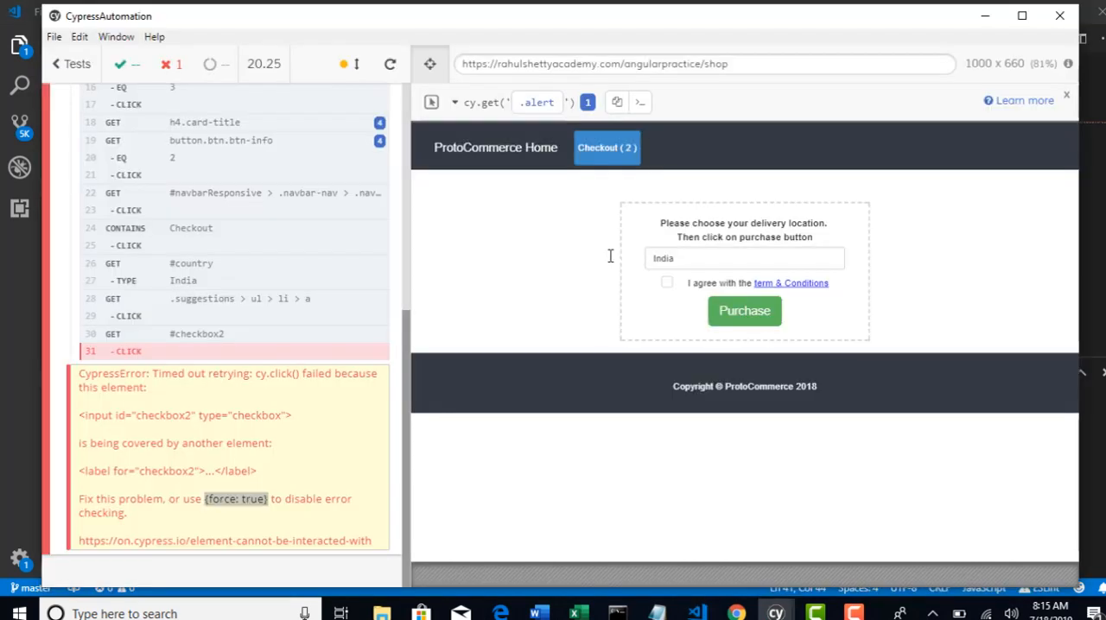
Save the spec to rerun it and watch the .alert text assertion fail in the runner.
double_click(235, 498)
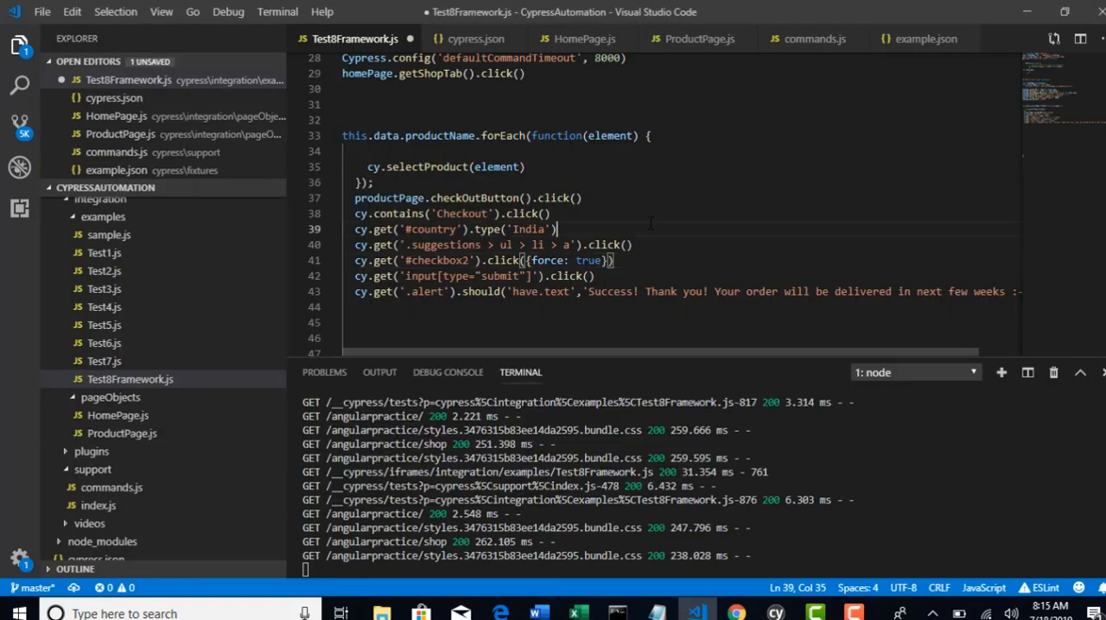
key(ctrl+s)
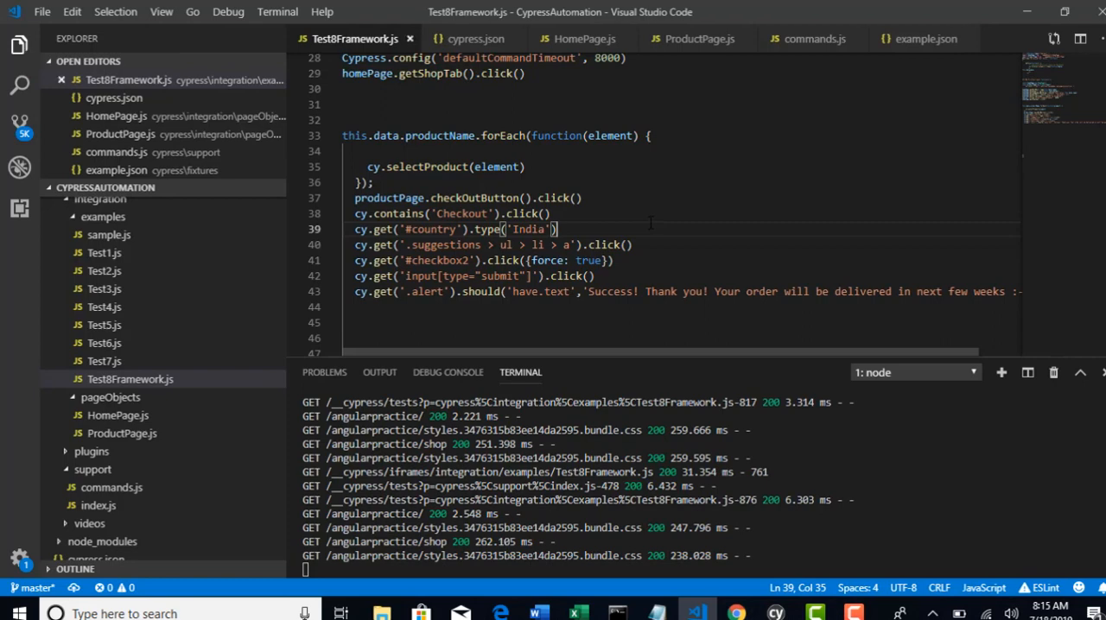
click(774, 614)
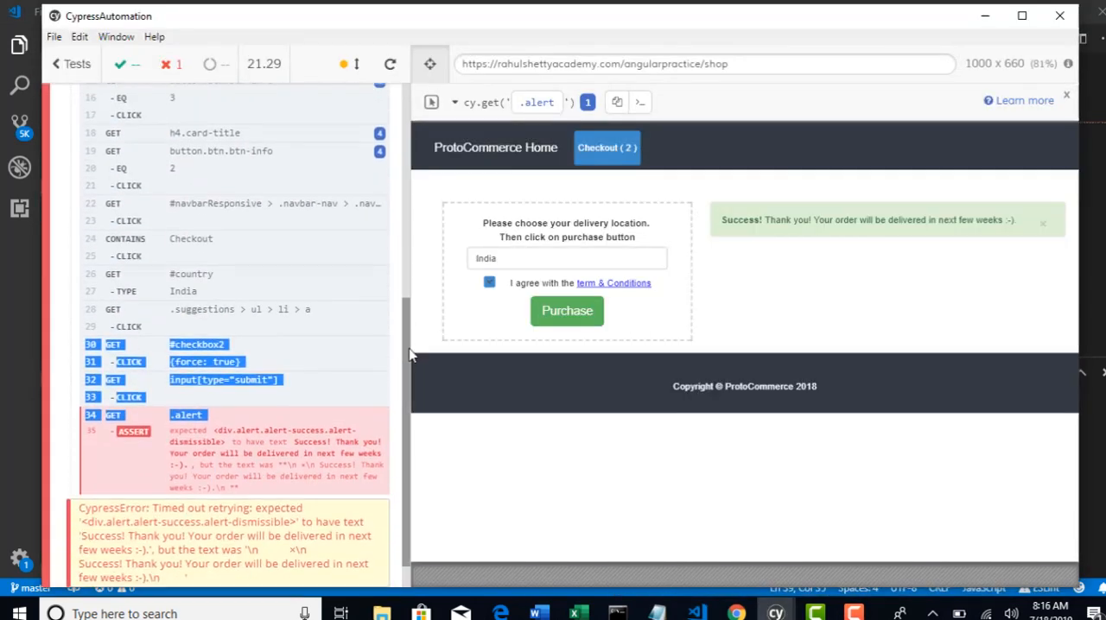
Examine the failure details showing the alert text wrapped in extra newlines and spaces.
scroll(down, 3)
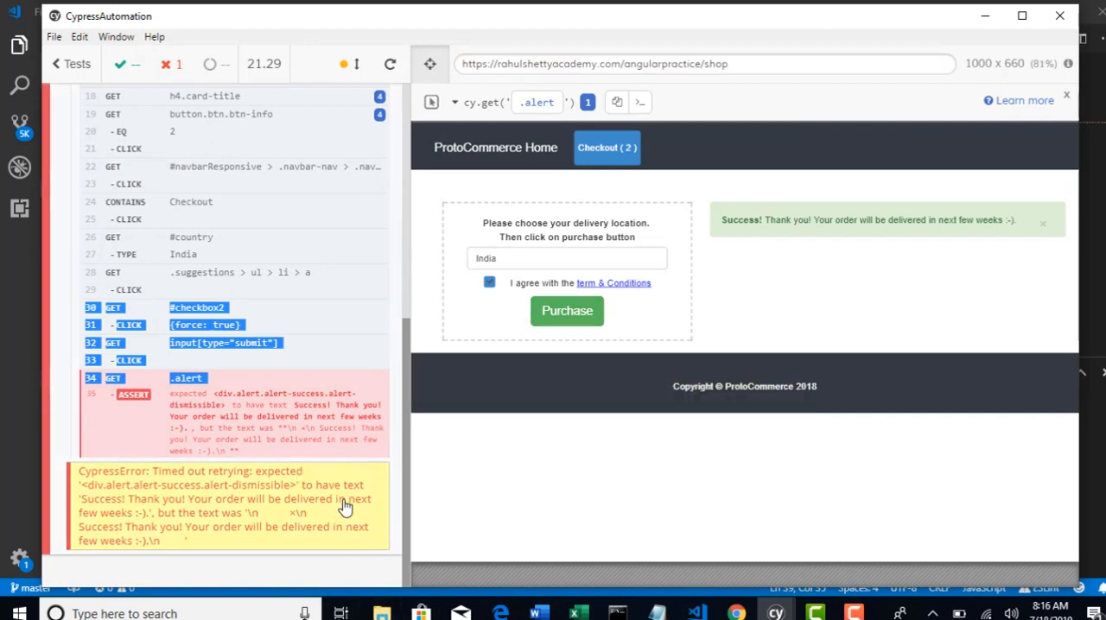
mouse_move(263, 531)
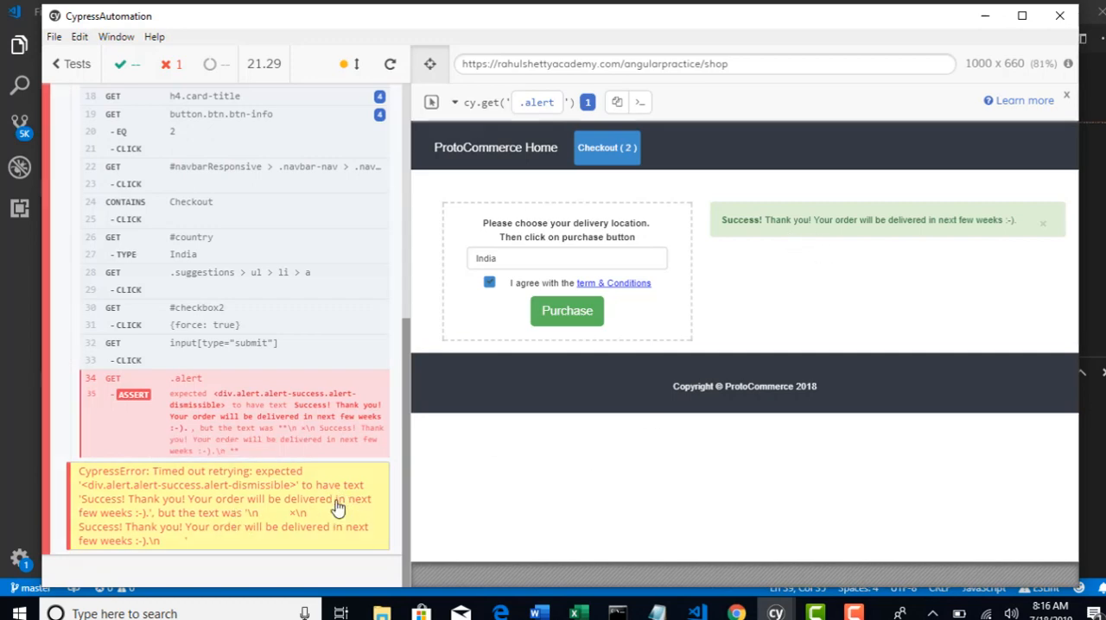
mouse_move(190, 529)
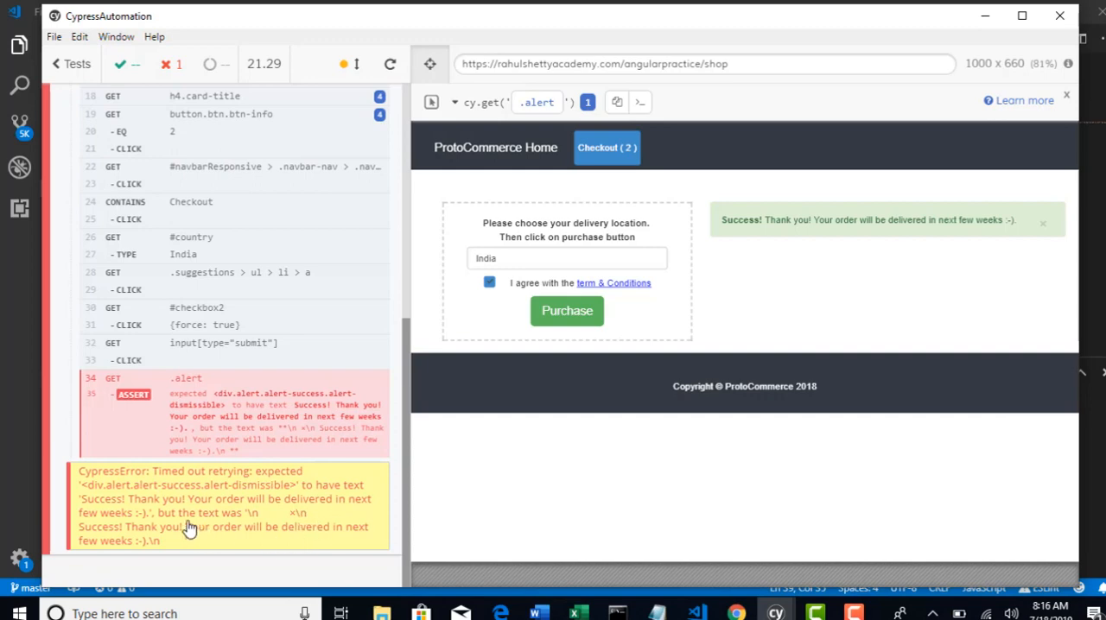
mouse_move(223, 528)
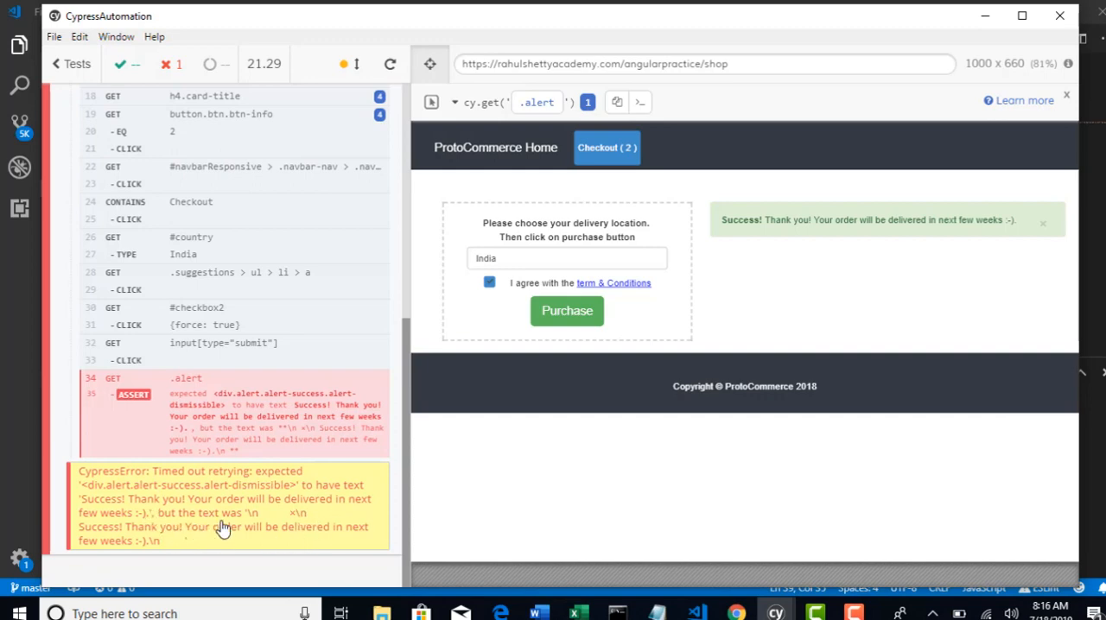
mouse_move(253, 527)
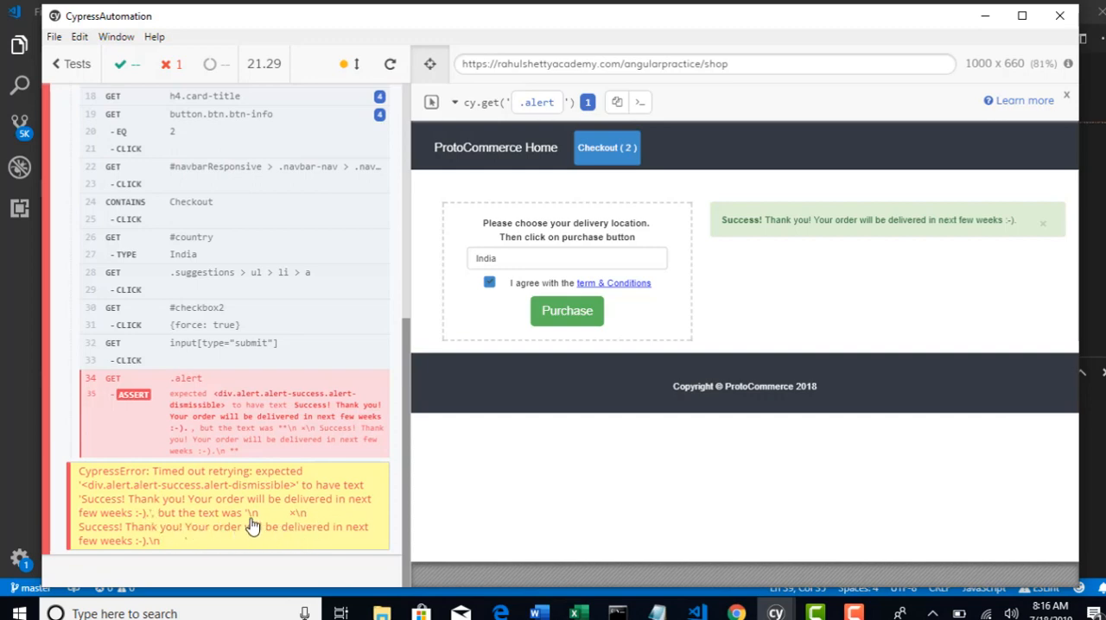
key(alt+tab)
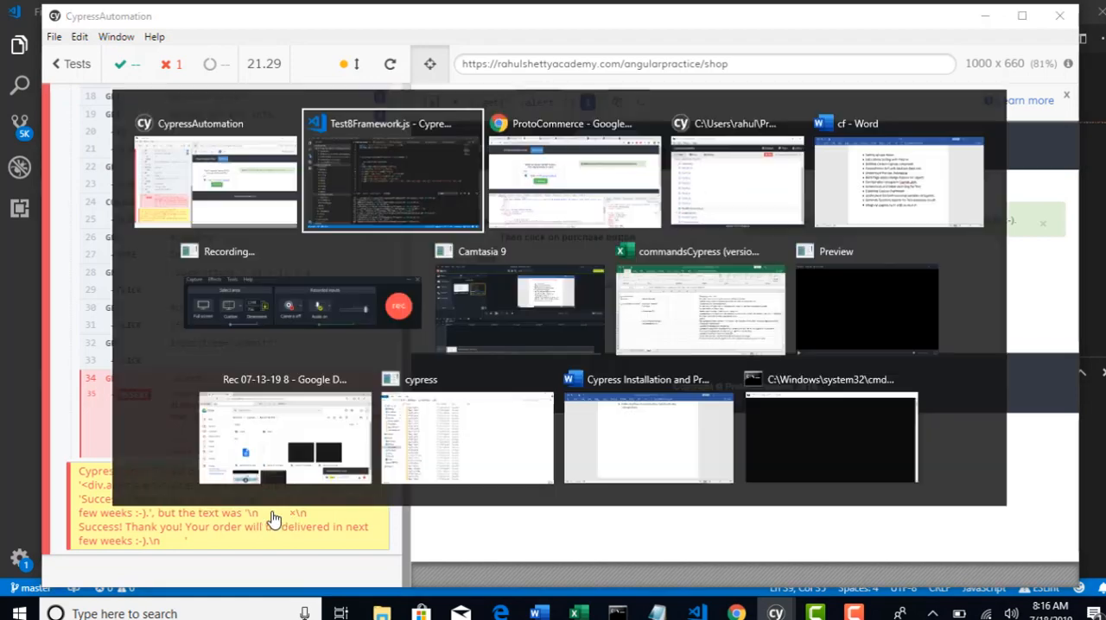
click(393, 173)
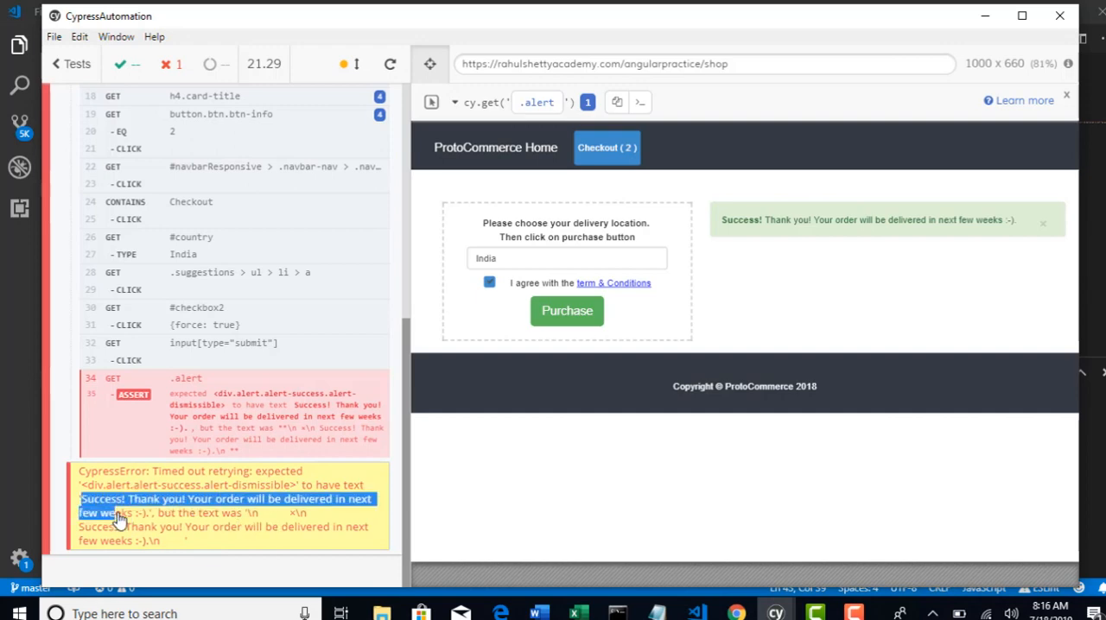
mouse_move(135, 519)
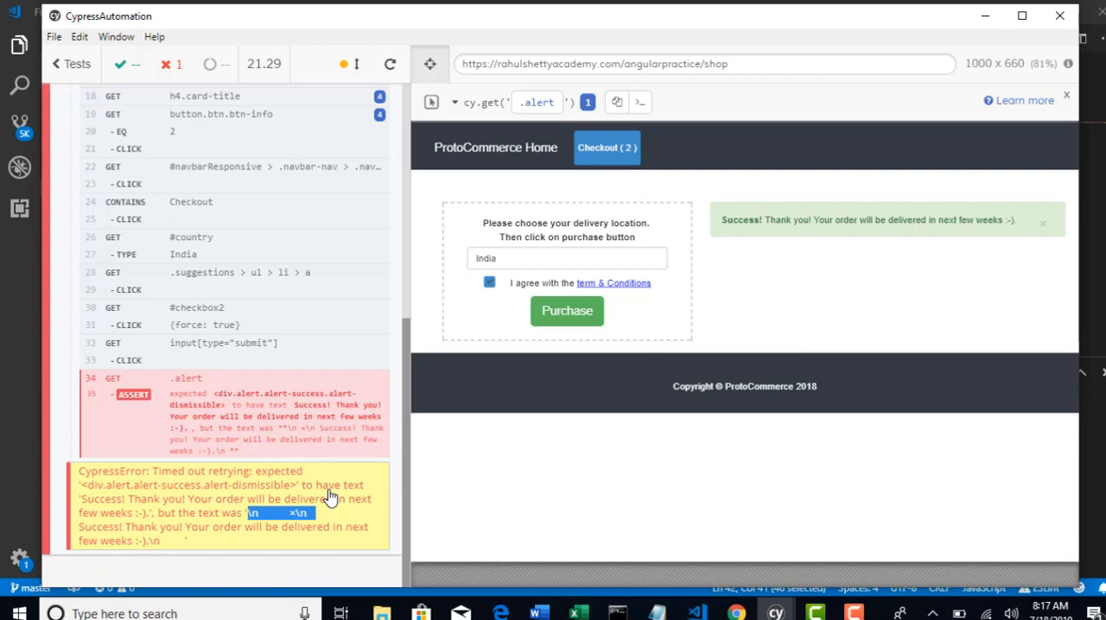
mouse_move(240, 539)
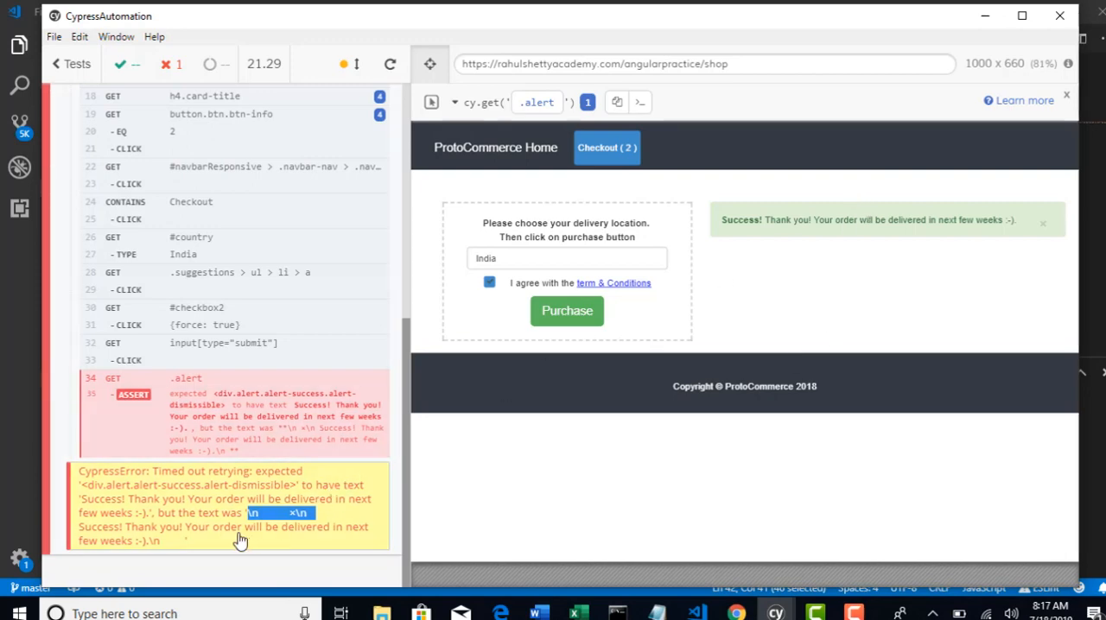
mouse_move(250, 522)
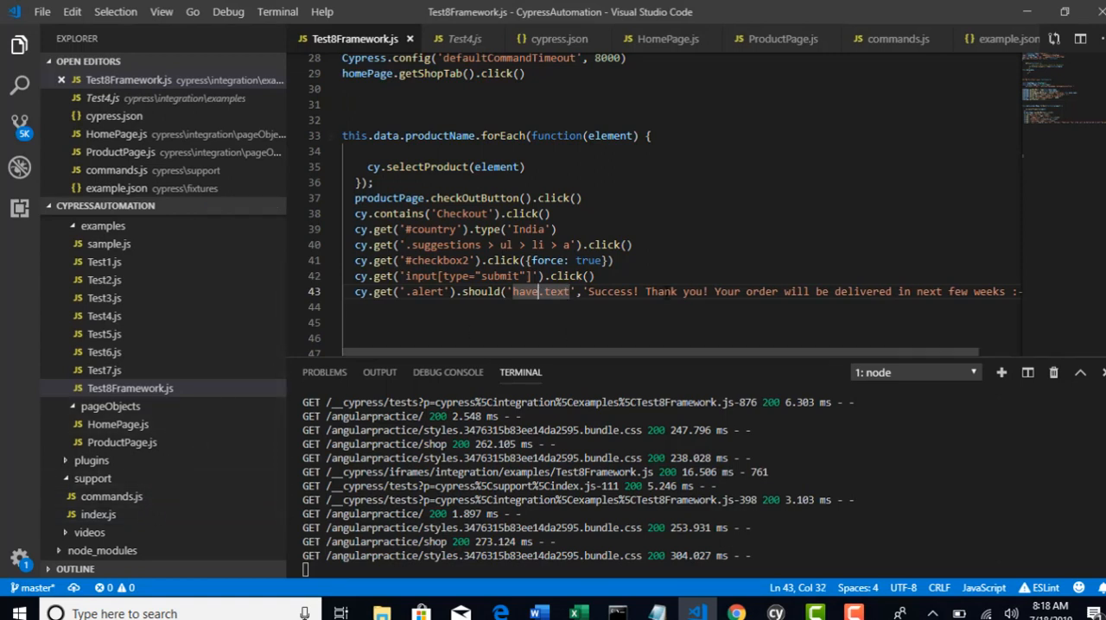
Begin a new cy.get(' line below the commented-out have.text assertion.
scroll(right, 3)
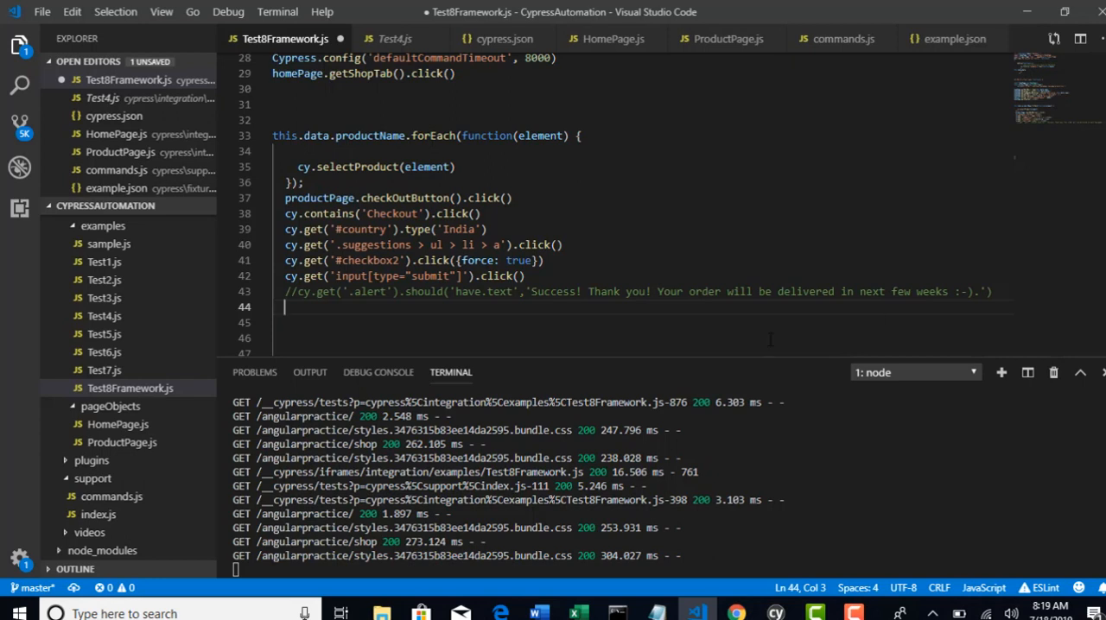
mouse_move(660, 311)
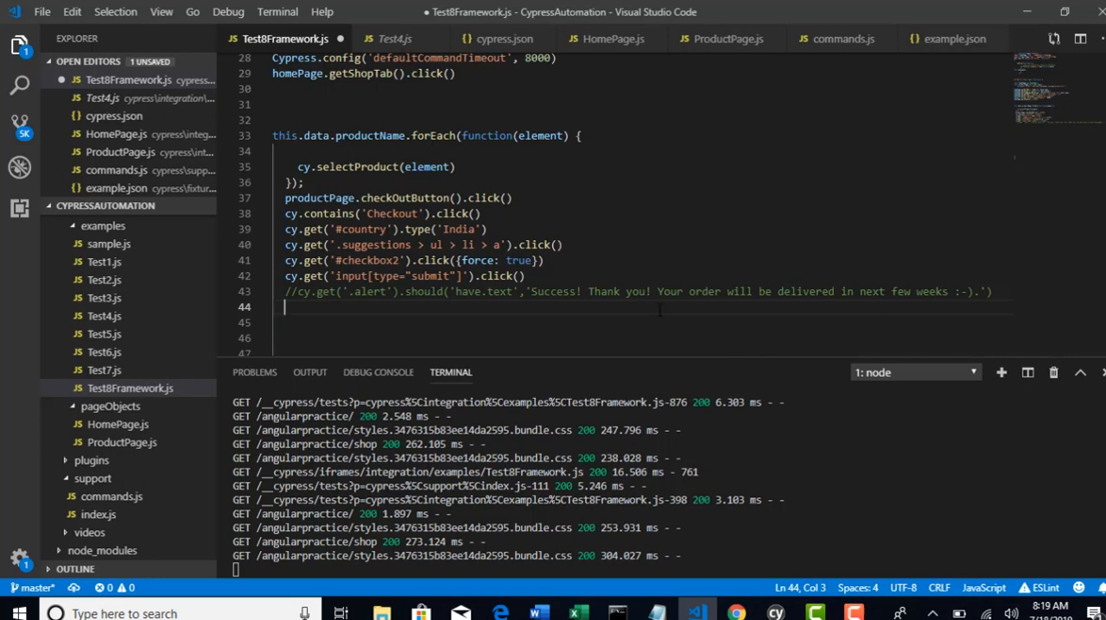
text(cy.get)
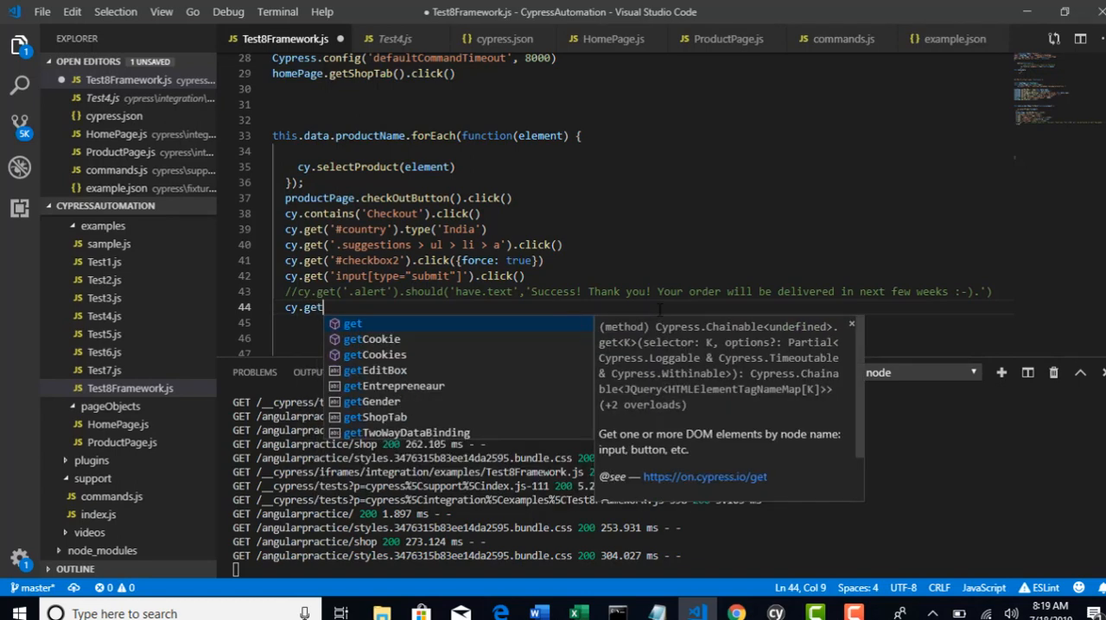
text((')
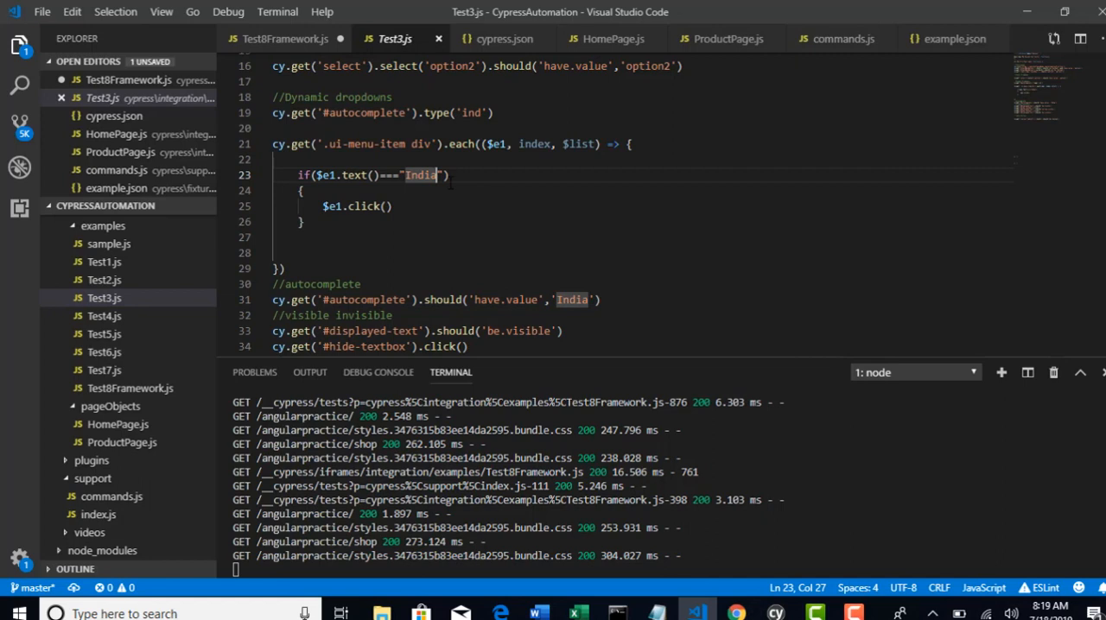
Review Test1.js's text() into textVeg and includes() pattern, then return to Test8Framework.js.
click(104, 280)
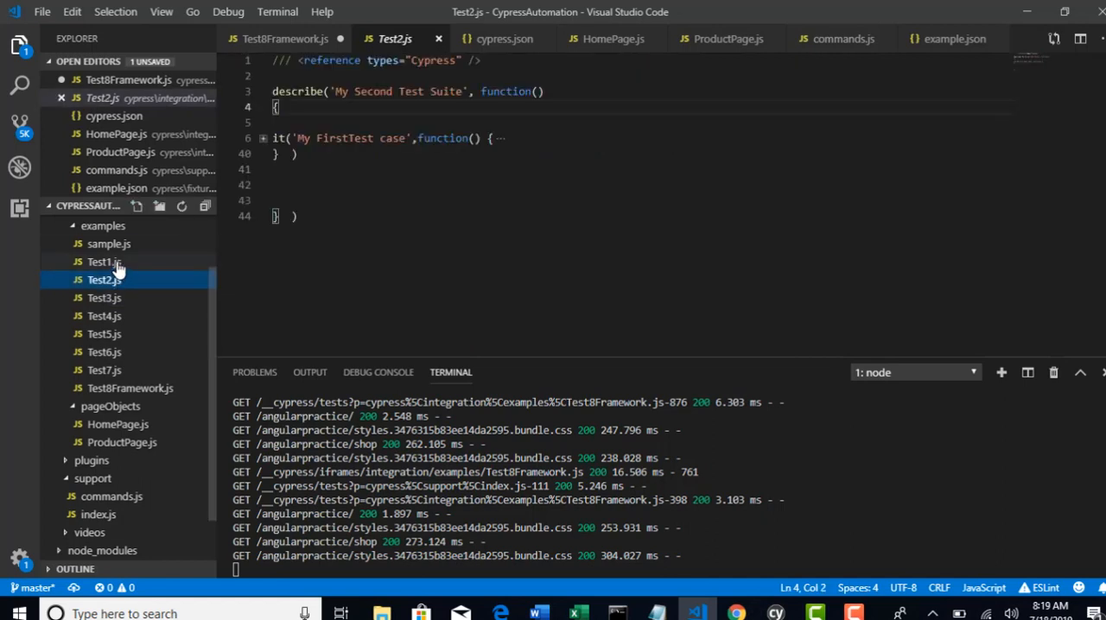
click(104, 261)
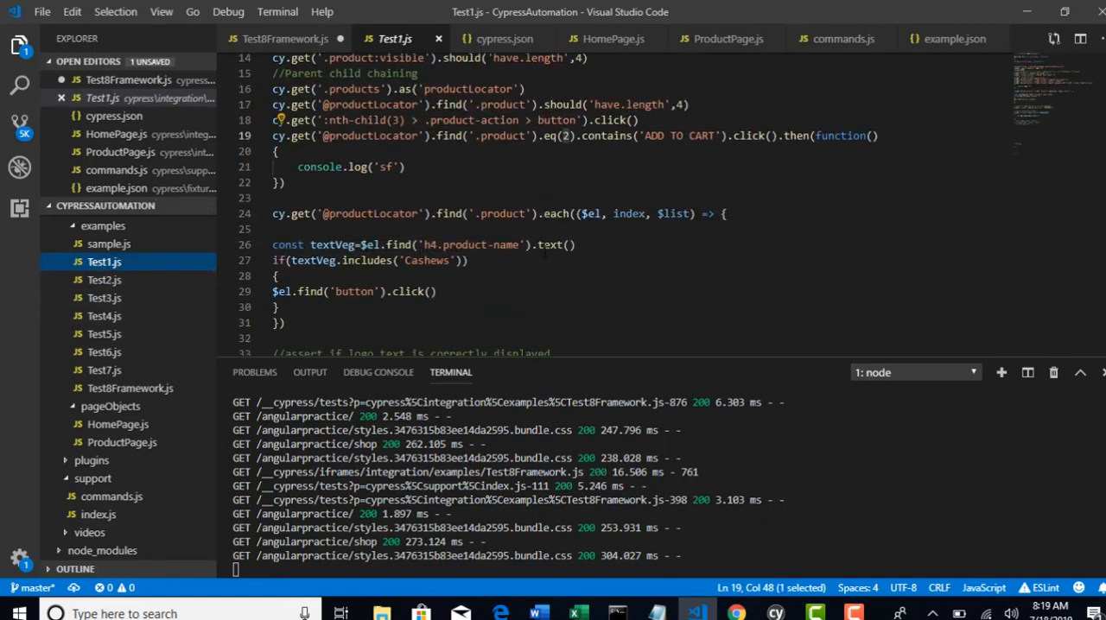
double_click(470, 245)
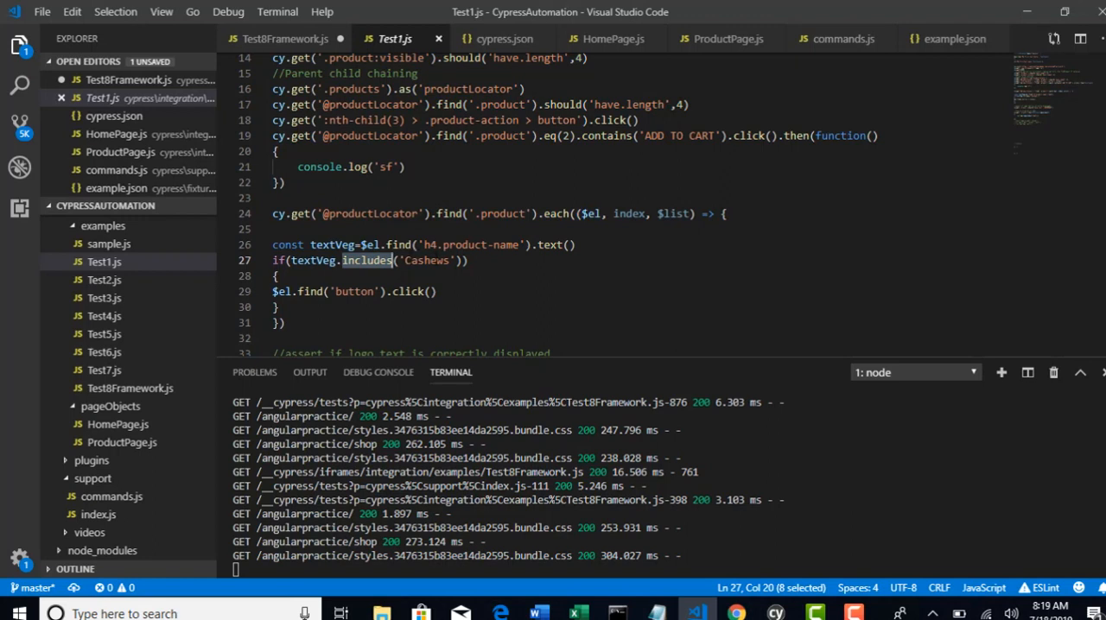
double_click(427, 260)
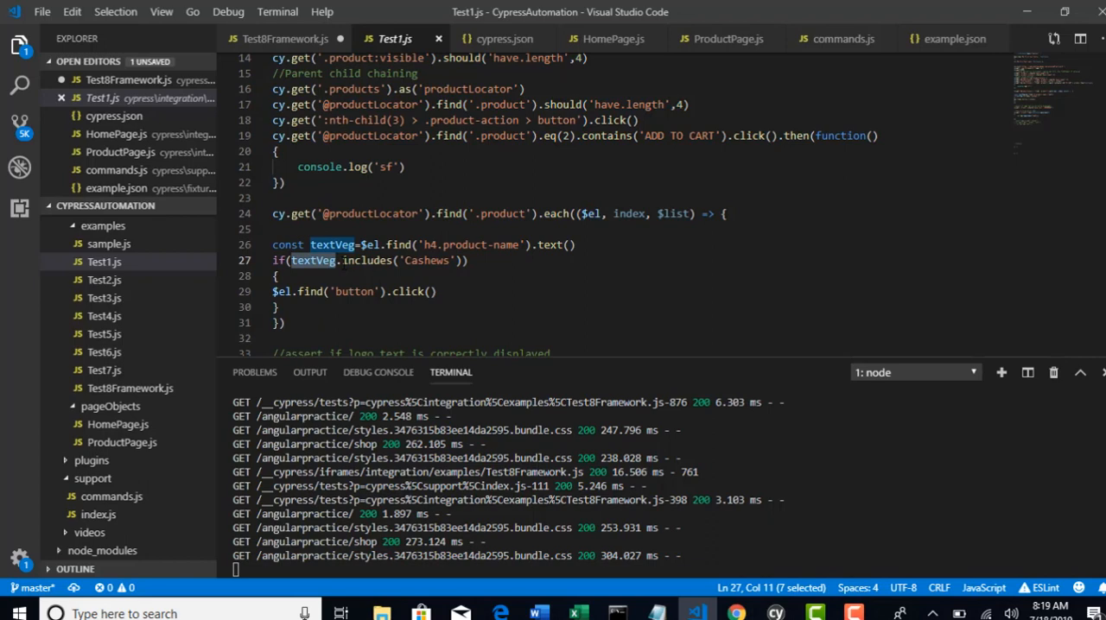
mouse_move(367, 260)
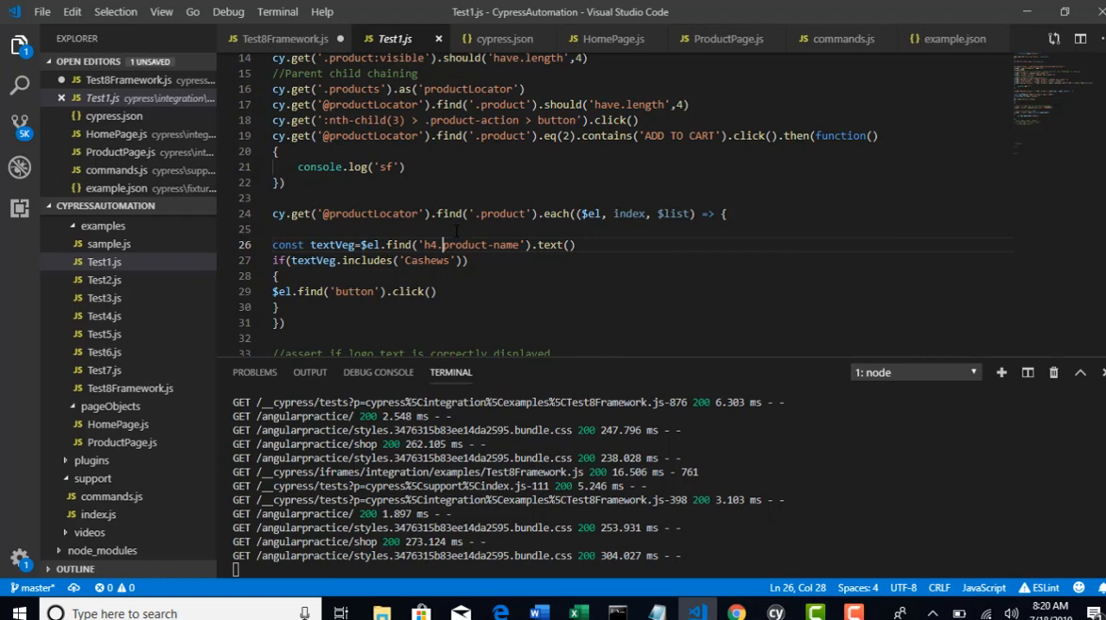
double_click(552, 246)
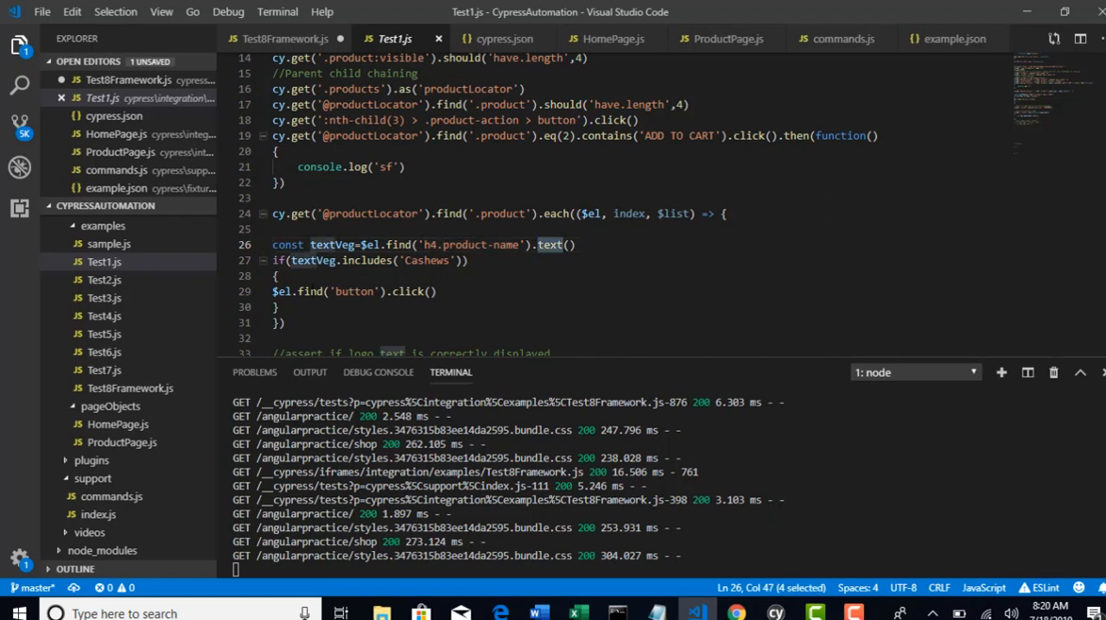
click(130, 388)
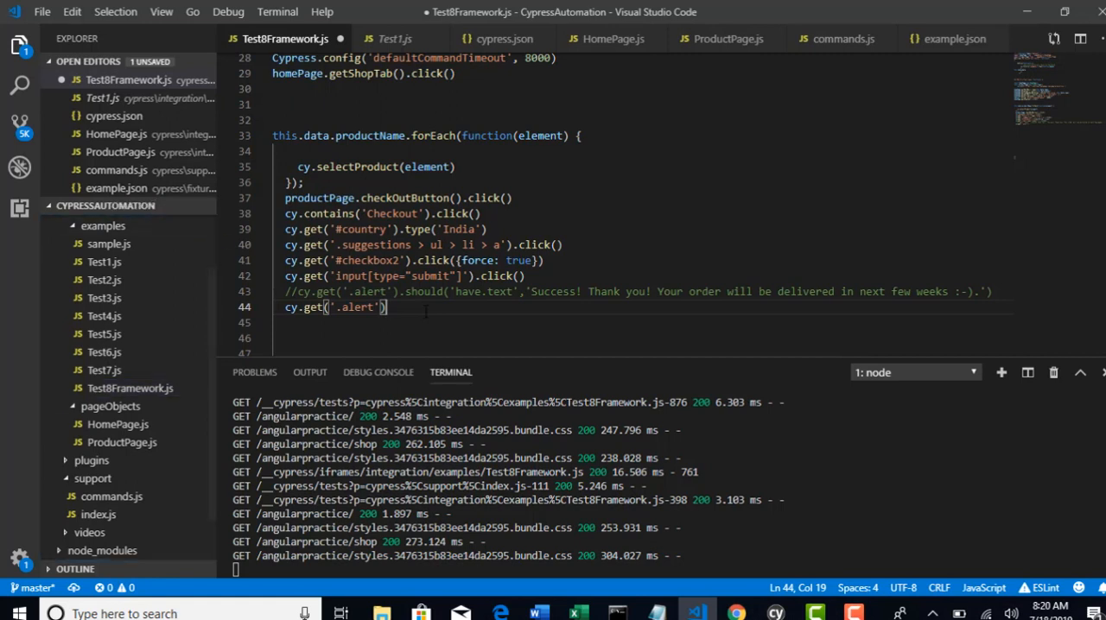
Chain .then(function(element)) on cy.get('.alert') and store element.text() in const actualText.
text(.text)
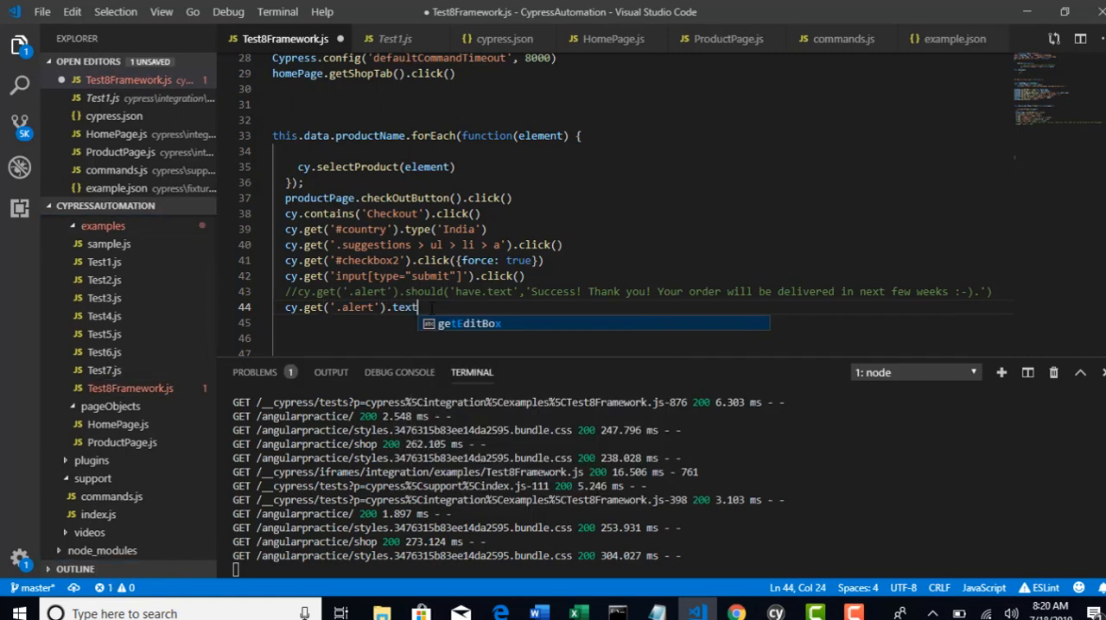
text(())
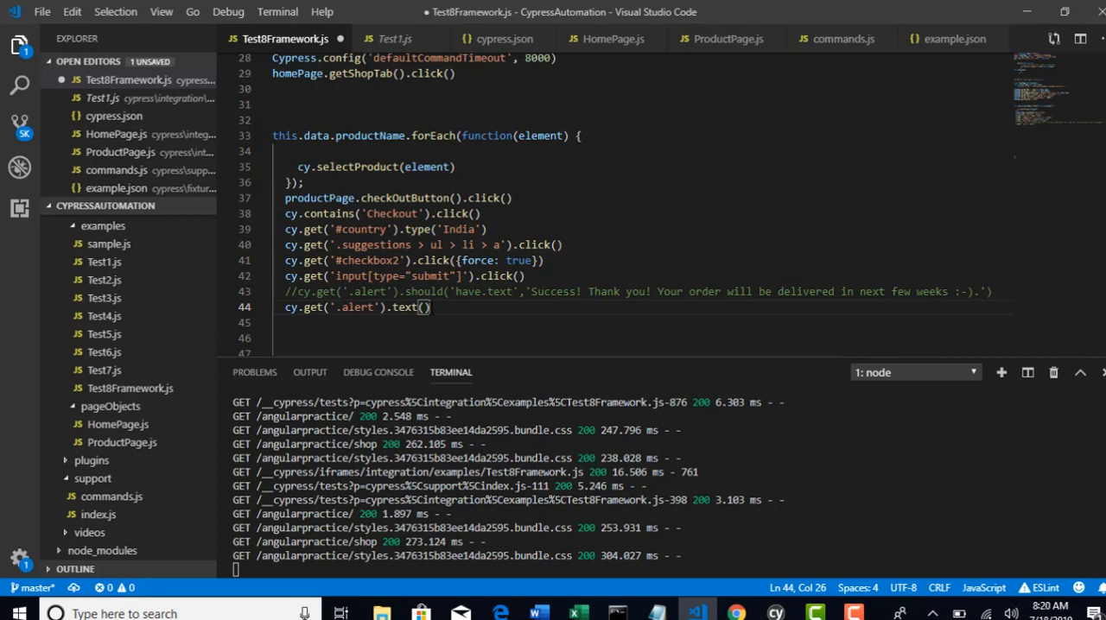
key(BackSpace)
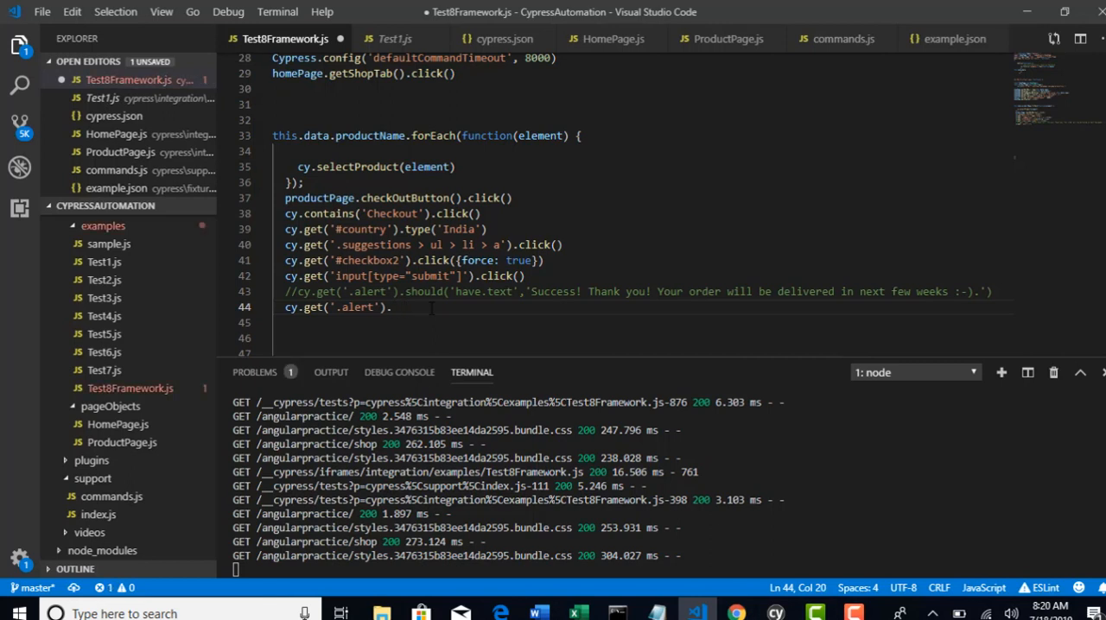
text(then(function(element)
text({)
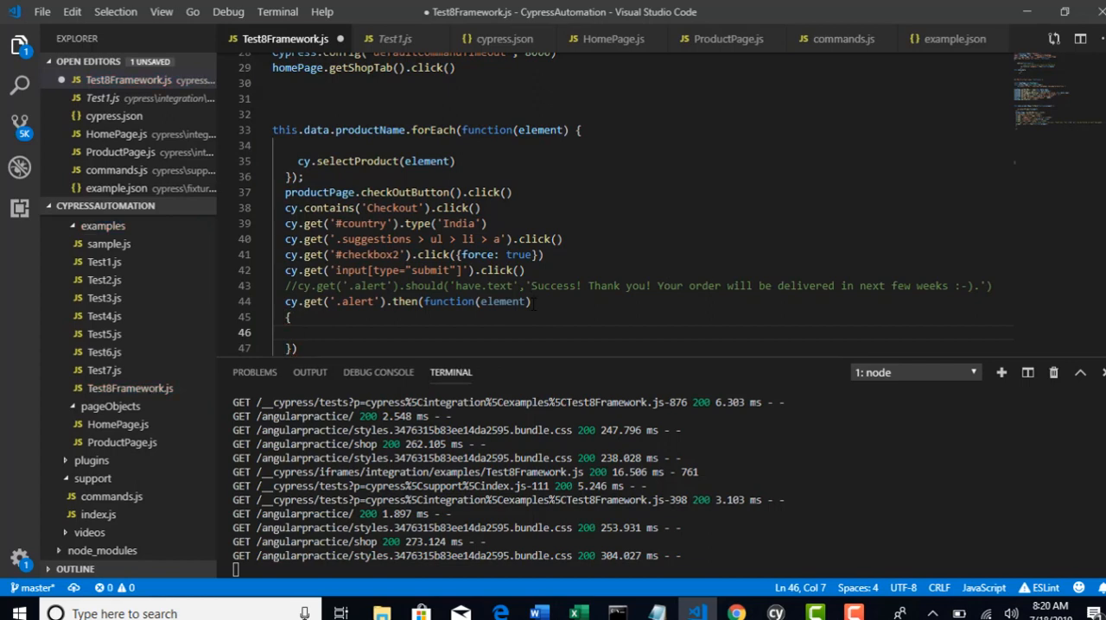
text(element.text)
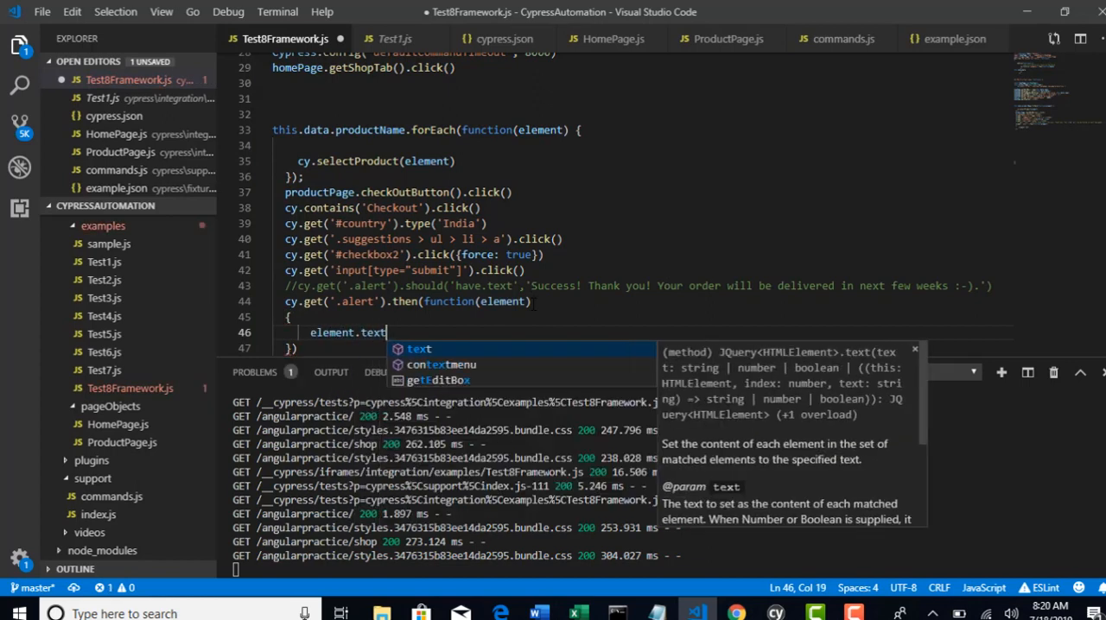
text(())
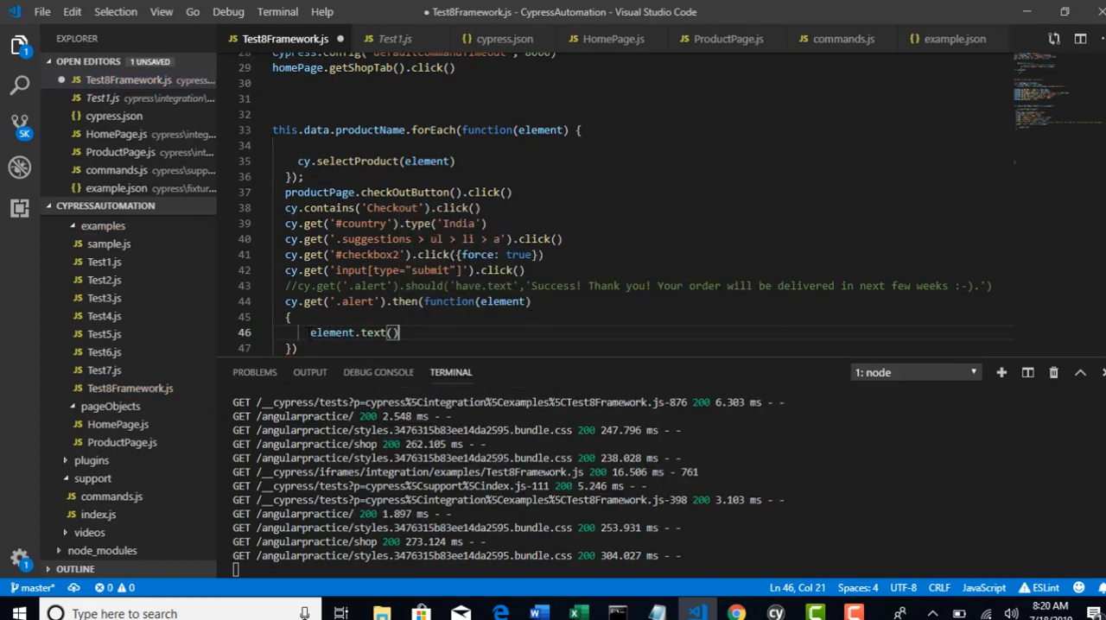
text(const)
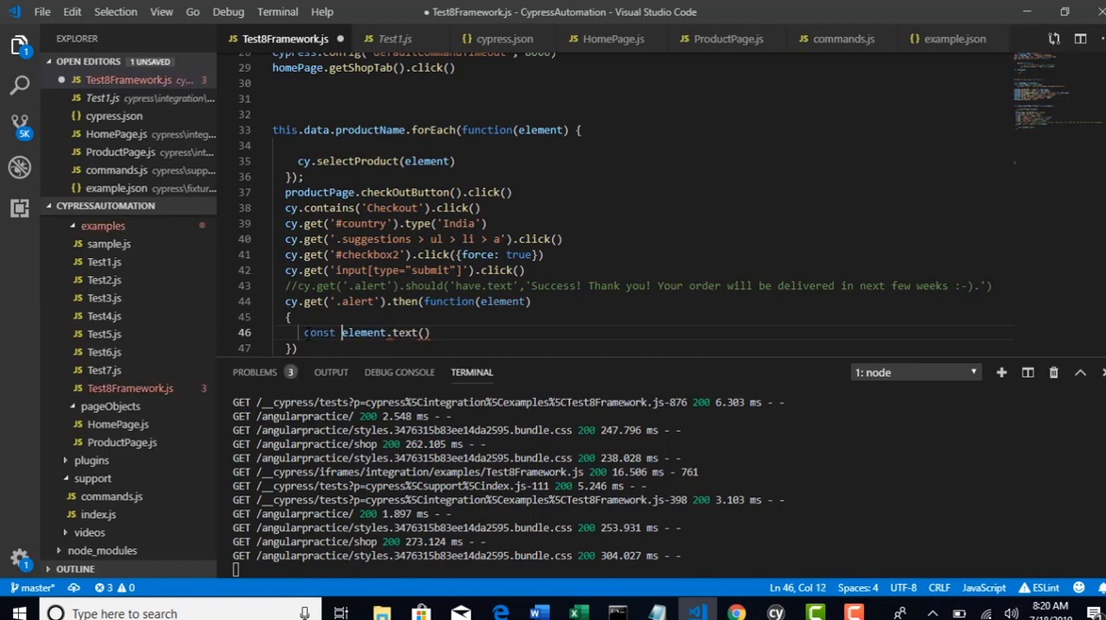
text(actualText=)
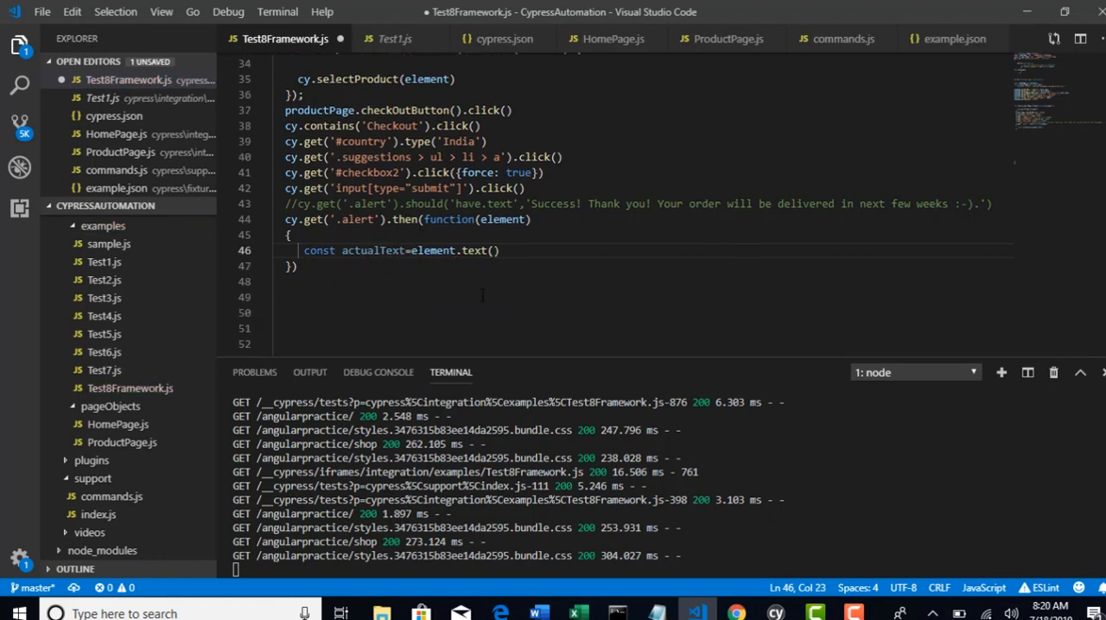
Begin an if(actualText.includes("Succ check inside the then() block.
text(if)
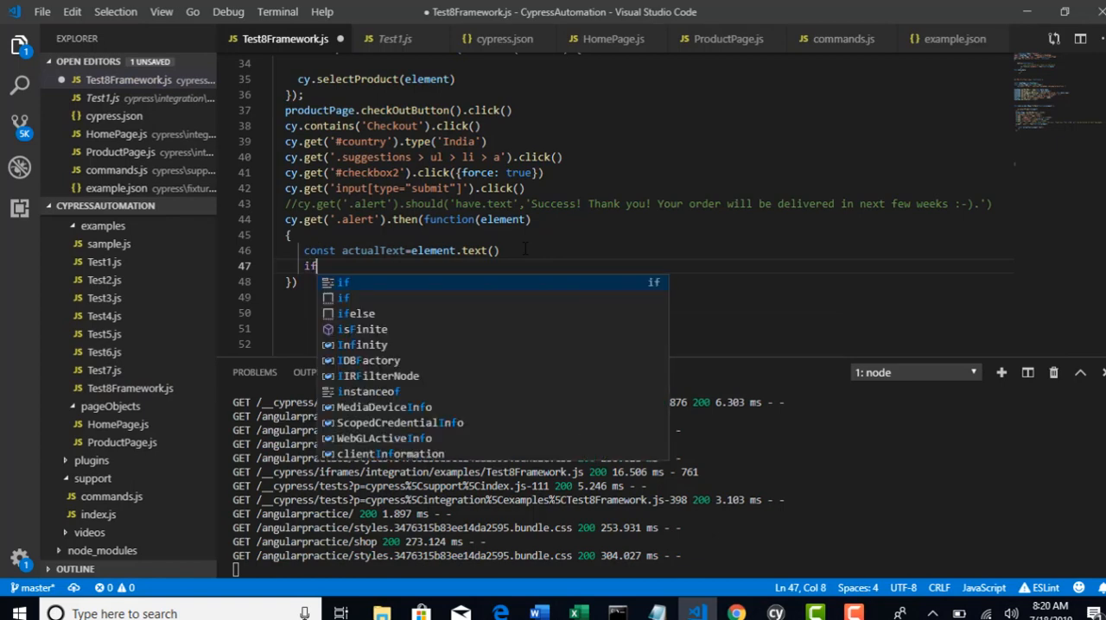
text((actualText.includes)
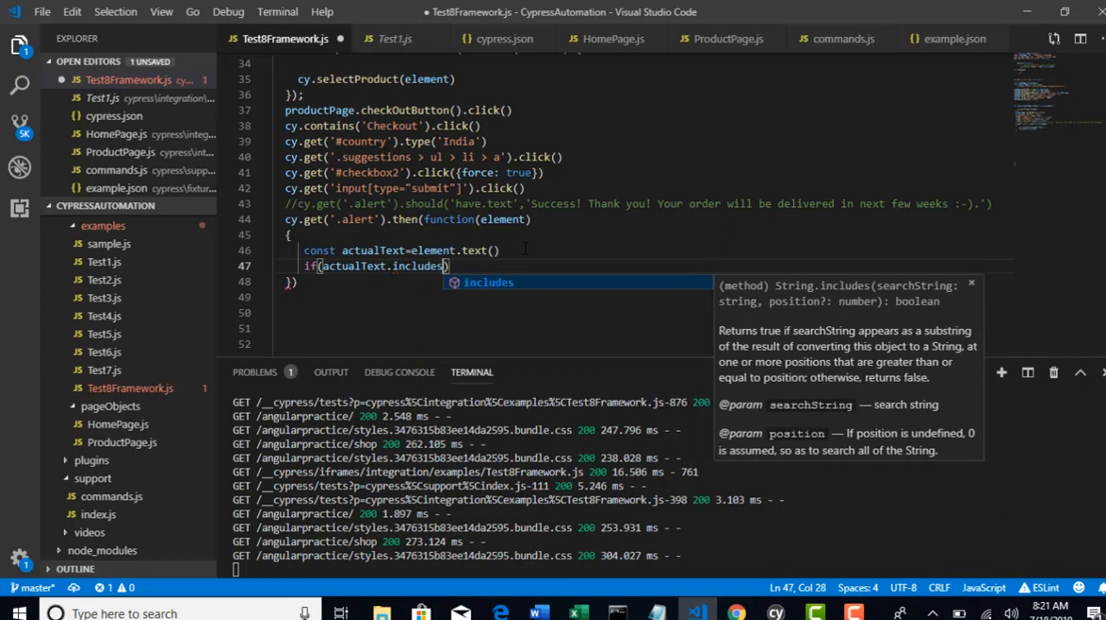
text("Succ)
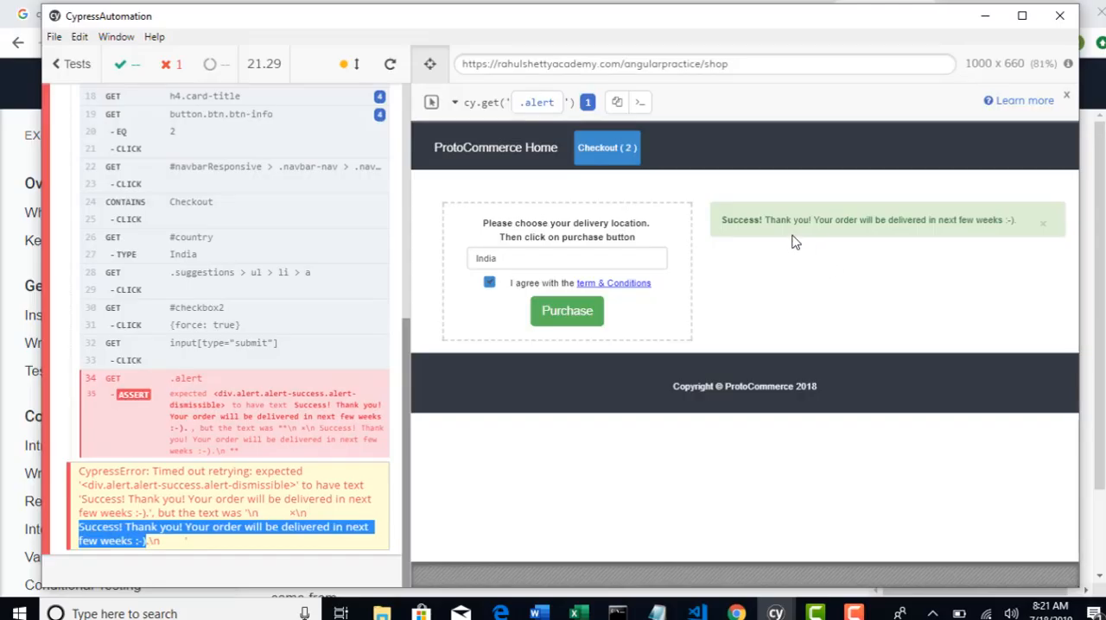
Complete the condition if(actualText.includes("Success")) in Test8Framework.js.
double_click(739, 219)
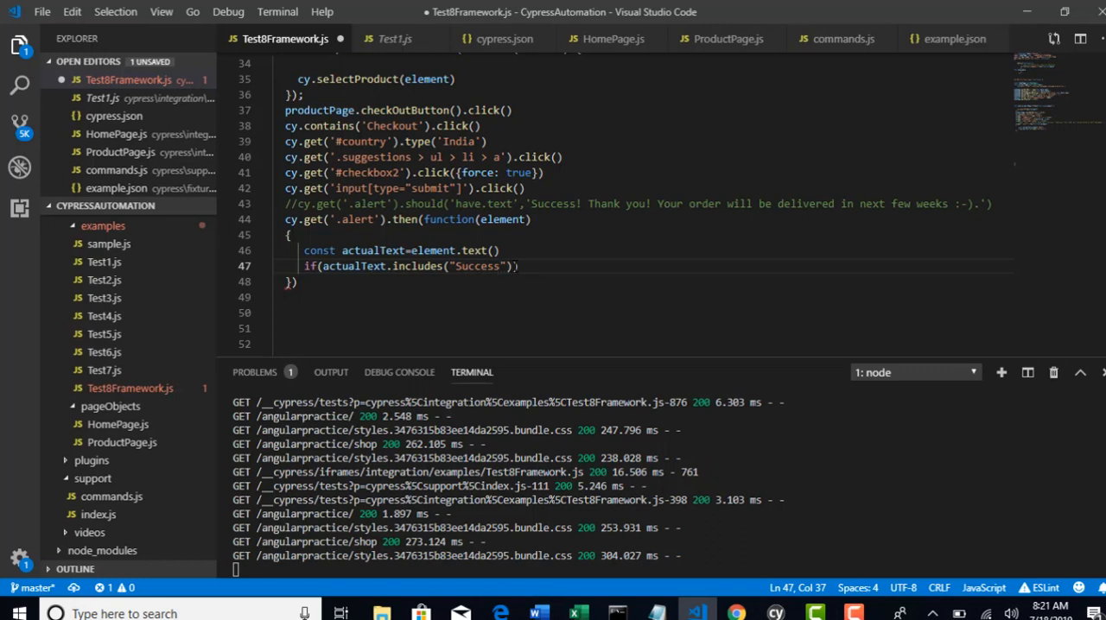
Give the if check a braced body holding a // placeholder, highlighting actualText and Success.
key(Enter)
text({)
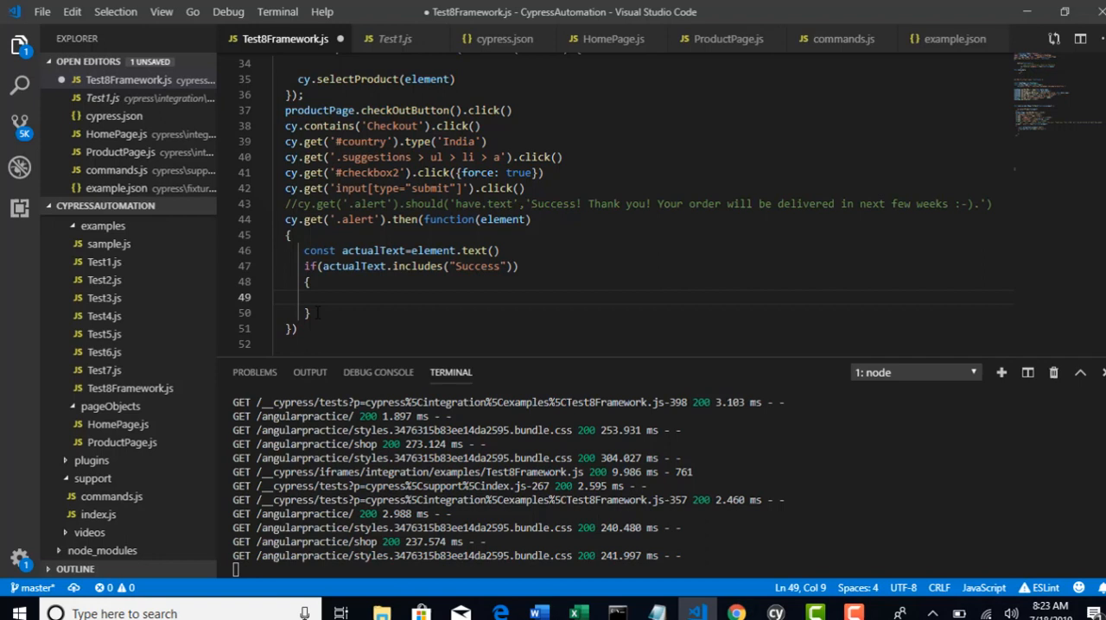
text(//)
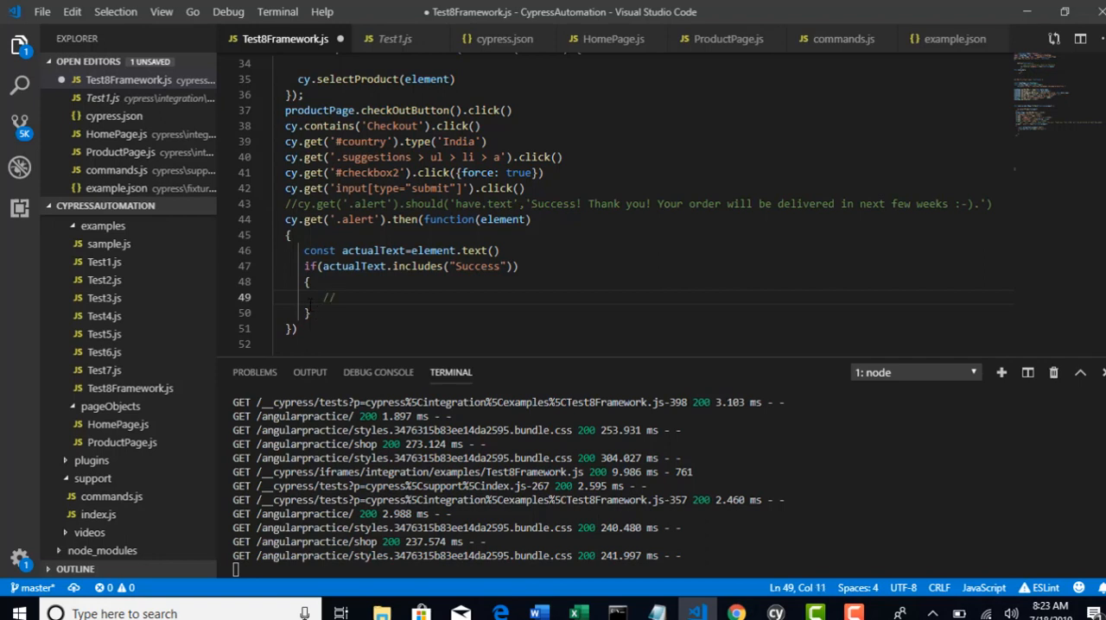
drag(327, 266, 509, 266)
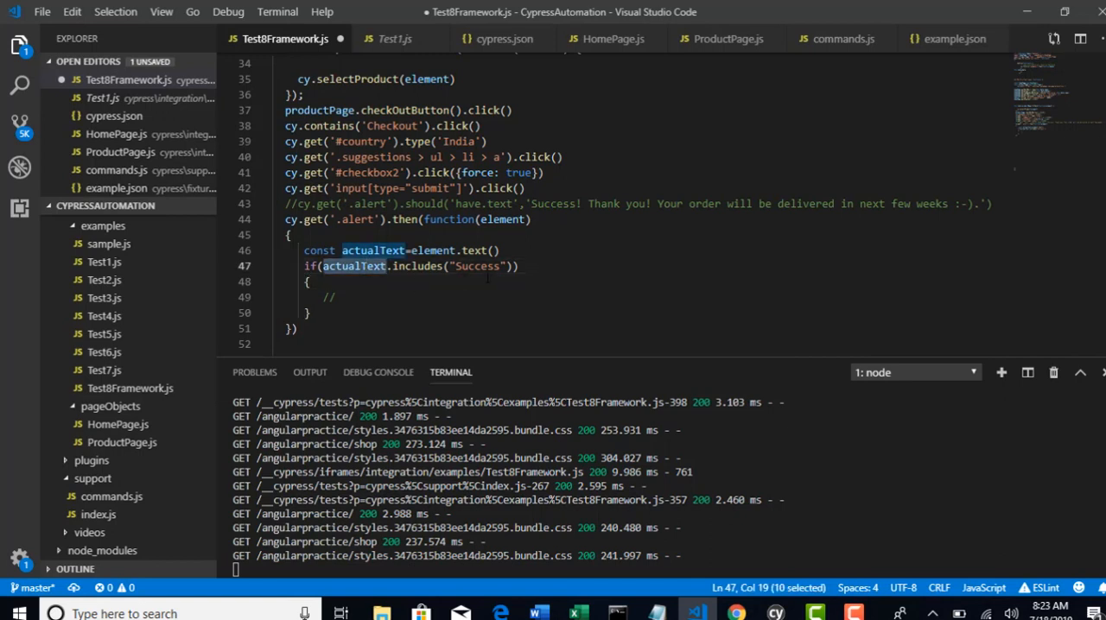
double_click(474, 266)
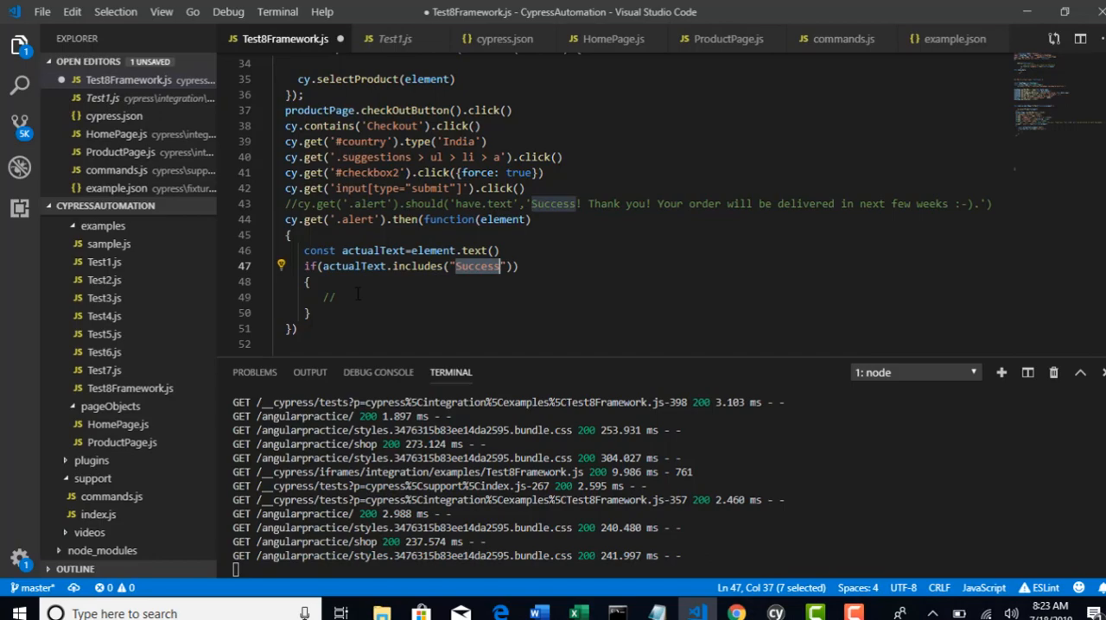
mouse_move(339, 315)
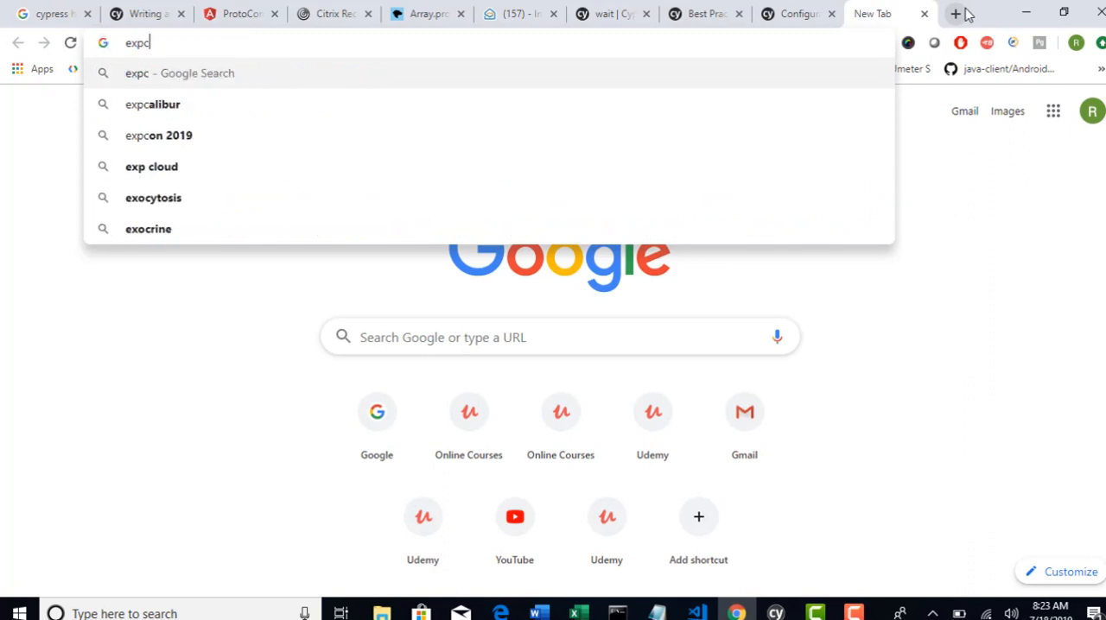
Search Google for 'expect chai cypress' and scroll the Cypress Assertions docs to BDD chainers.
text(expect chai)
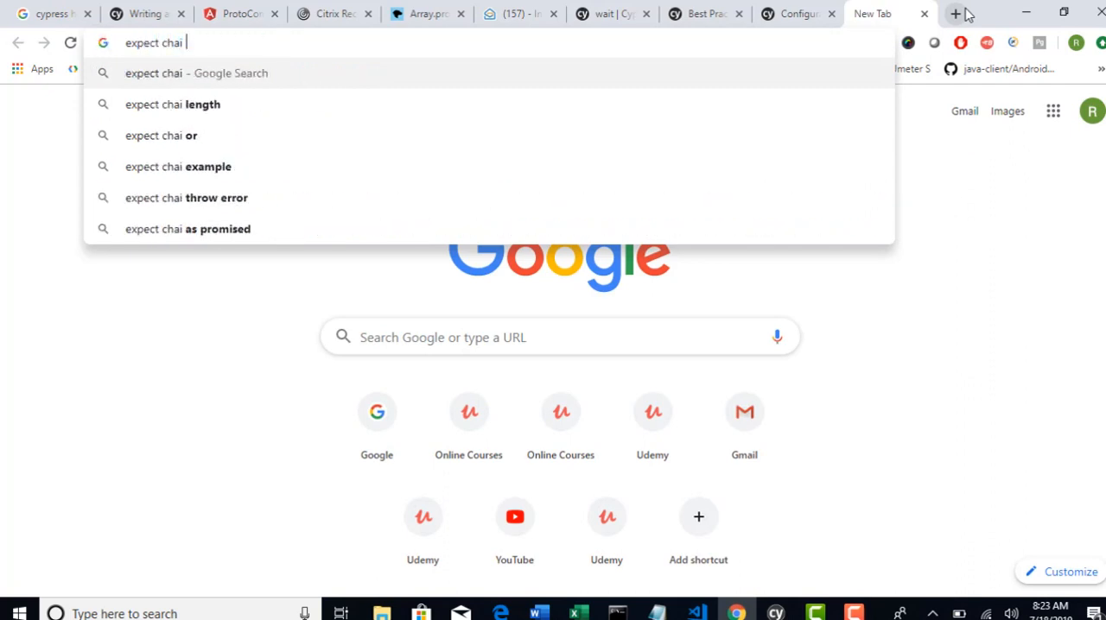
text(cypress)
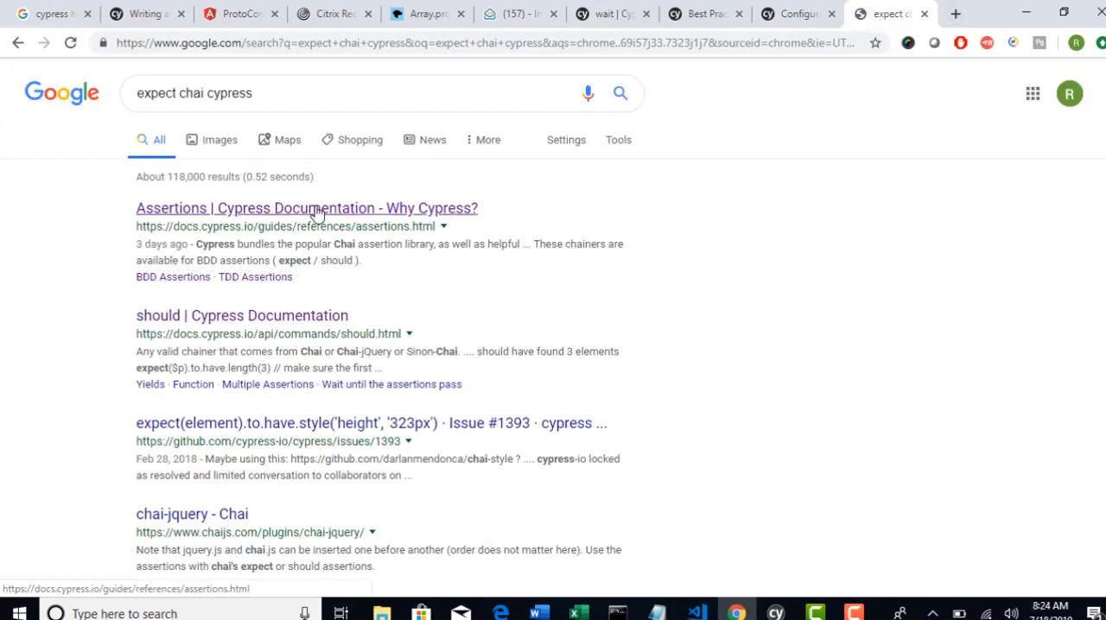
click(306, 208)
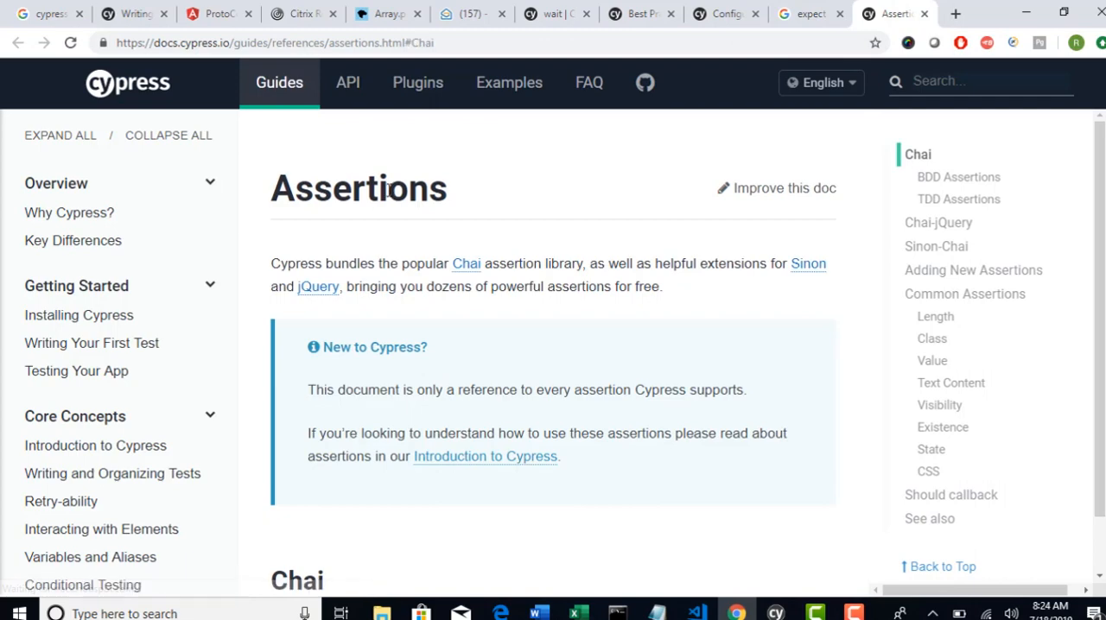
mouse_move(650, 232)
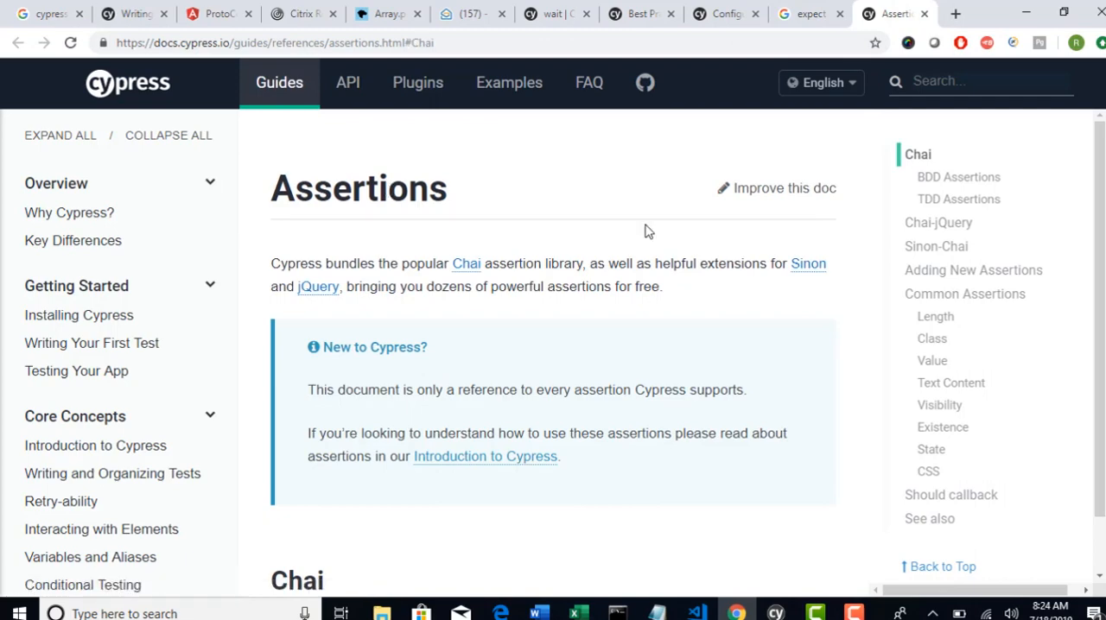
scroll(down, 3)
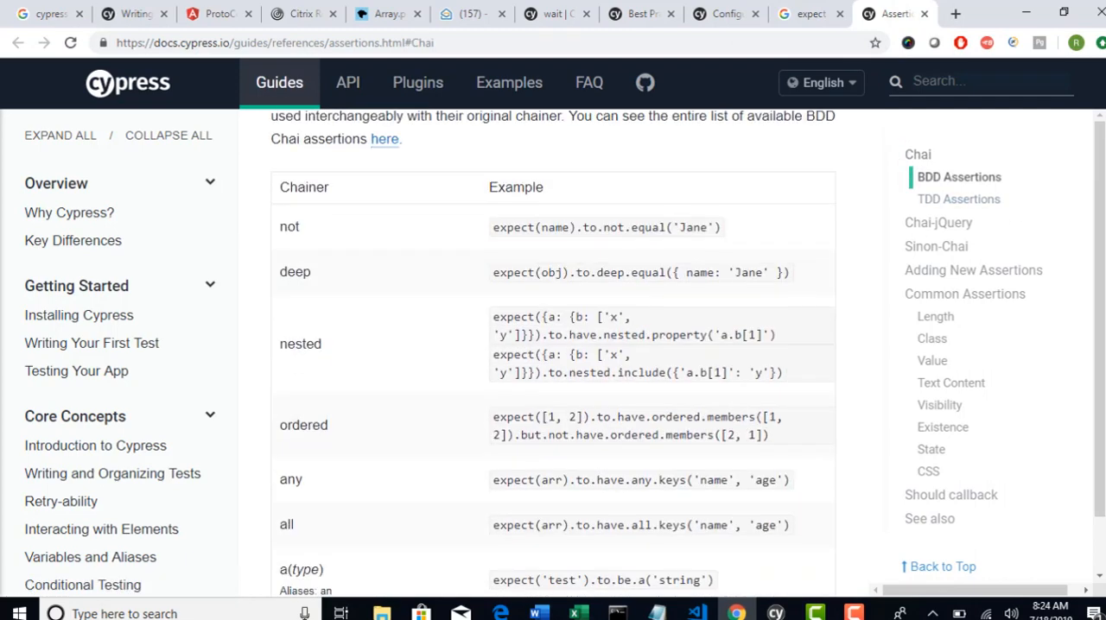
scroll(down, 3)
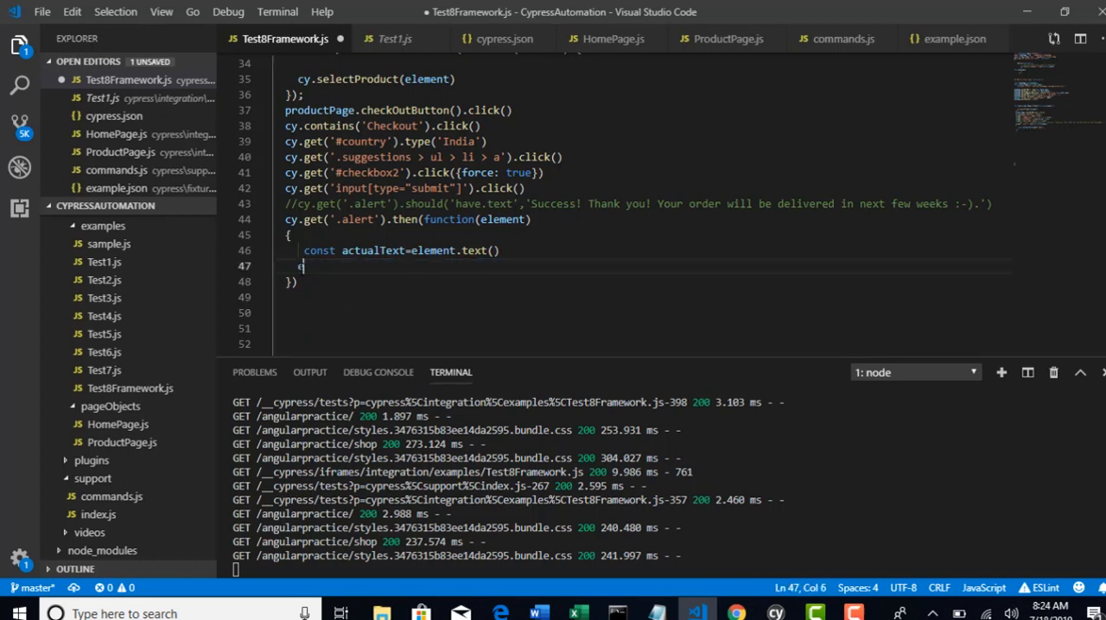
Assert expect(actualText.includes("Success")).to.be.true, checking the docs' true chainer example.
text(expect)
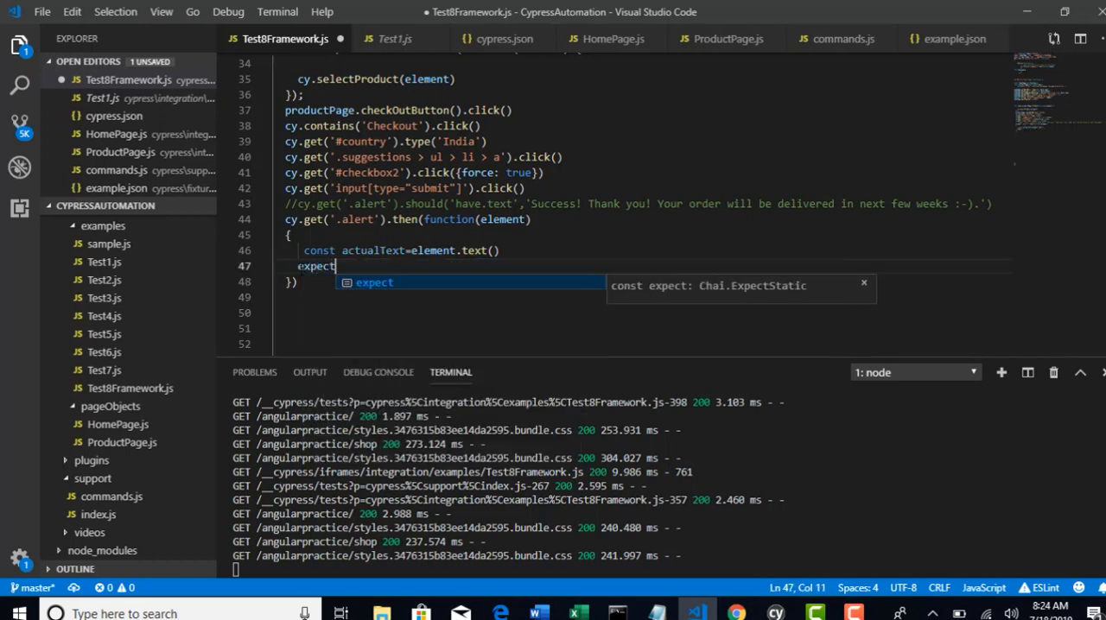
text((actualText.includes("Success")).to)
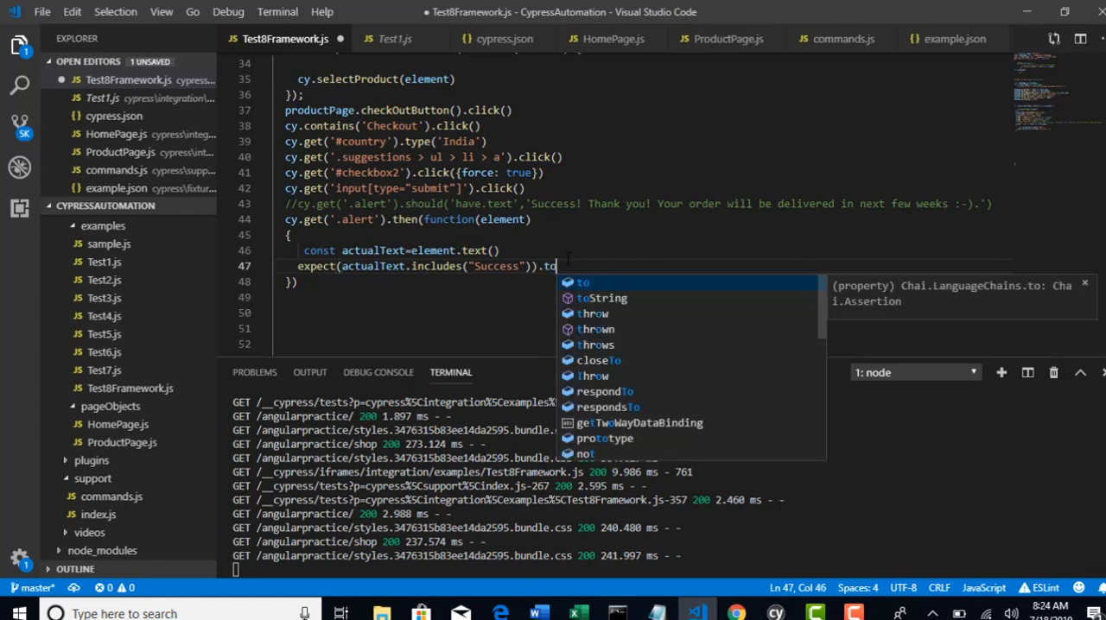
text(.be.true)
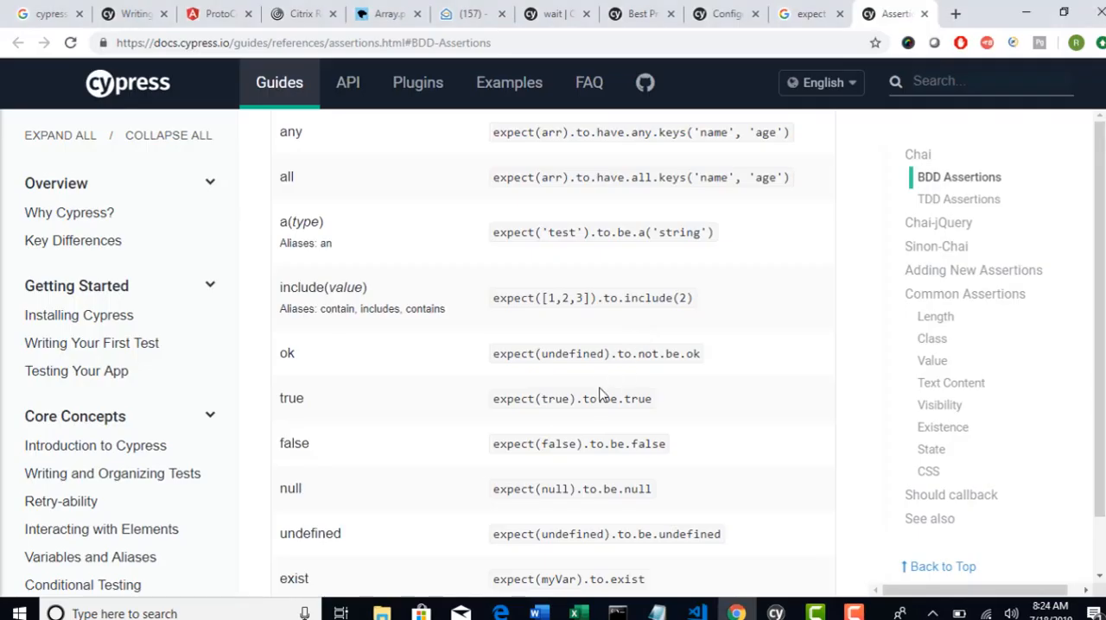
double_click(554, 398)
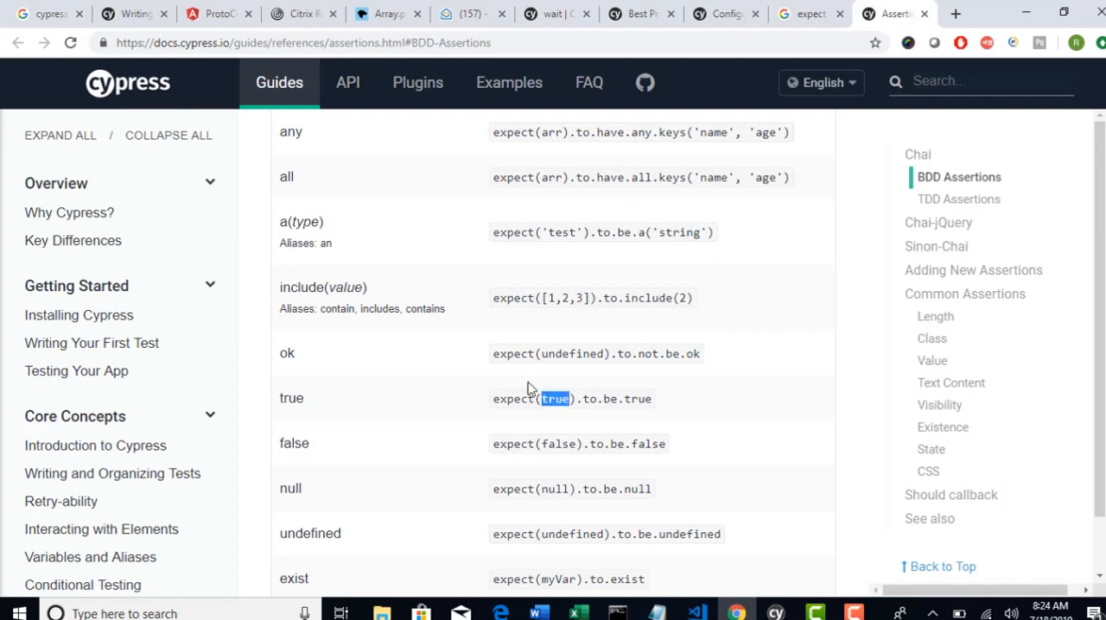
drag(553, 397, 654, 397)
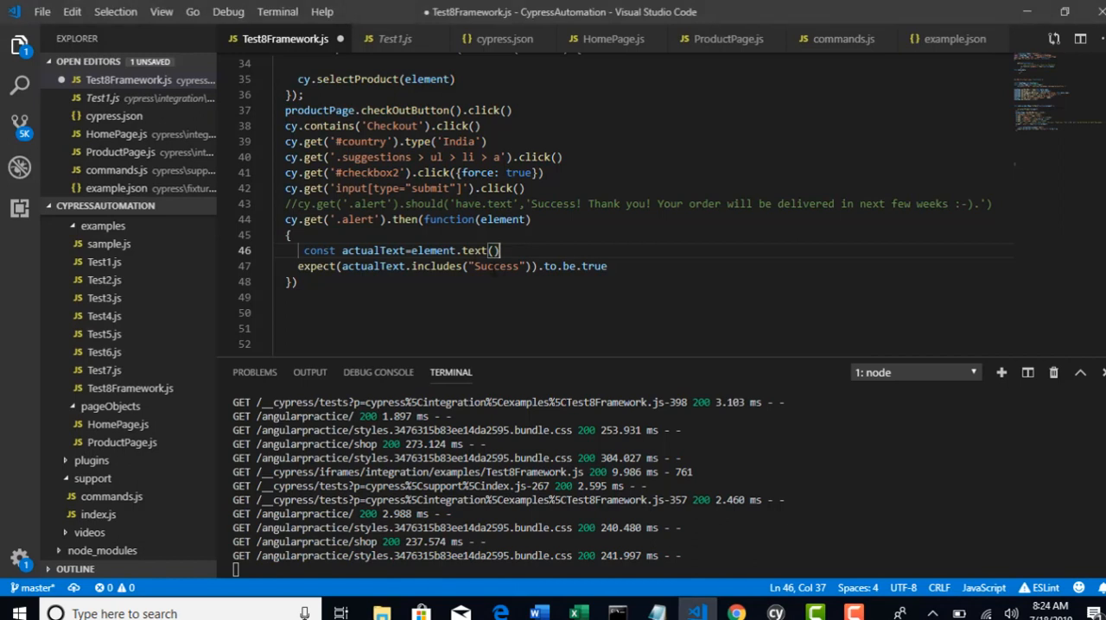
double_click(373, 267)
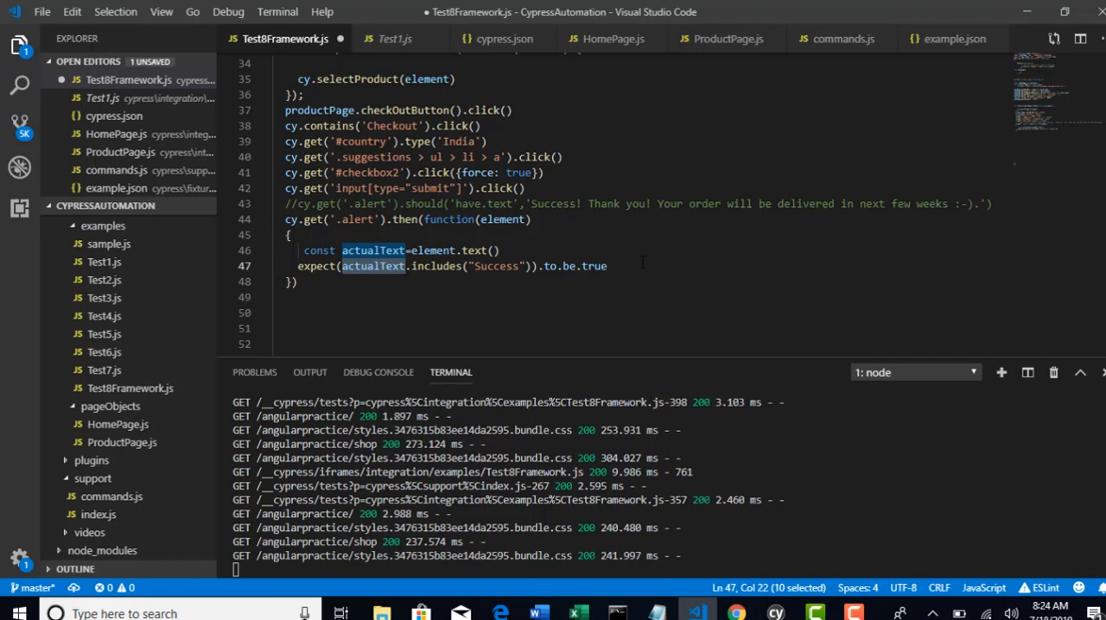
triple_click(450, 266)
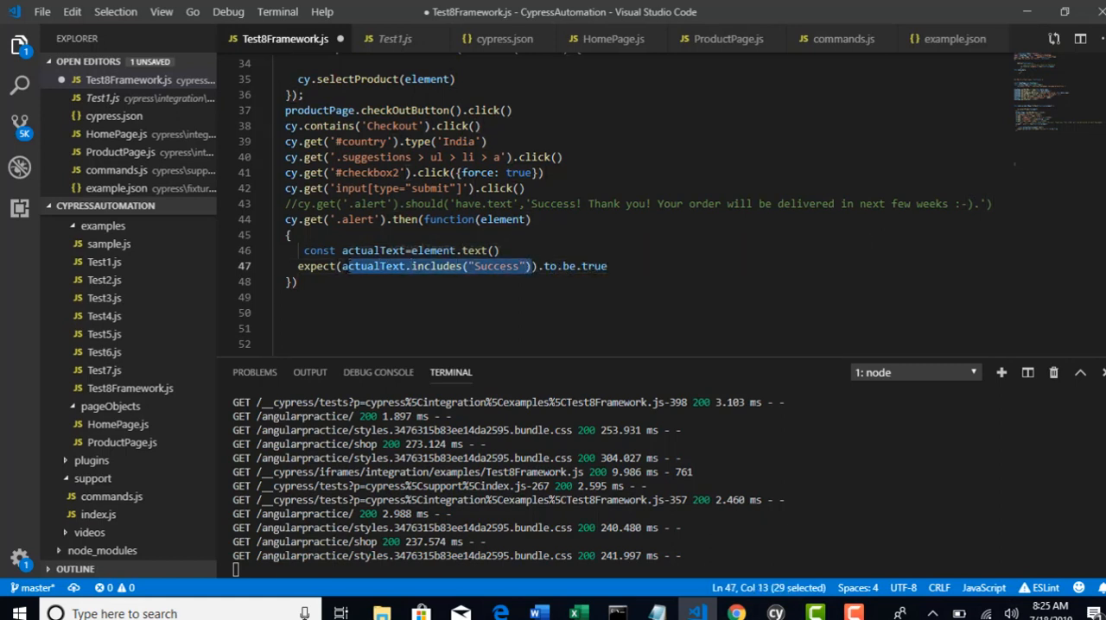
mouse_move(377, 251)
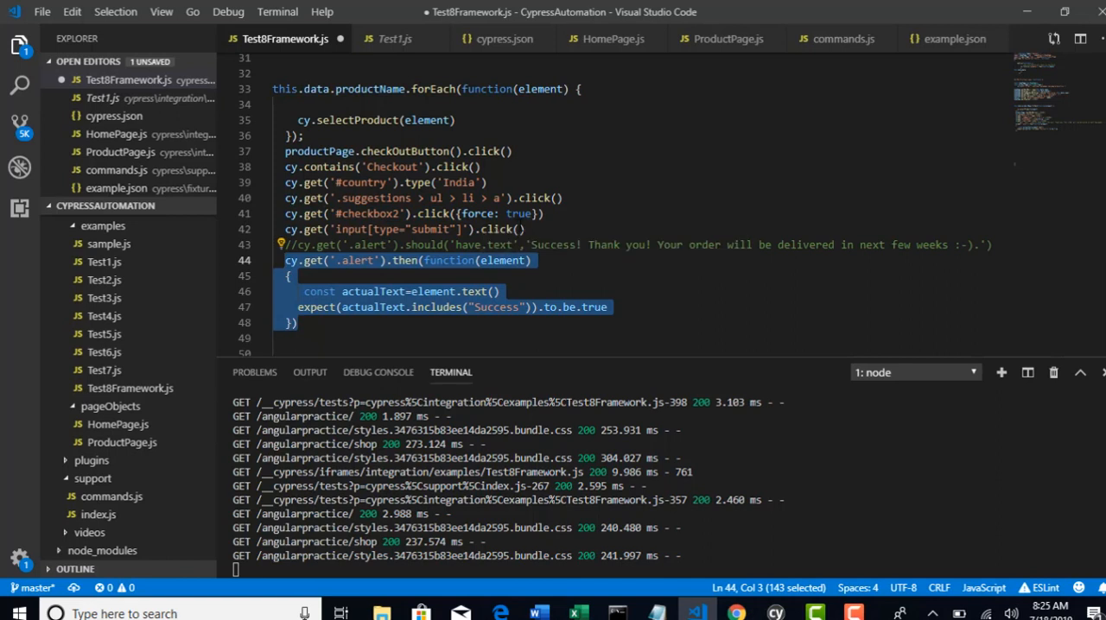
Save Test8Framework.js so Cypress reloads the spec with the includes('Success') assertion.
click(560, 197)
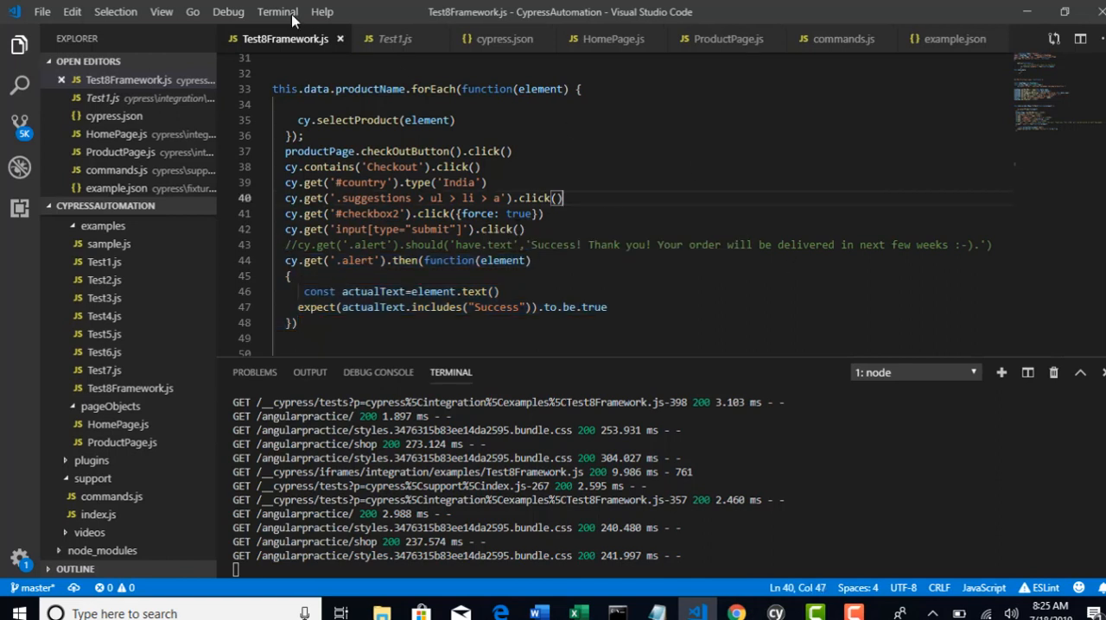
scroll(down, 3)
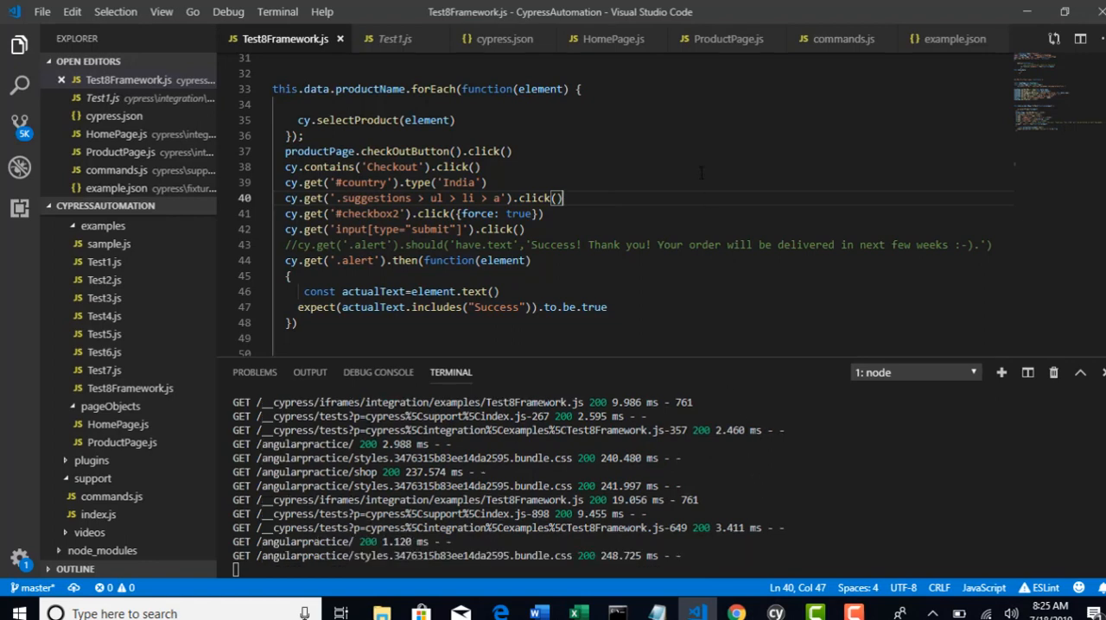